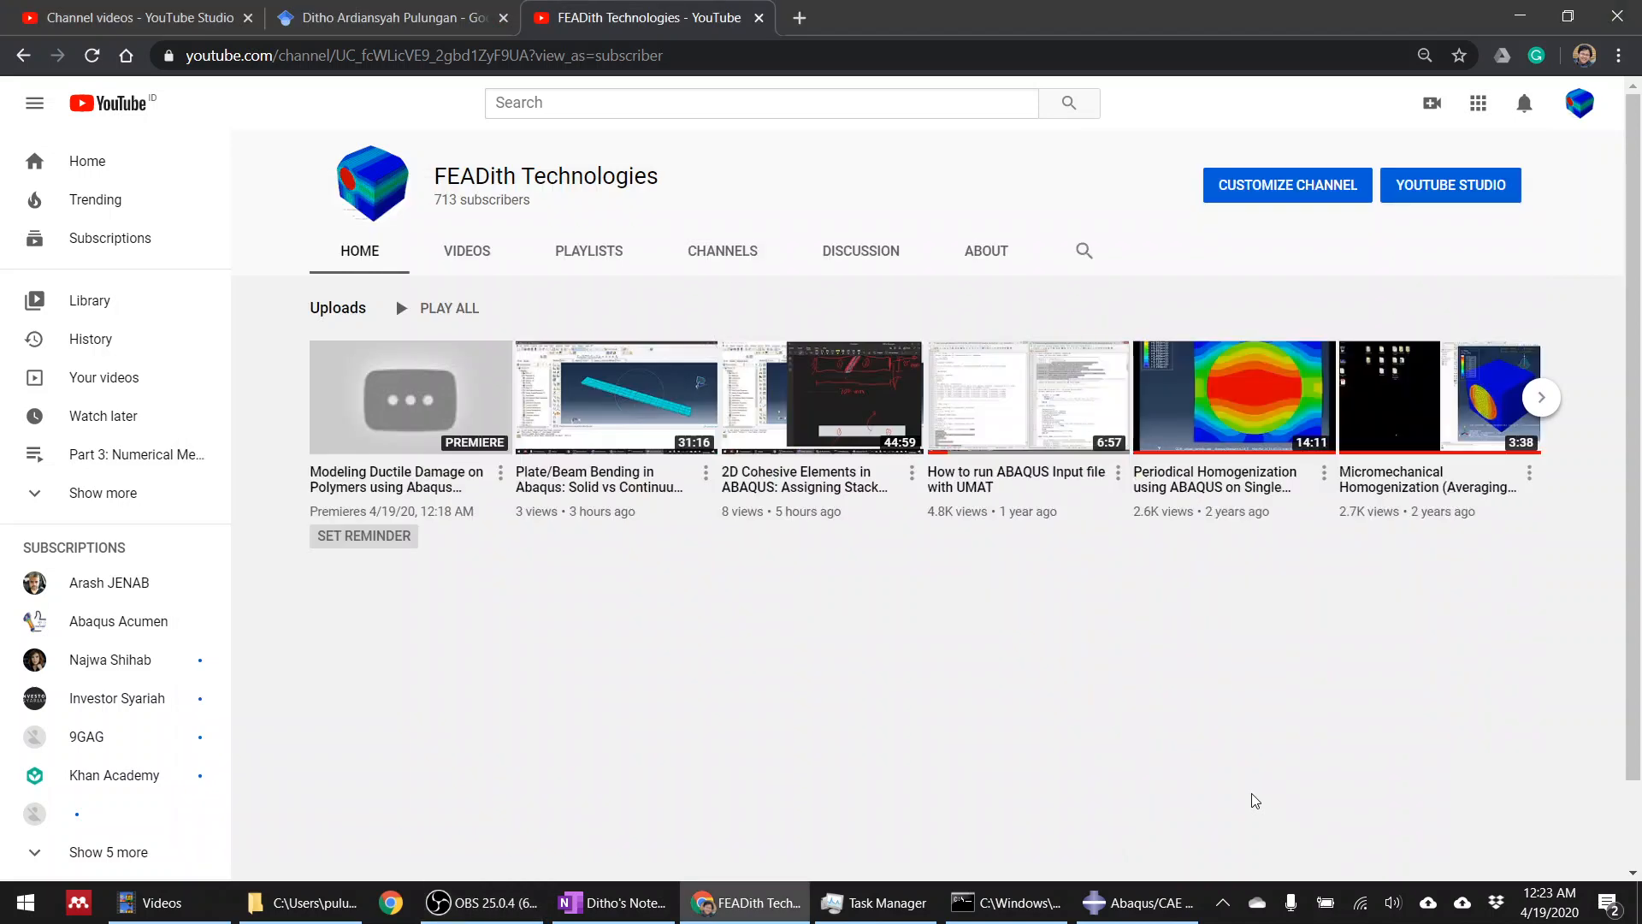
mouse_move(1226, 797)
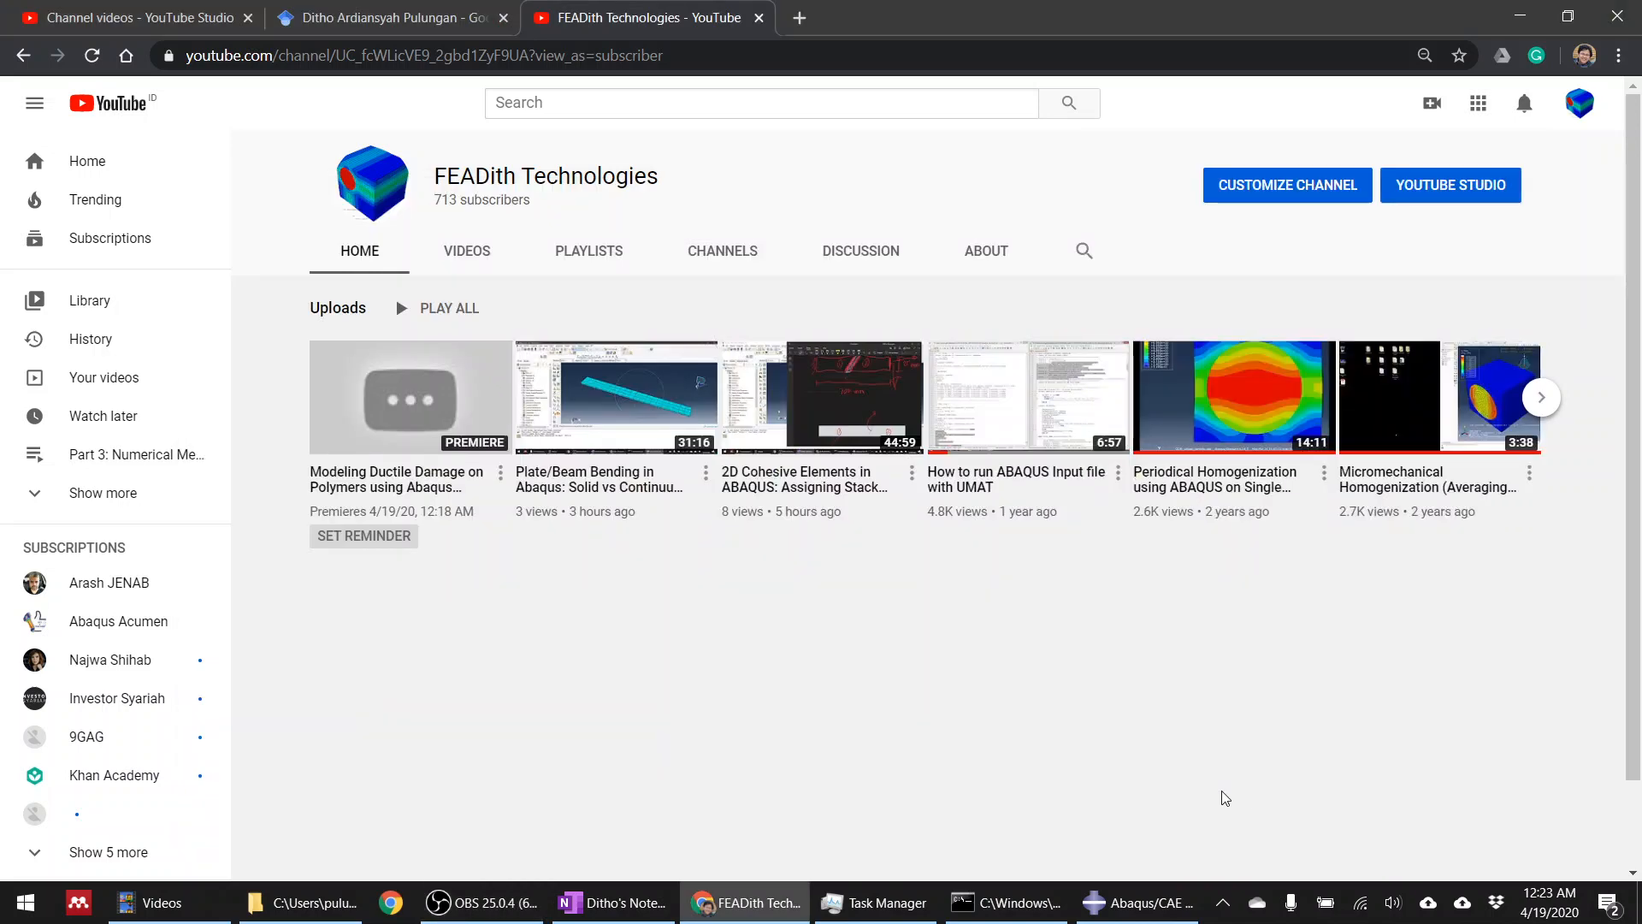
mouse_move(1525, 103)
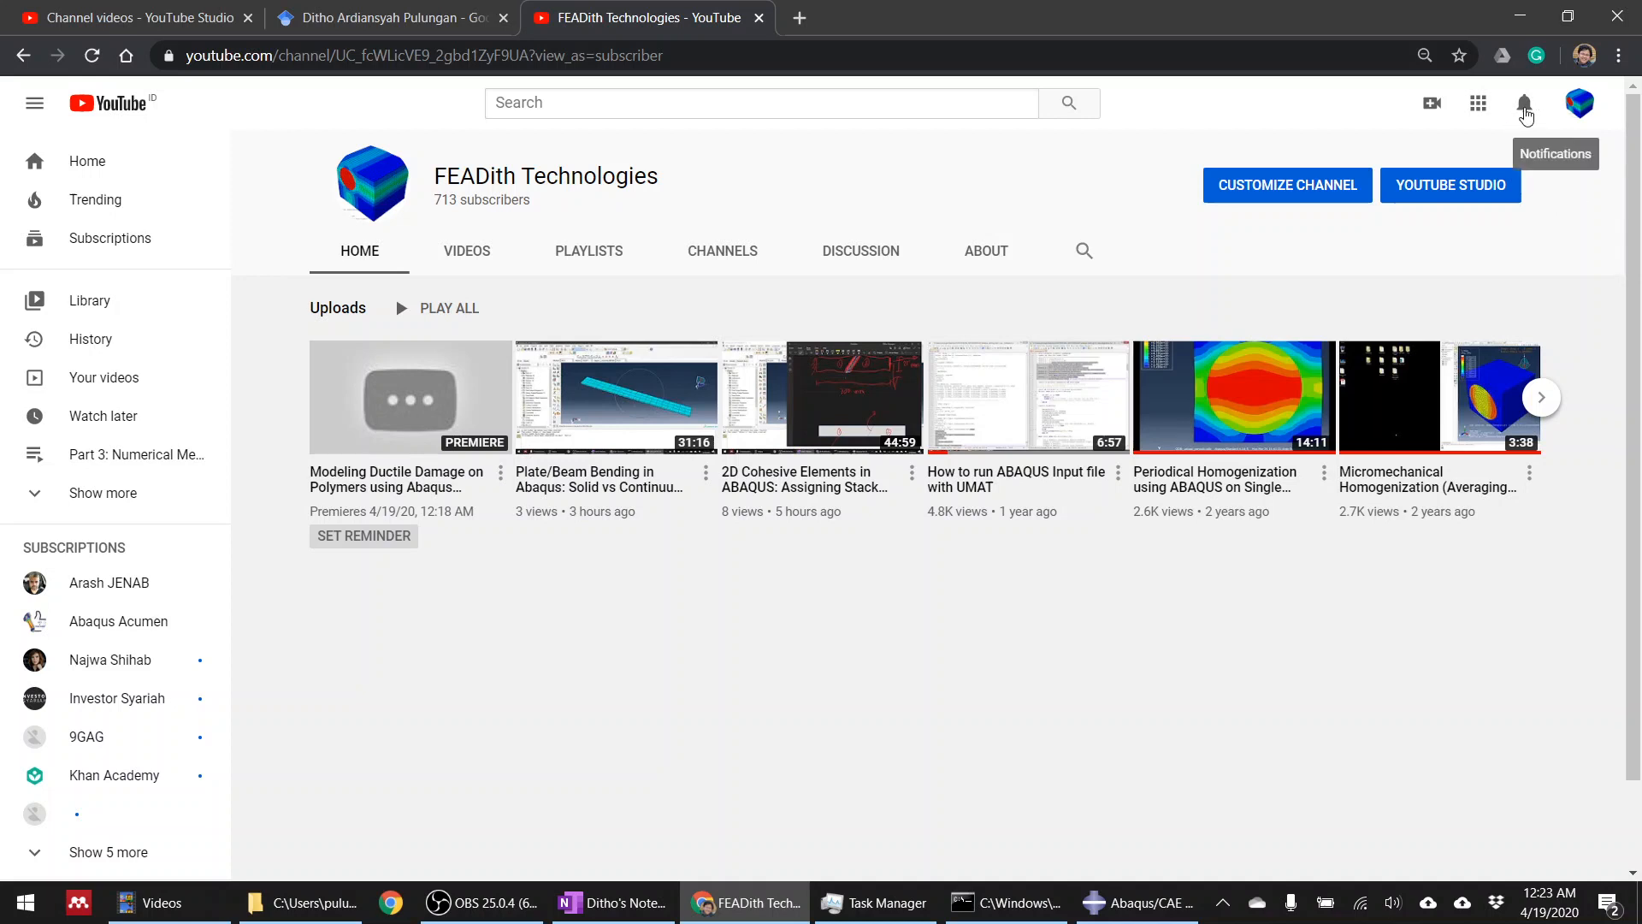
Step: Return to the beam model and inspect the fixed-end BC-1 without changing it
left_click(1524, 102)
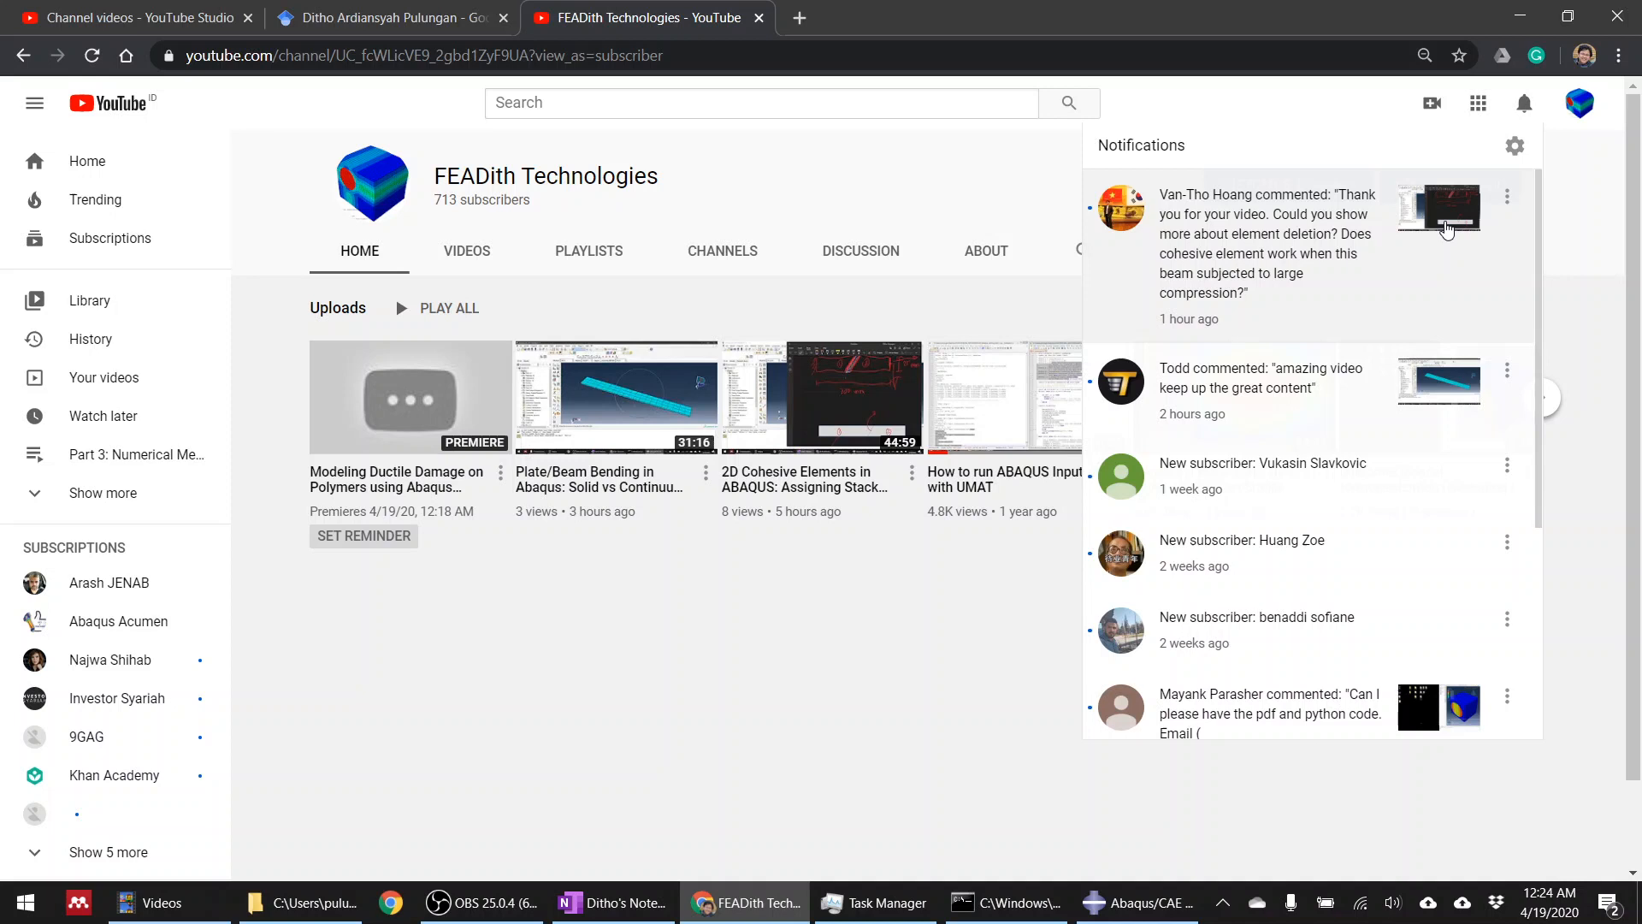
mouse_move(1324, 230)
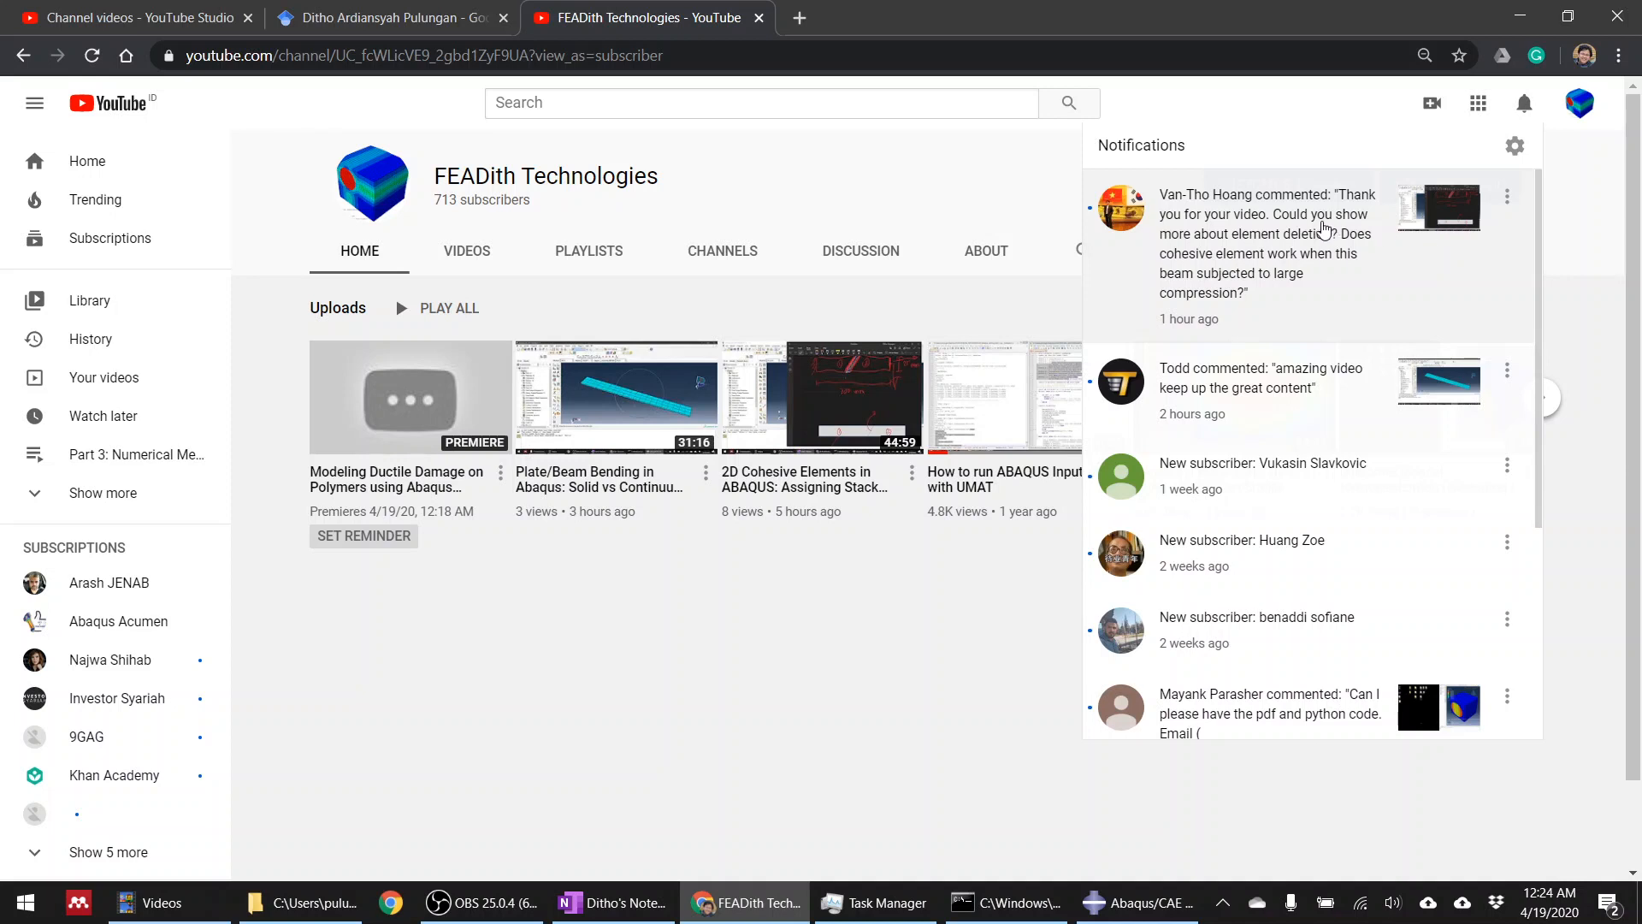
mouse_move(1326, 244)
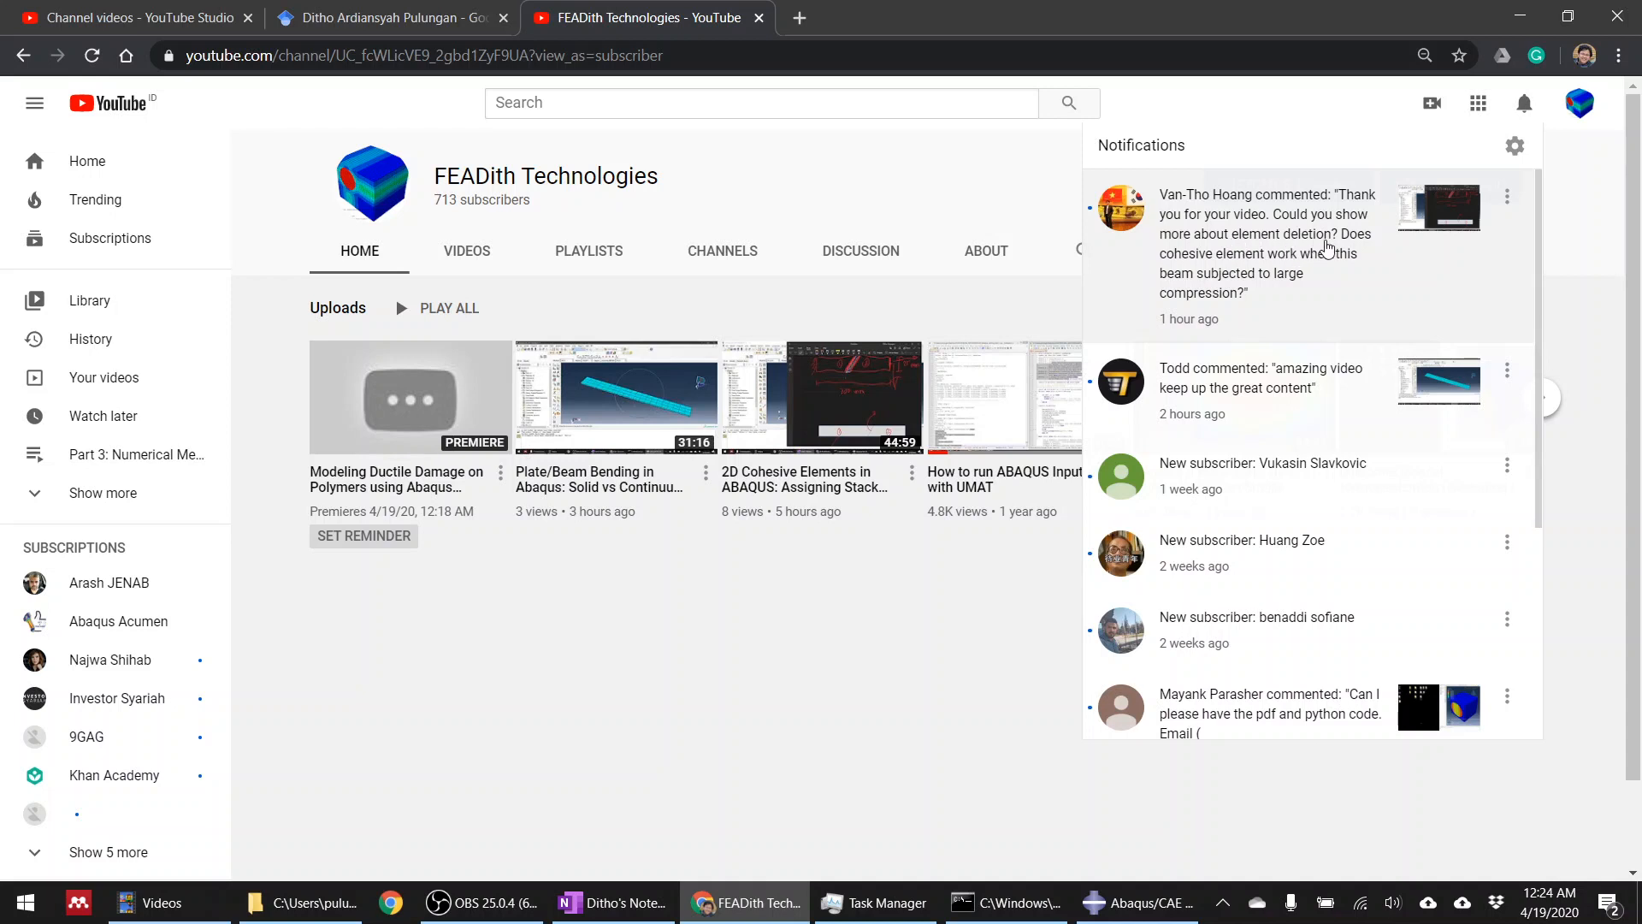
mouse_move(1353, 265)
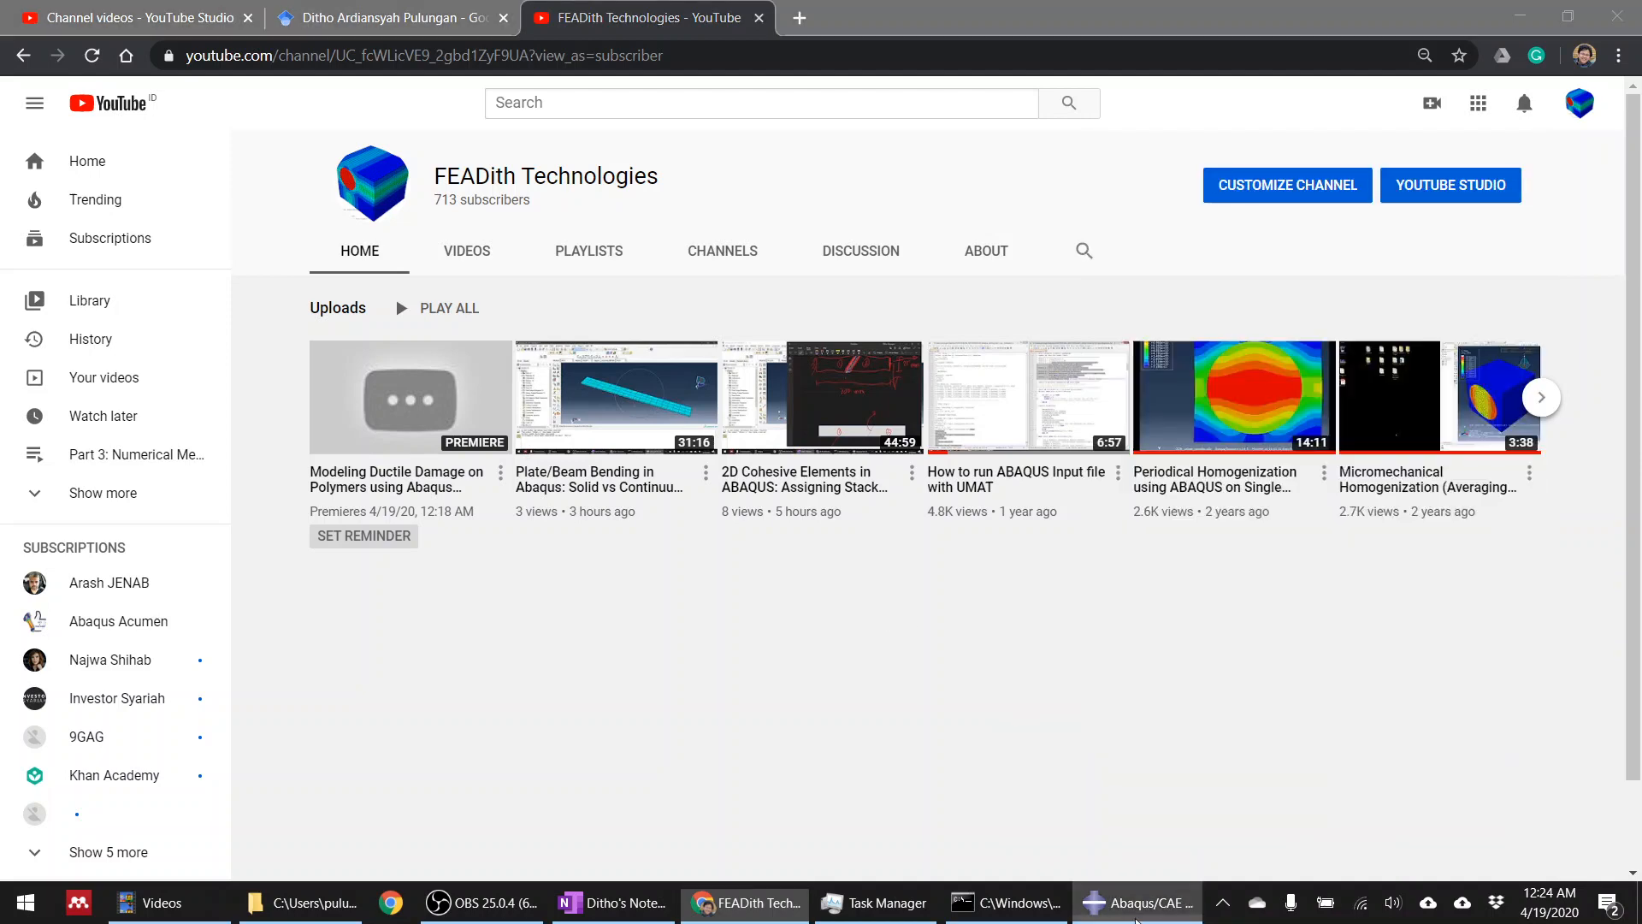
left_click(1138, 903)
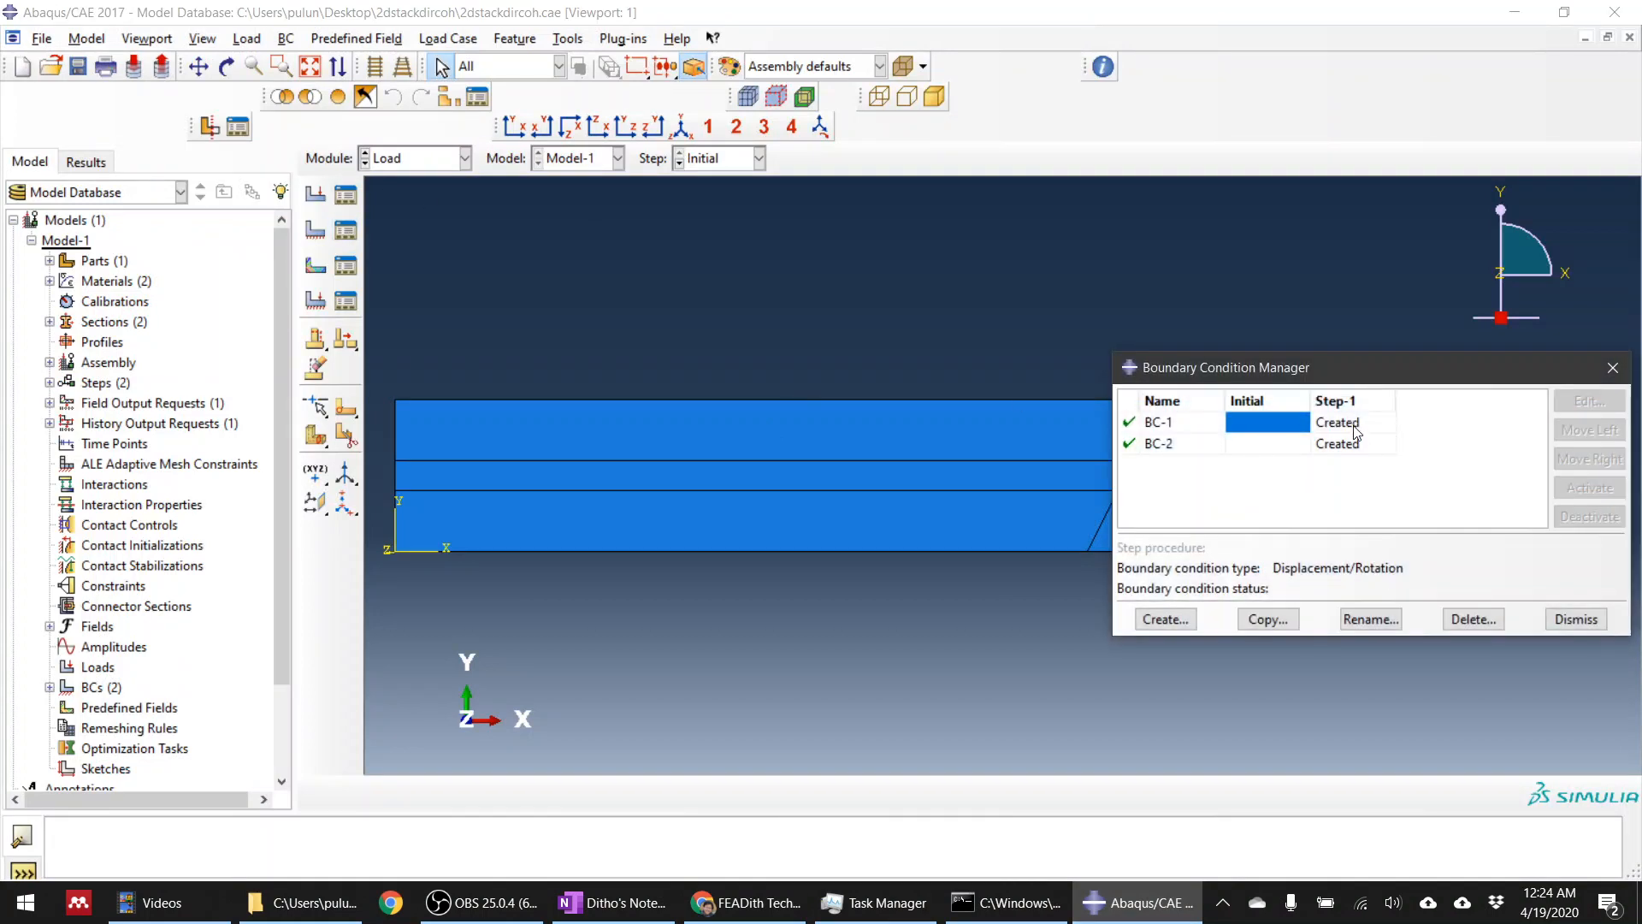
left_click(1586, 401)
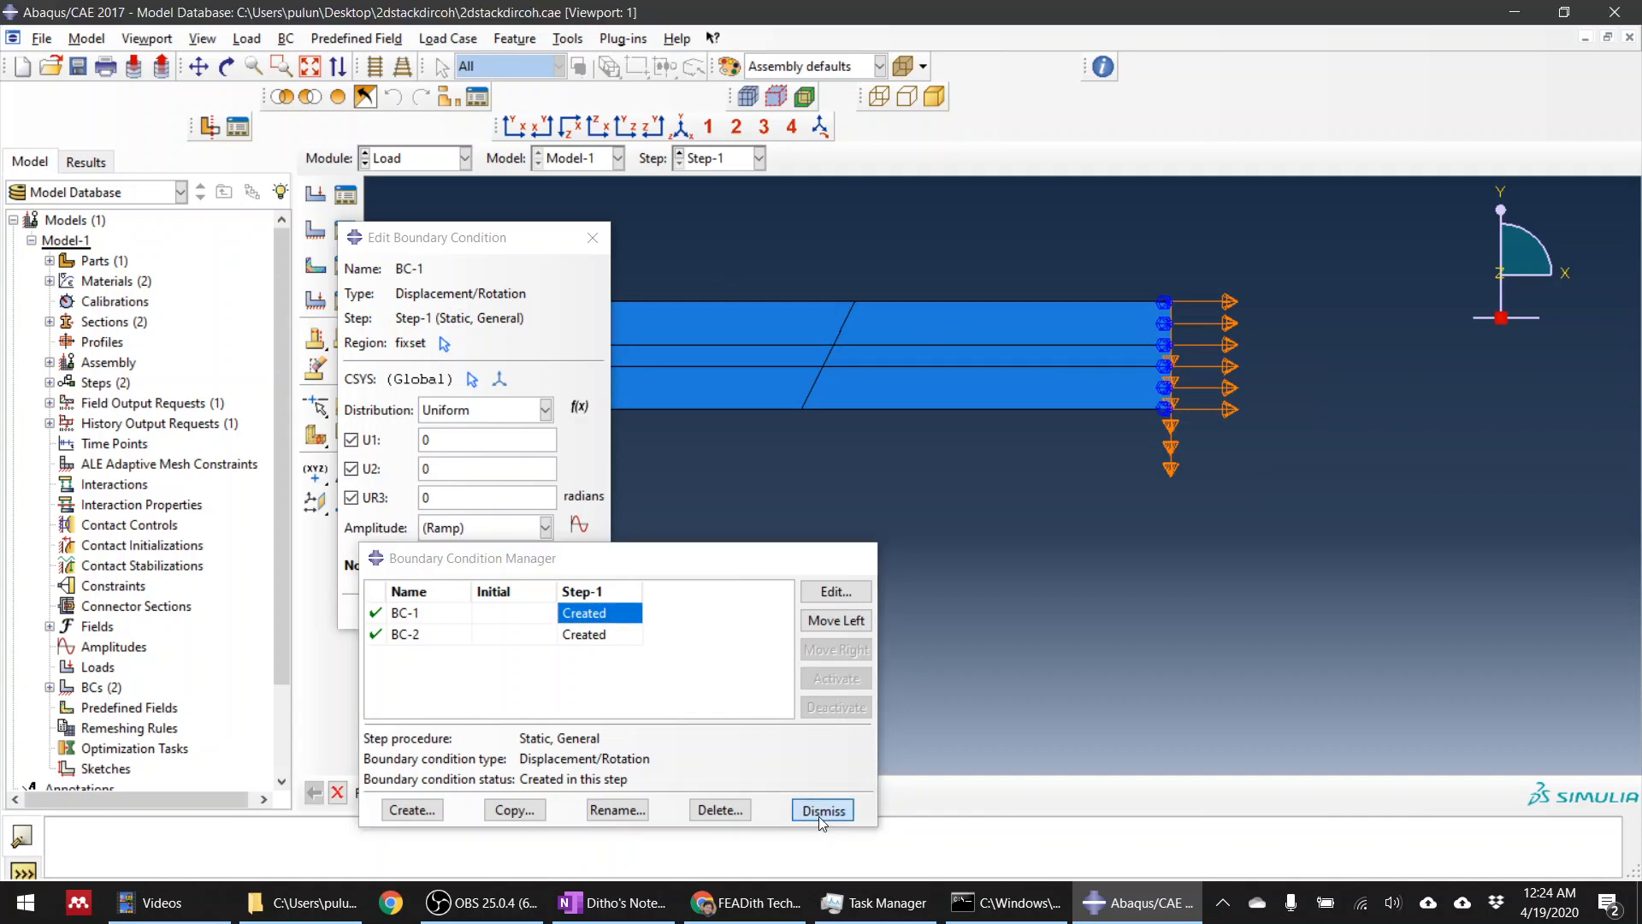
left_click(822, 810)
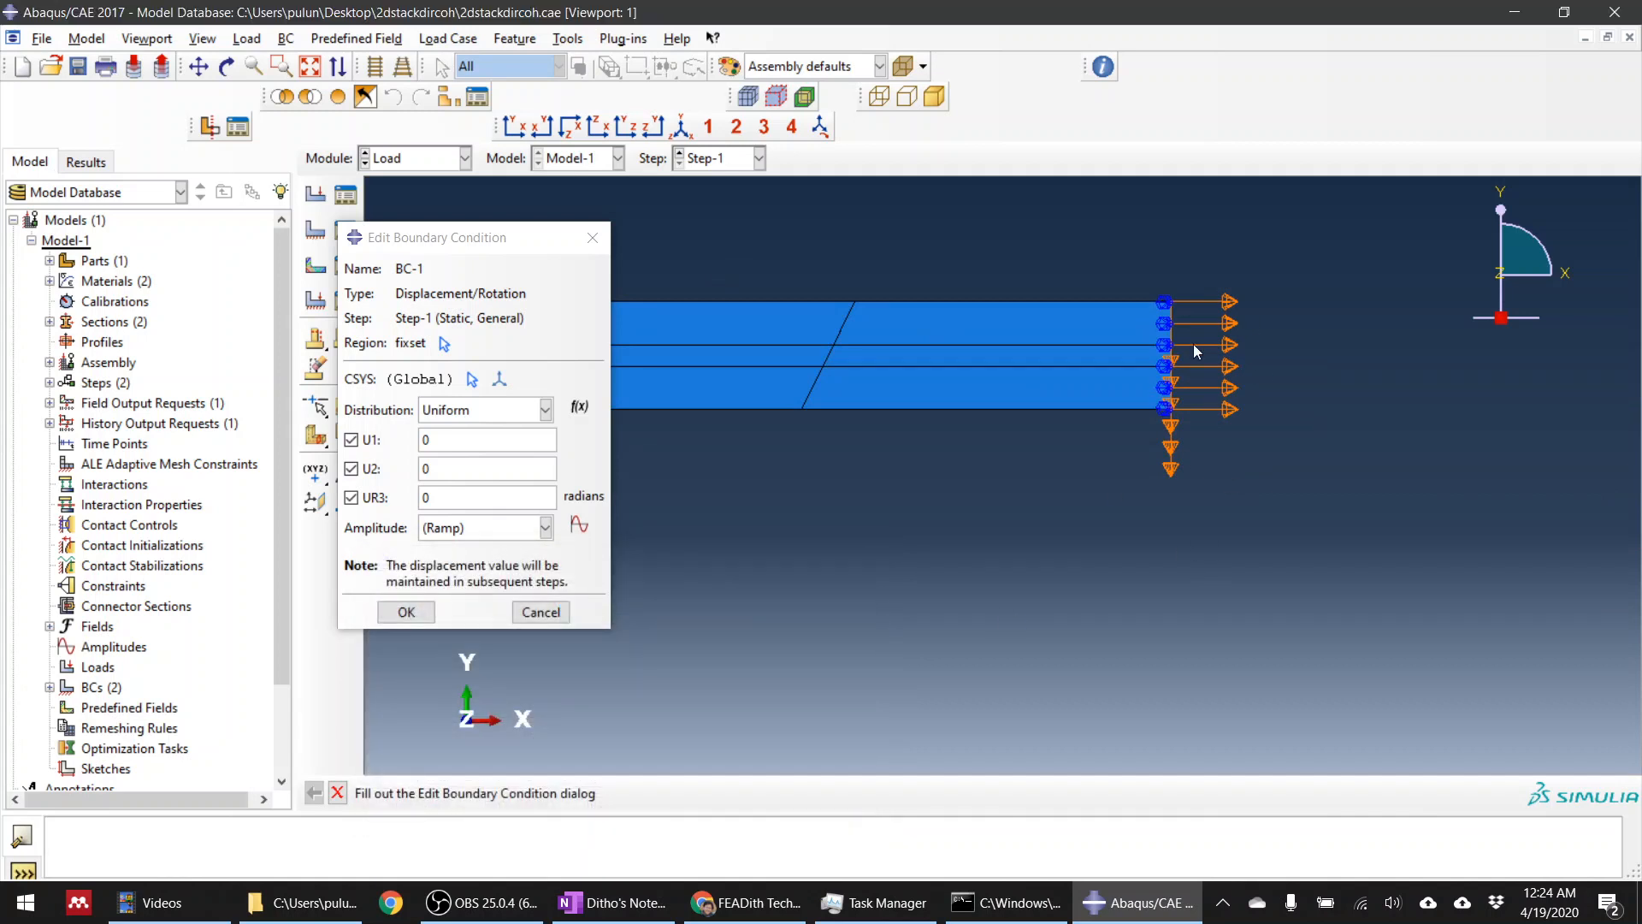
mouse_move(622, 598)
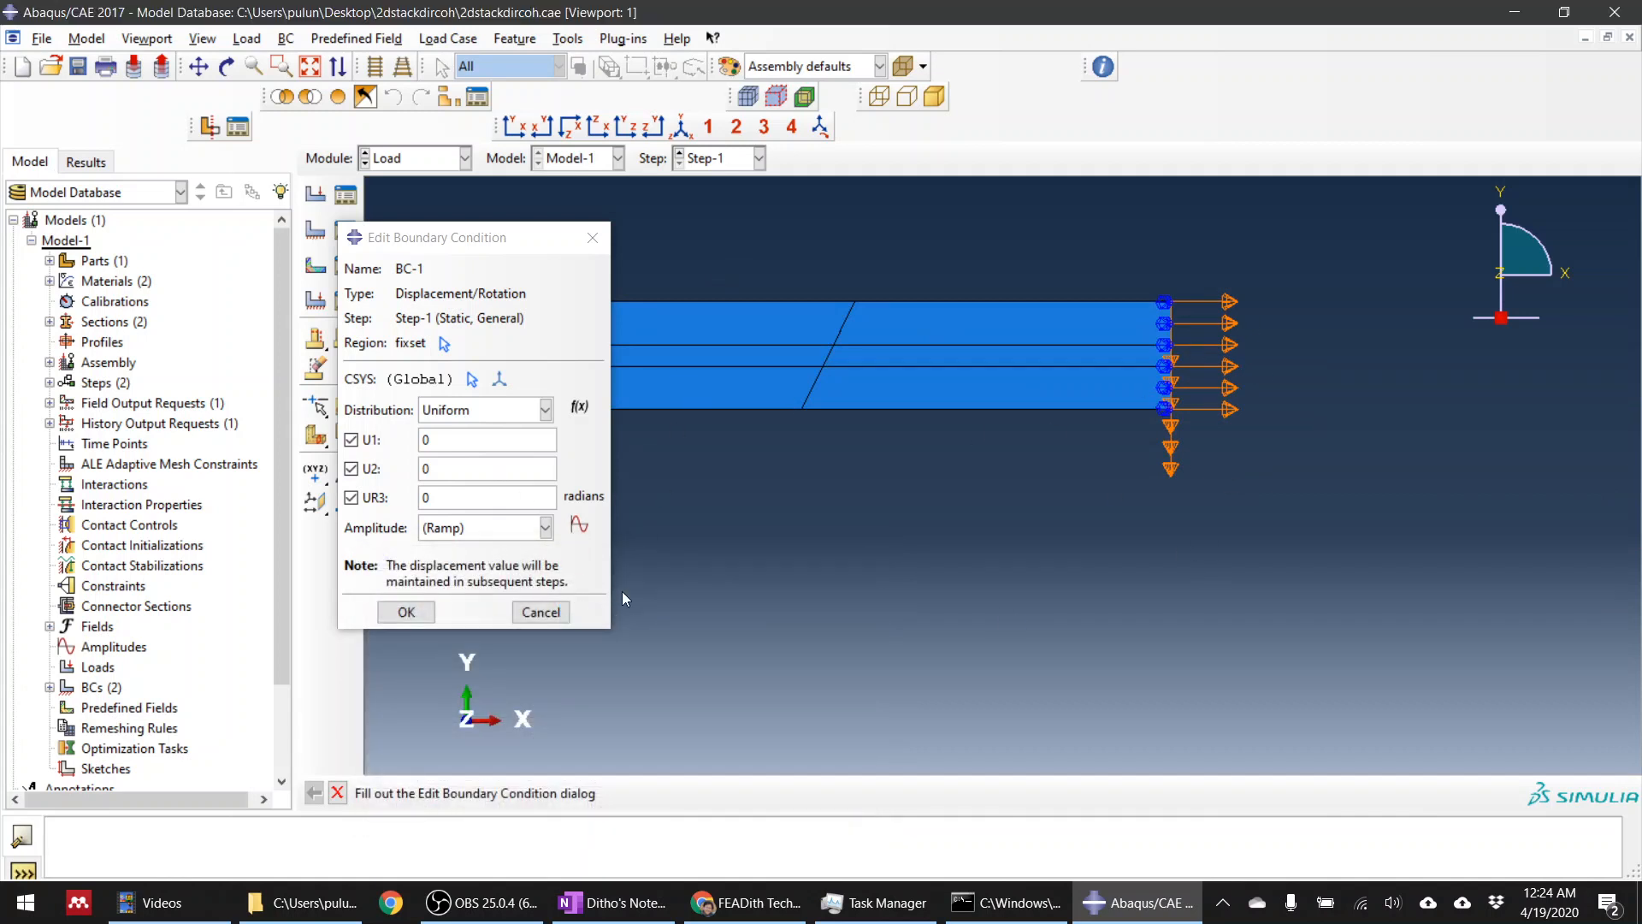
left_click(405, 611)
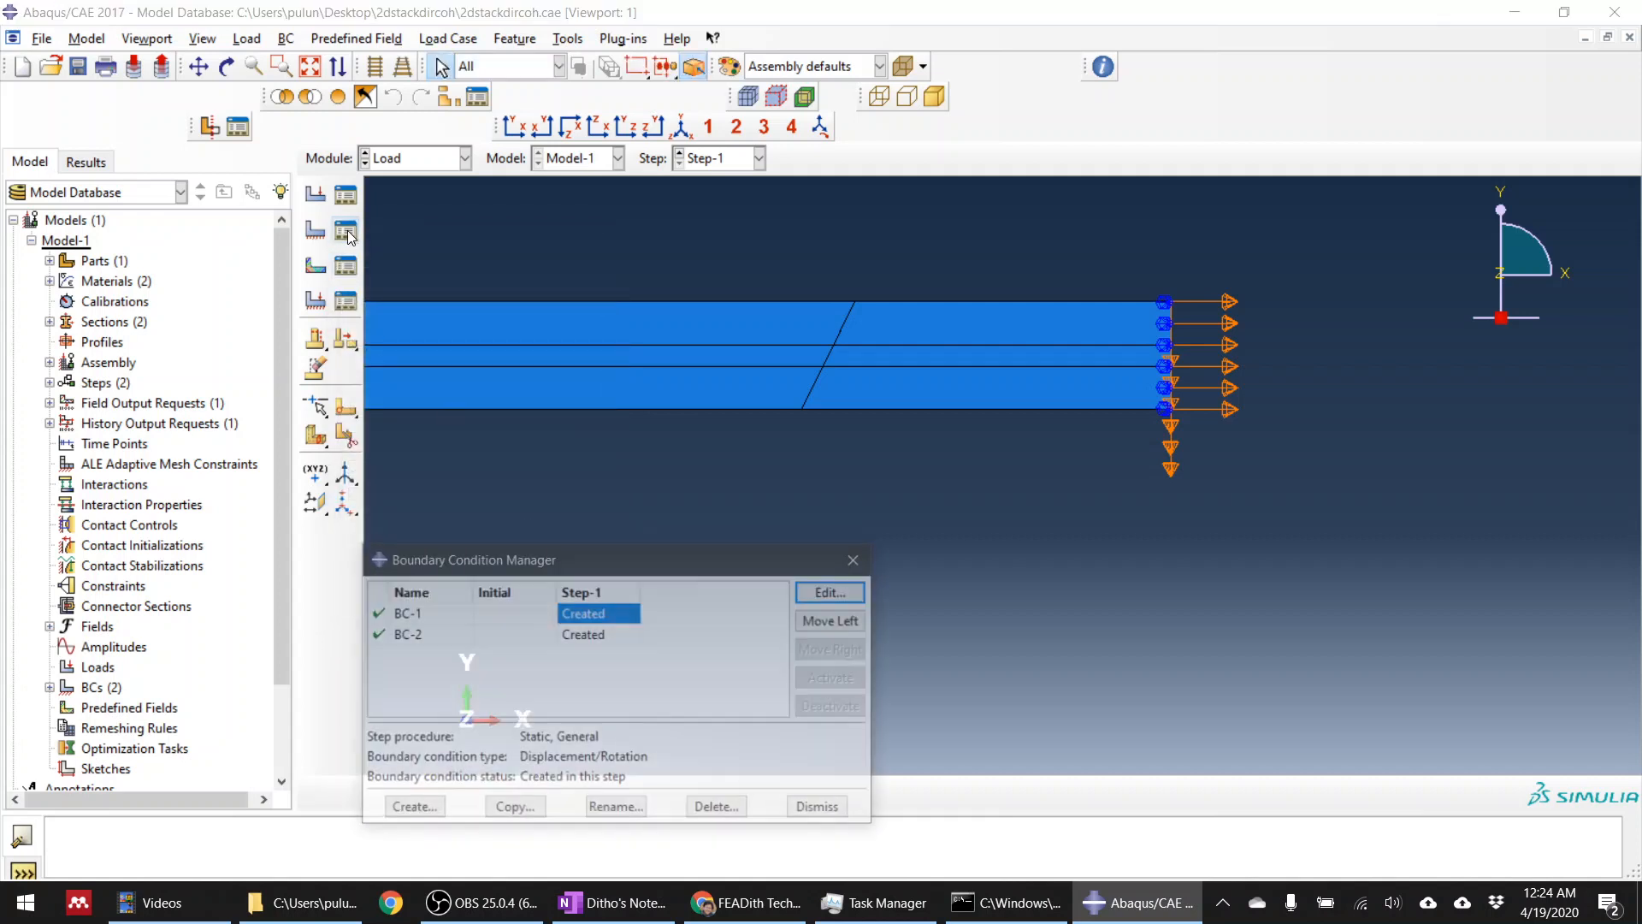
Step: Edit BC-2 to displace the loaded end 10 along U1
left_click(829, 592)
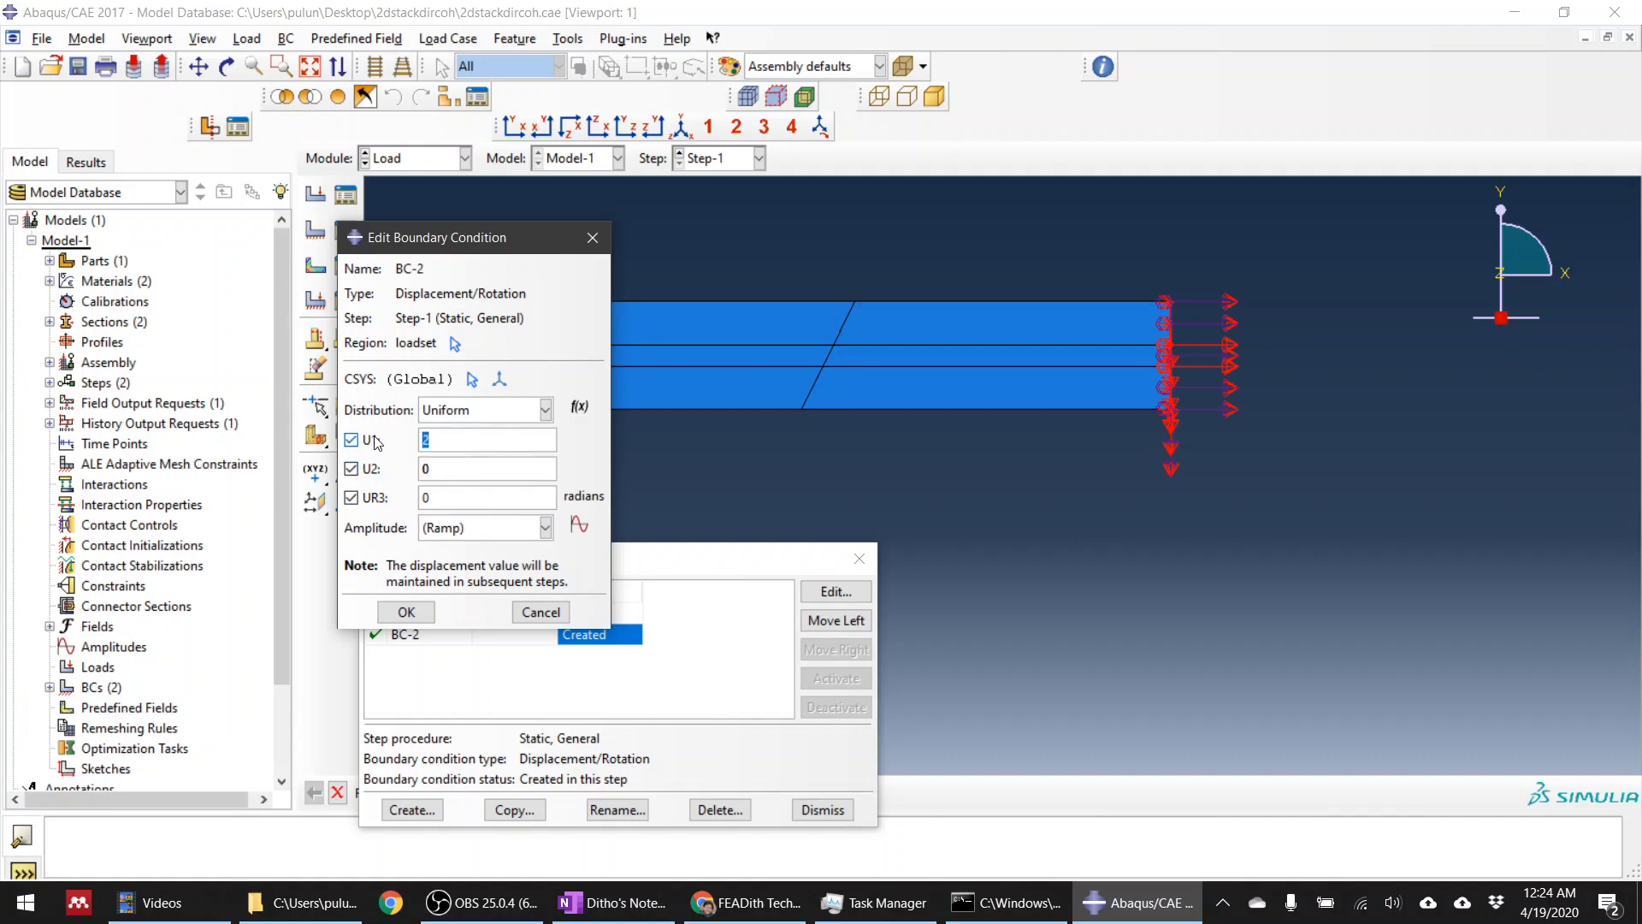
type("10")
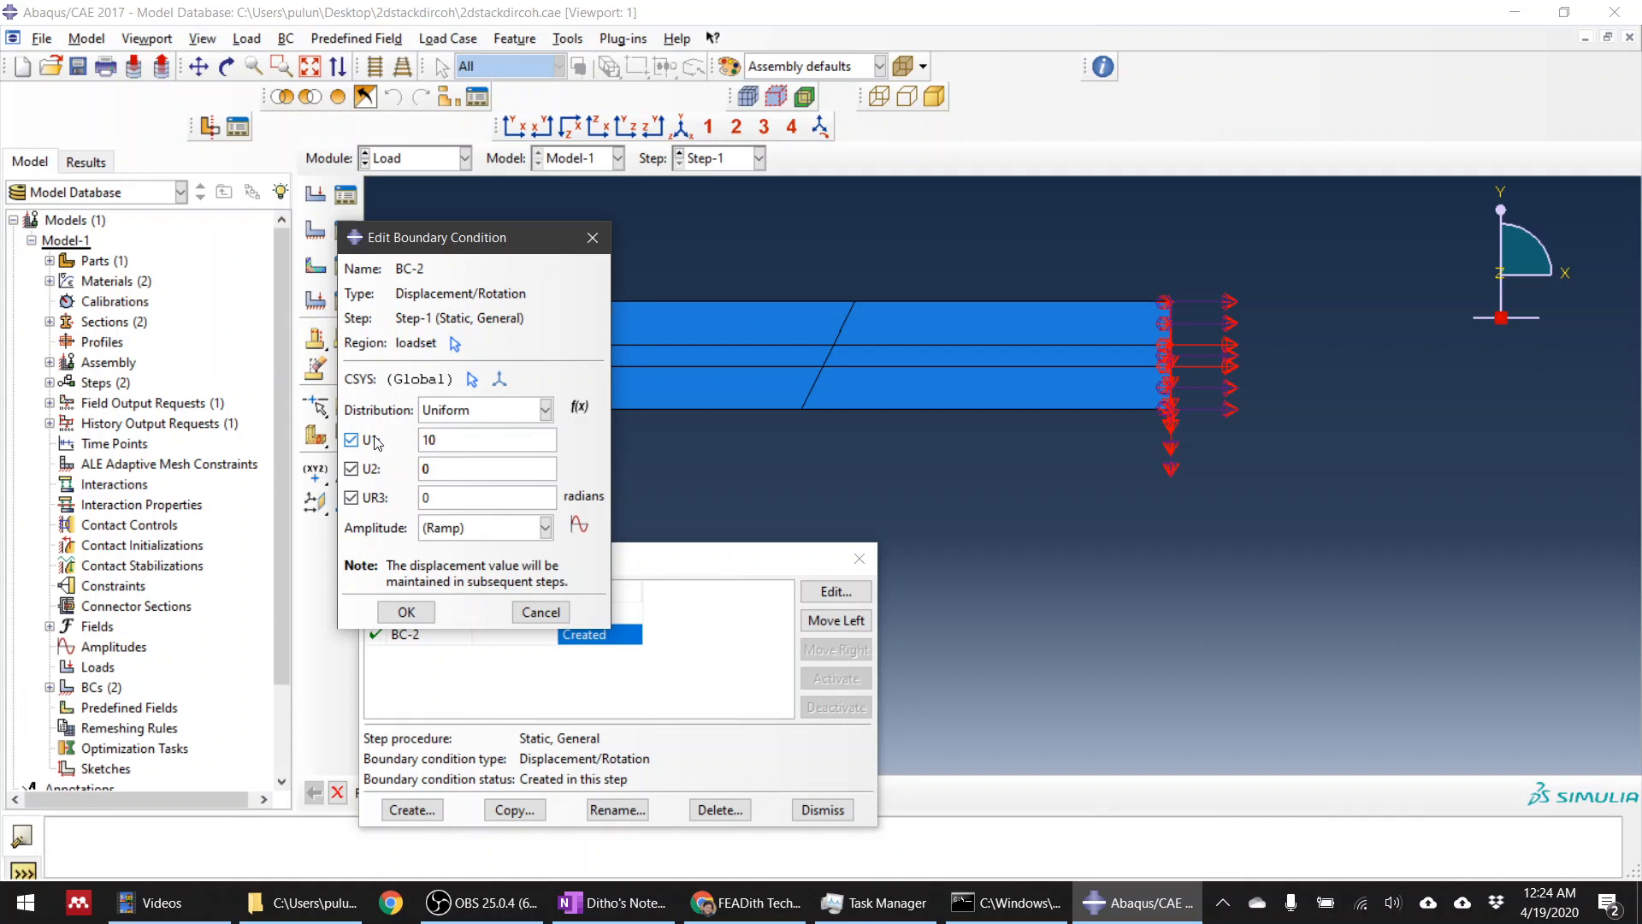
left_click(405, 611)
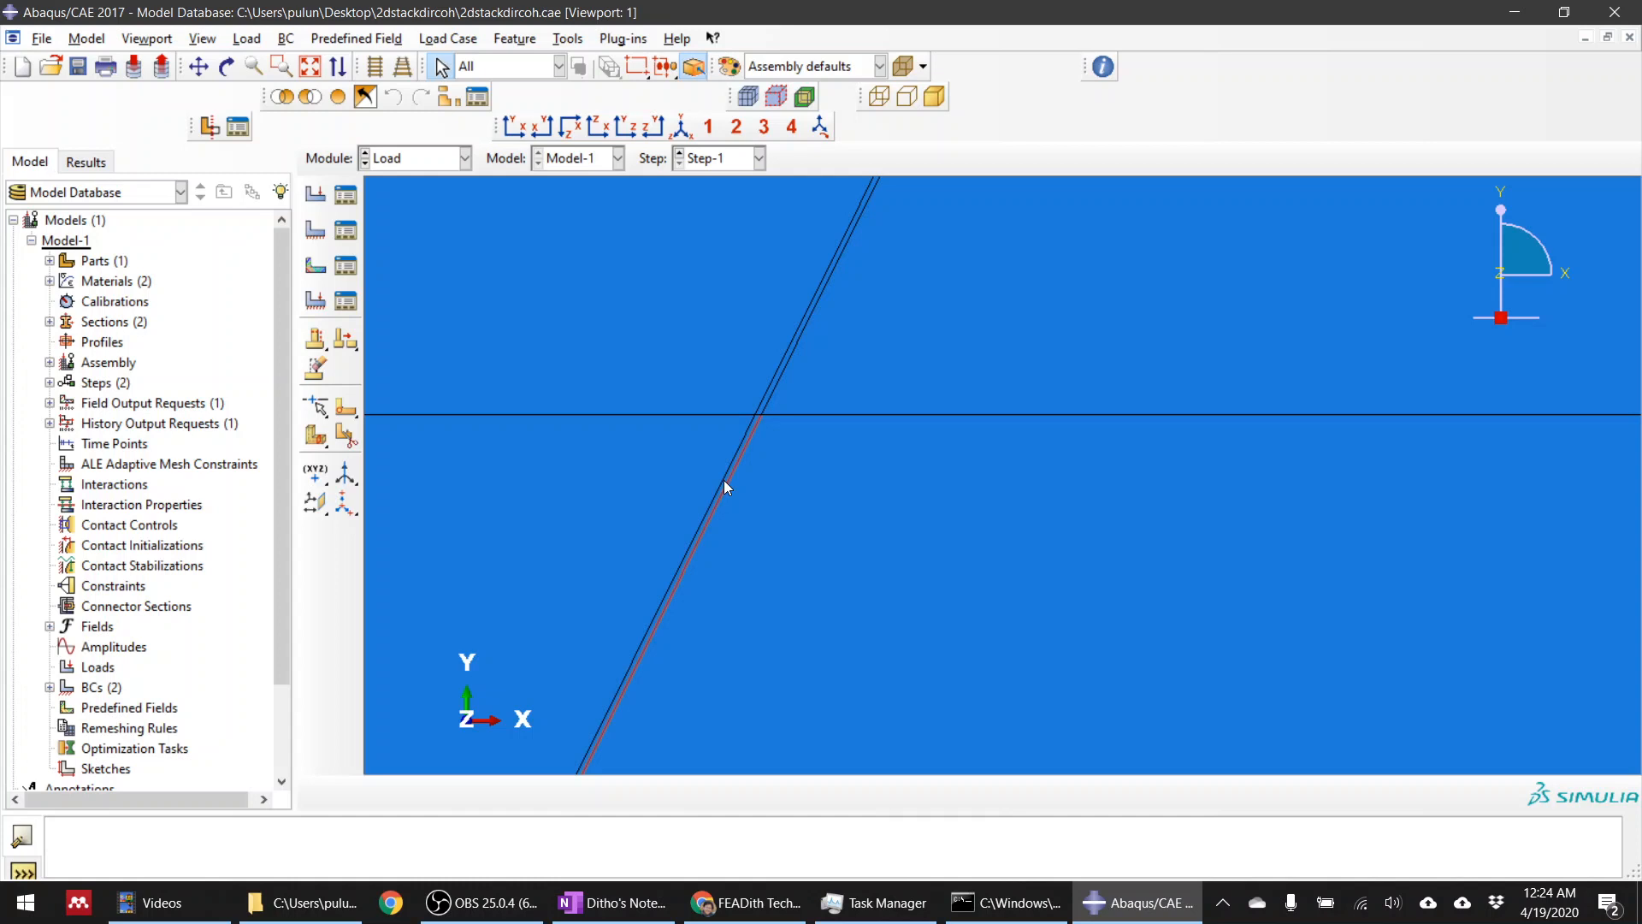
Step: Sketch a beam in OneNote with pulling arrows and top and bottom pressing arrows
left_click(614, 903)
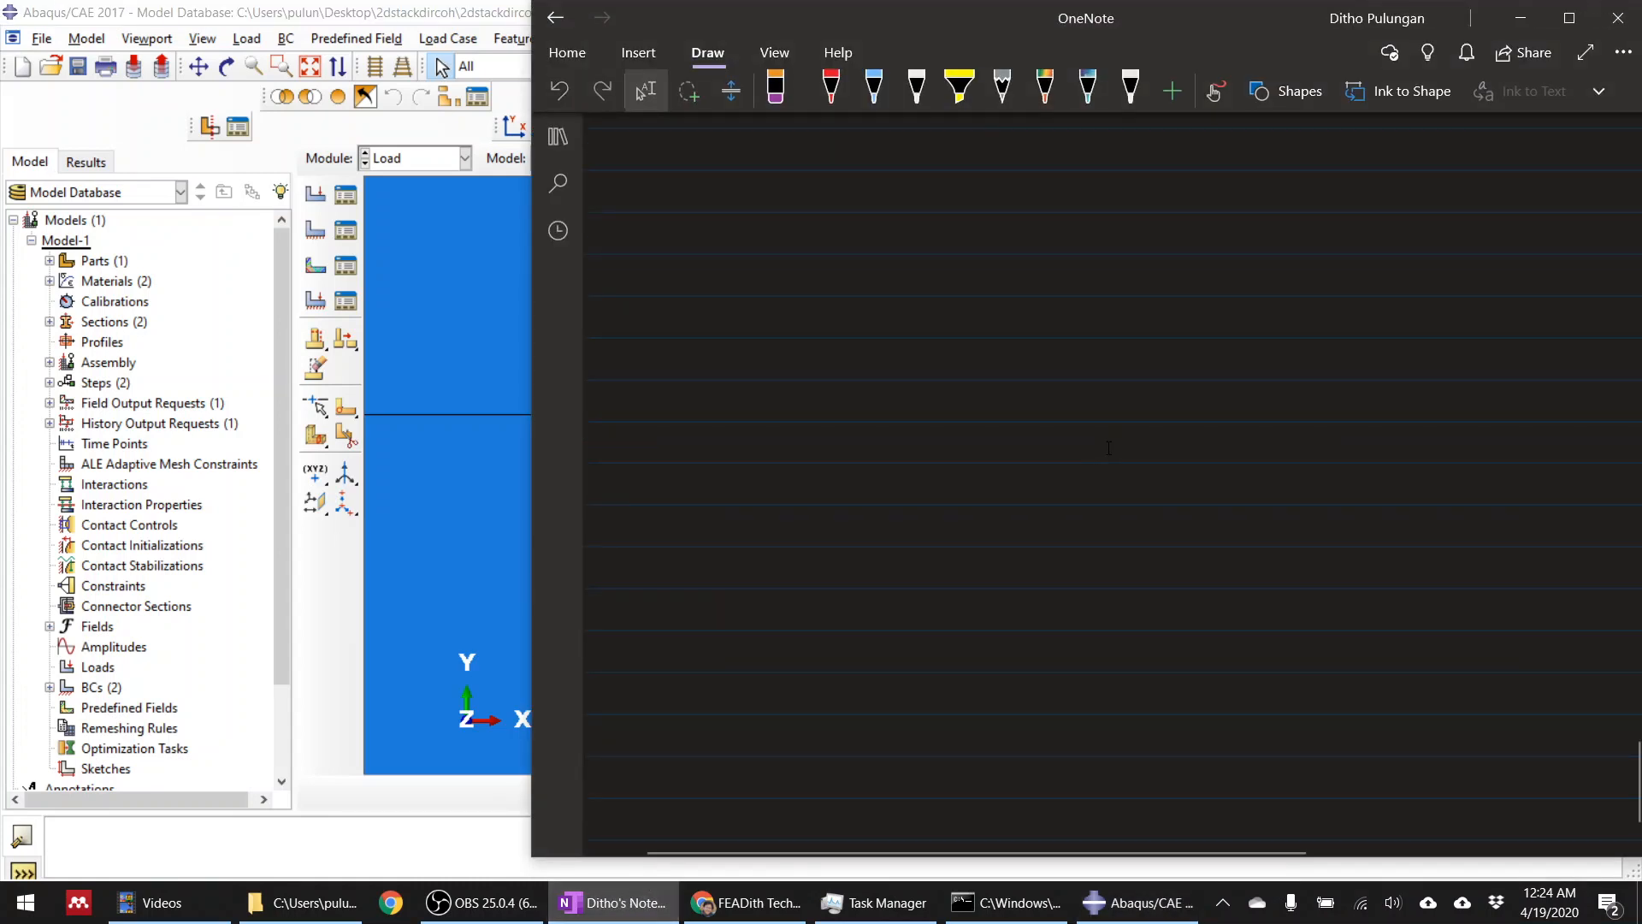
left_click_drag(885, 486, 1321, 481)
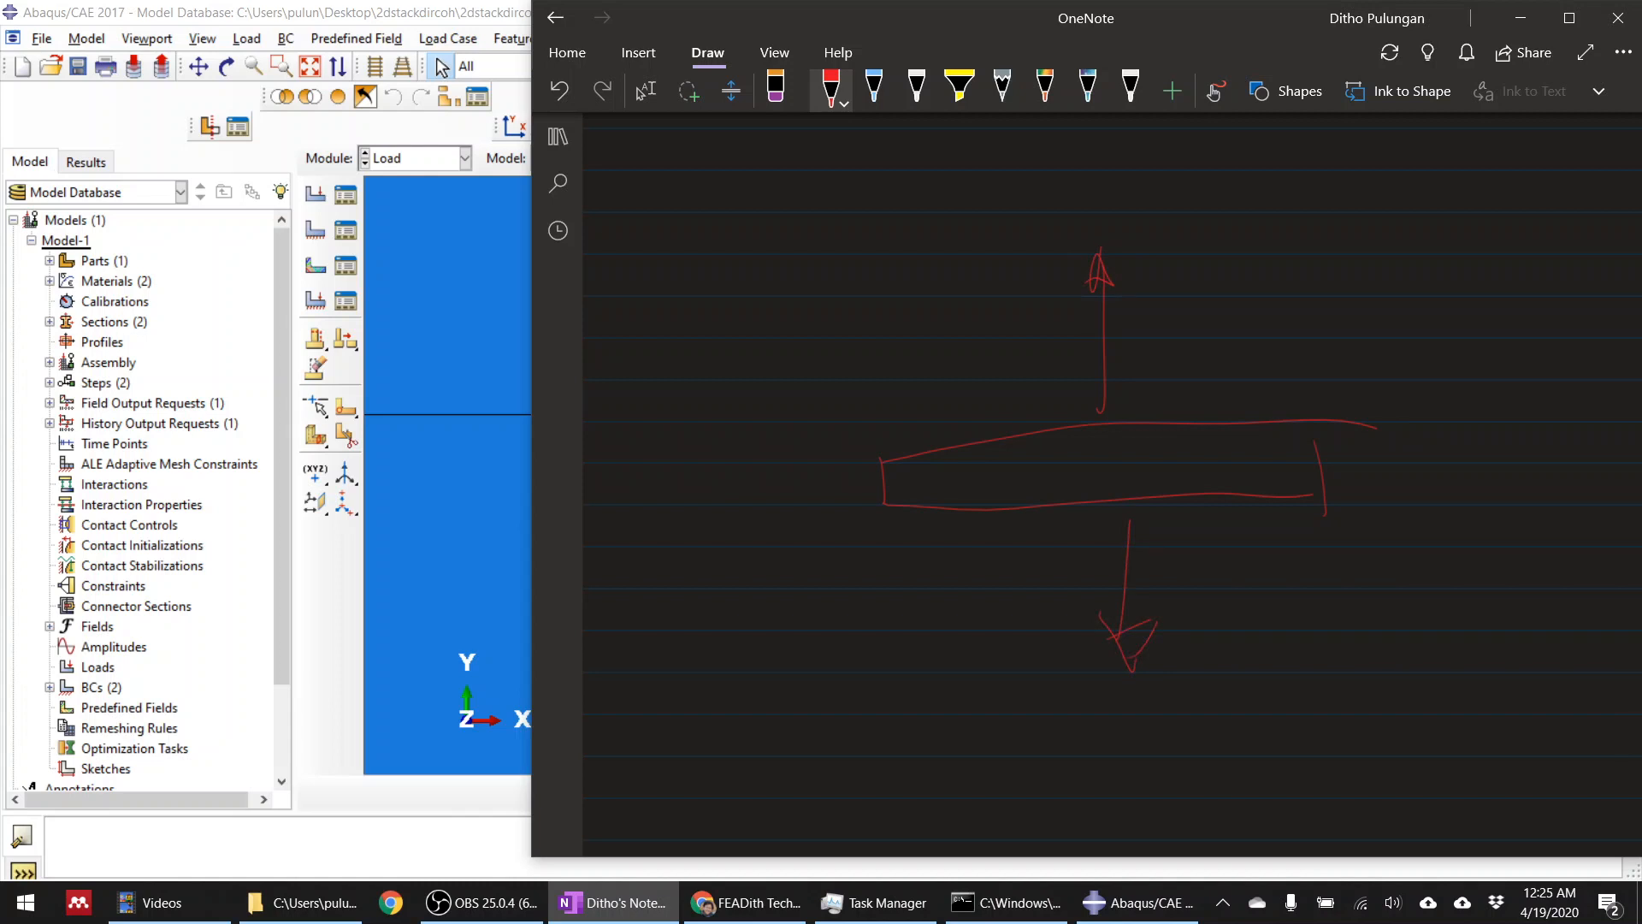
left_click_drag(1172, 225, 1193, 403)
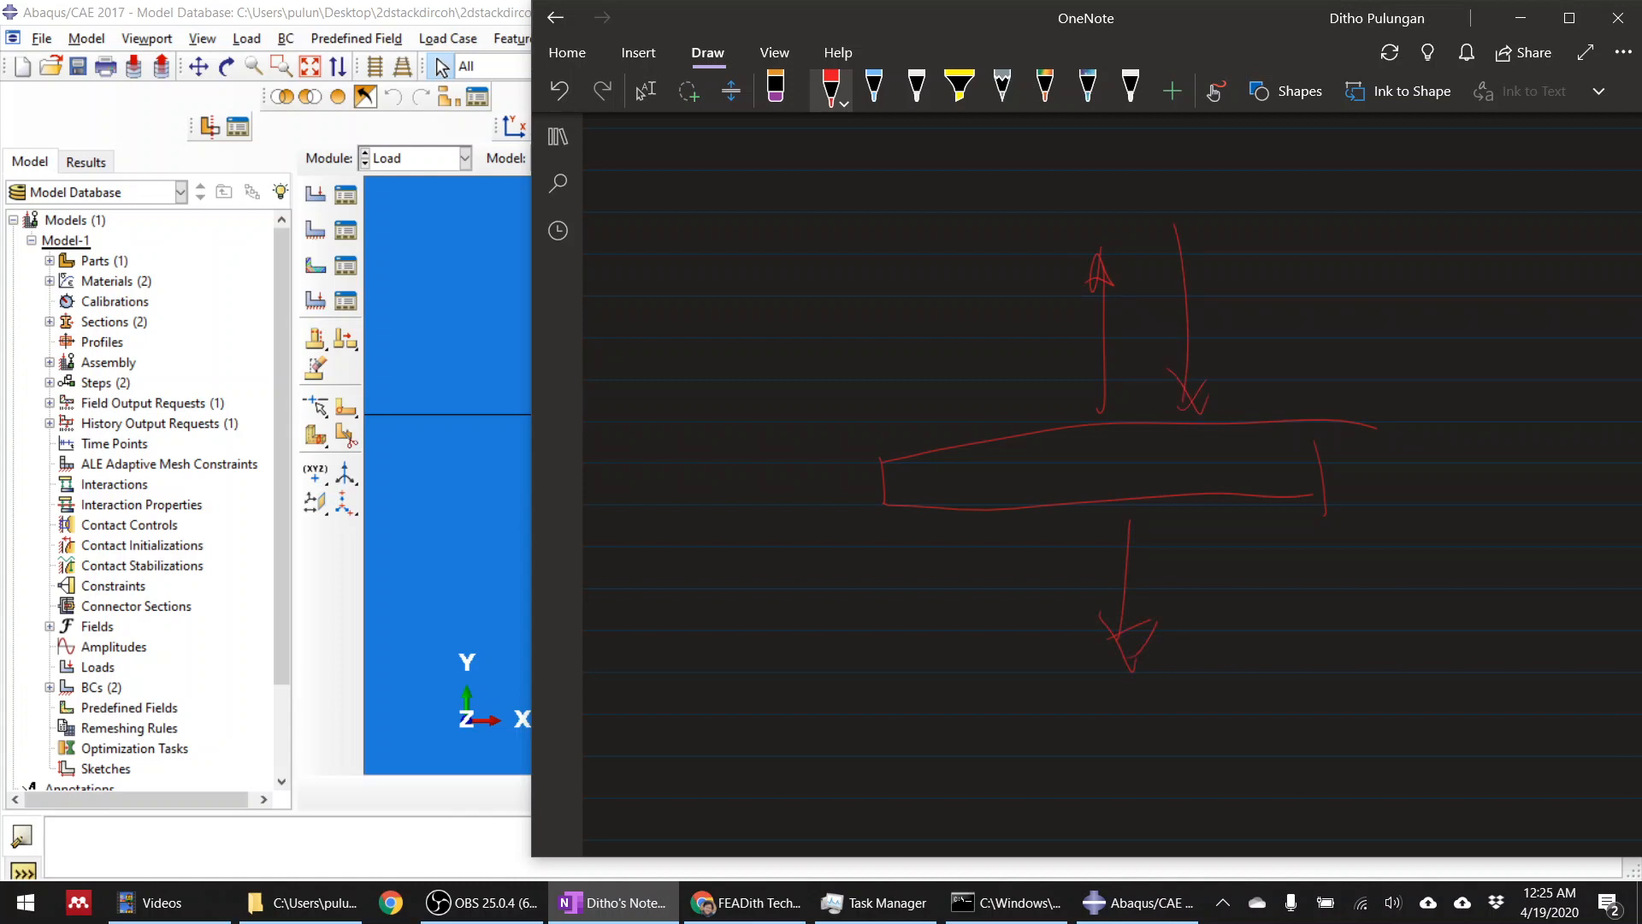
left_click_drag(1214, 681, 1220, 533)
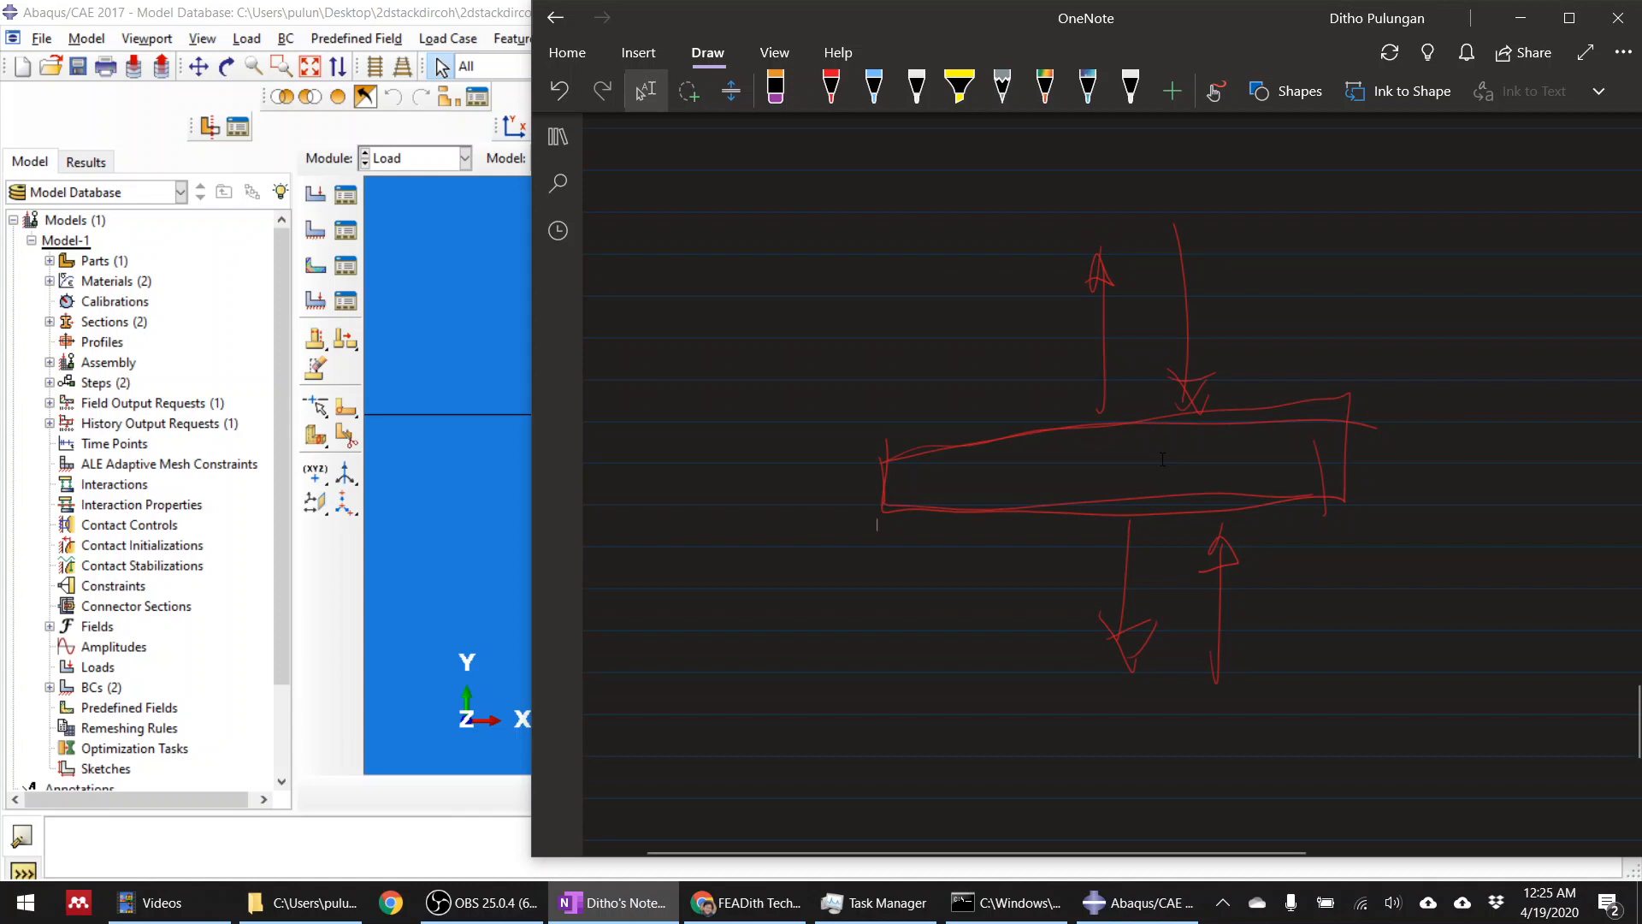
Step: Switch to the red pen and draw compression arrows at both beam ends
left_click(828, 88)
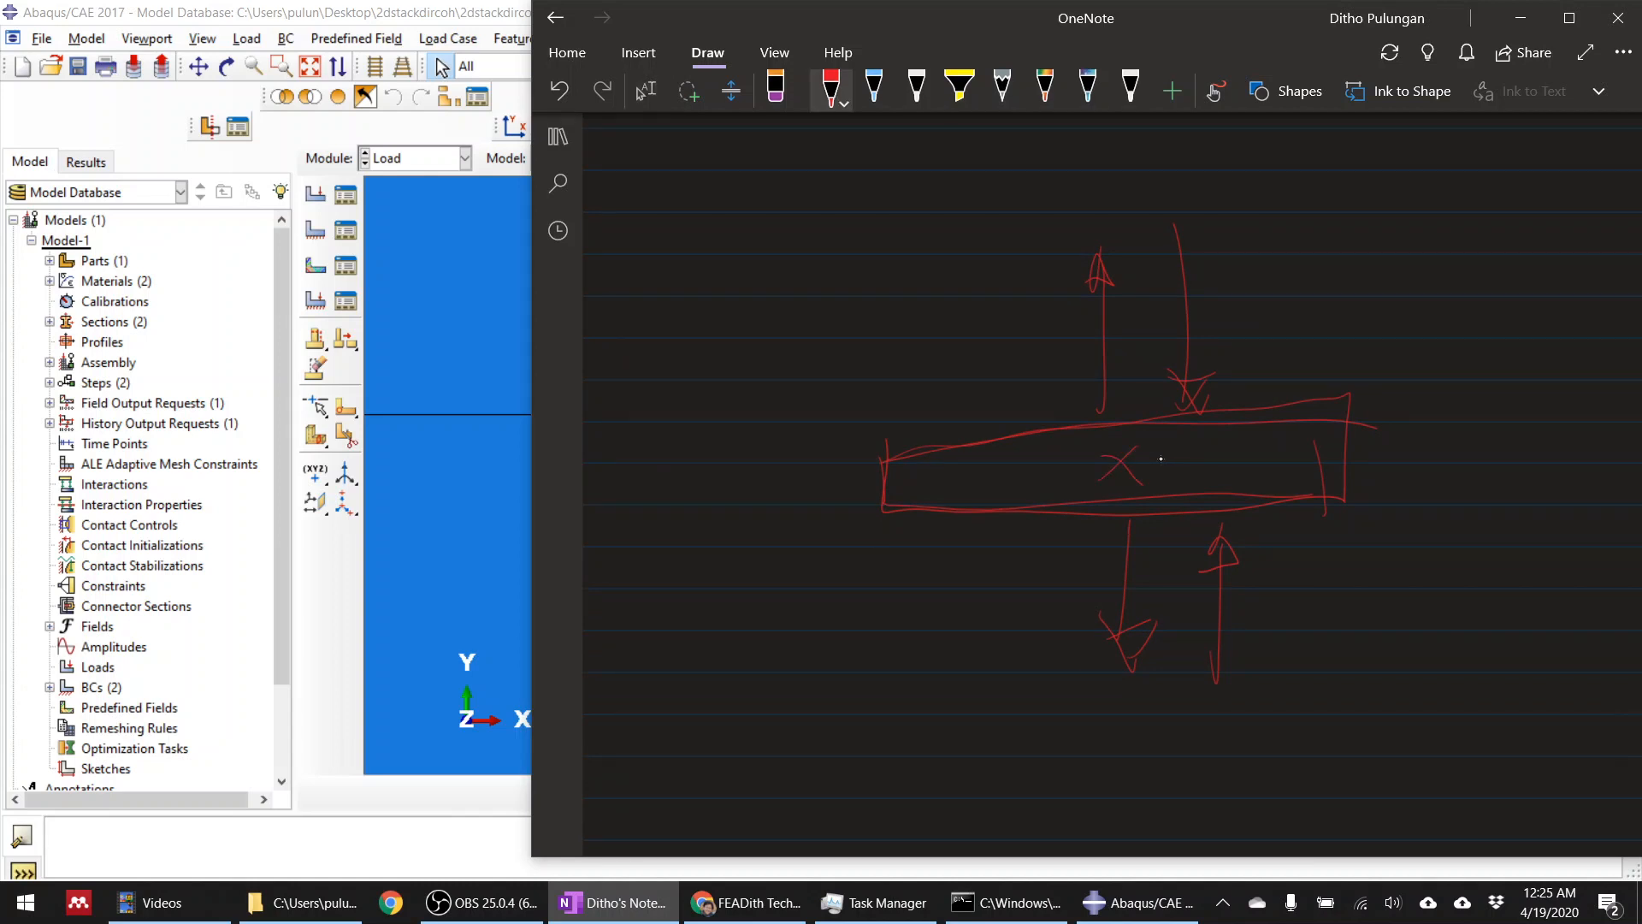
left_click(1136, 901)
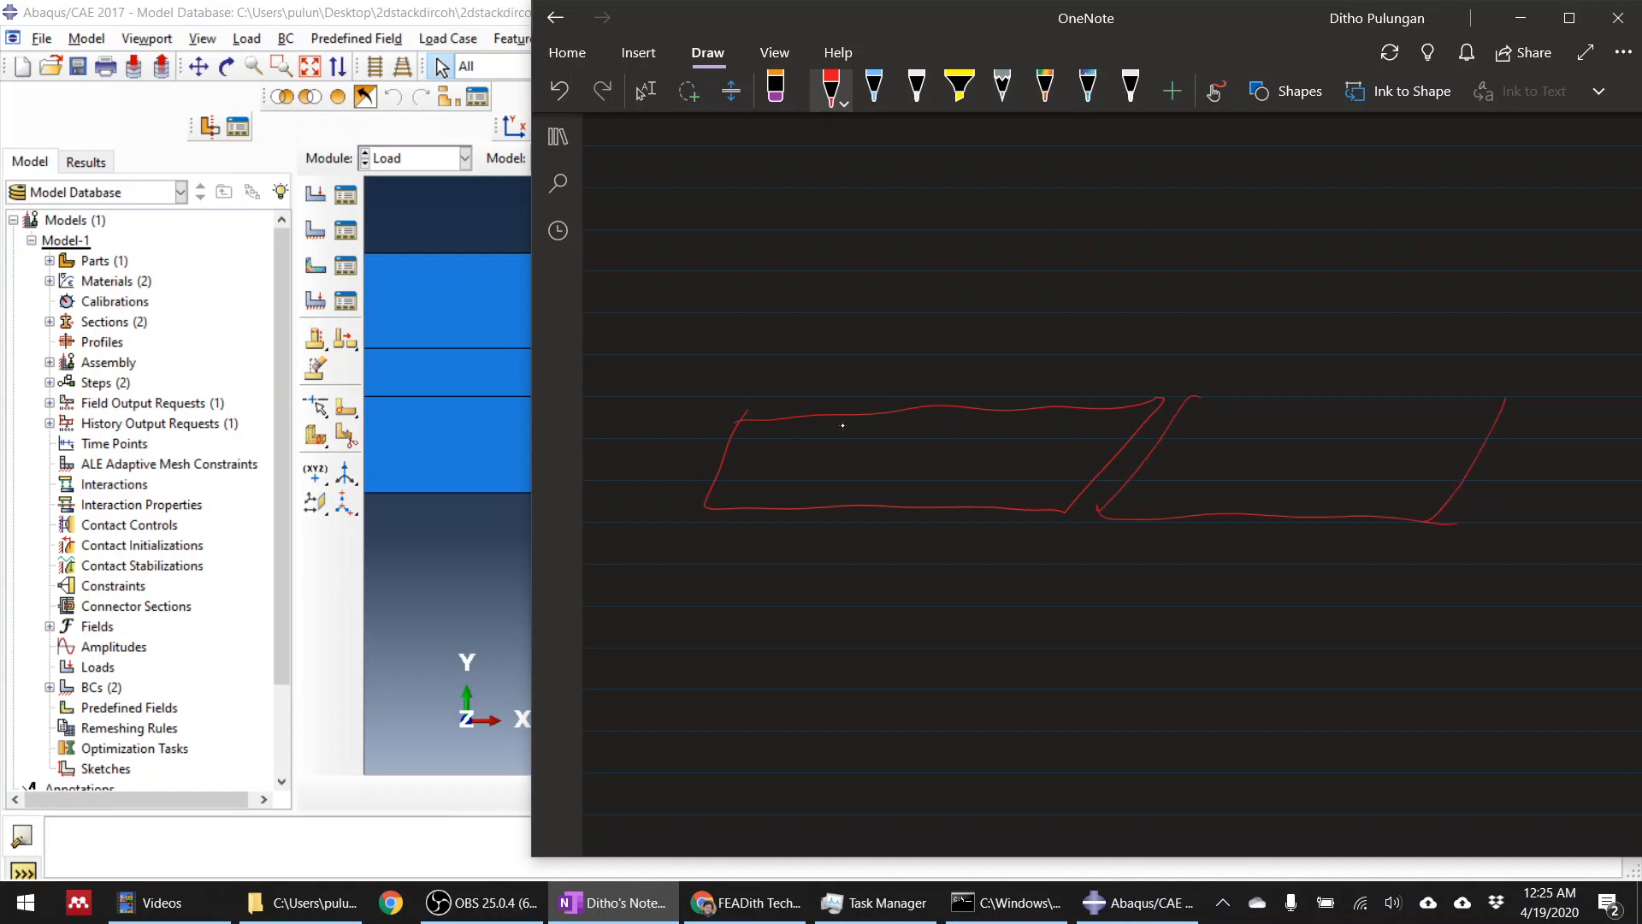
left_click_drag(1184, 409, 1507, 523)
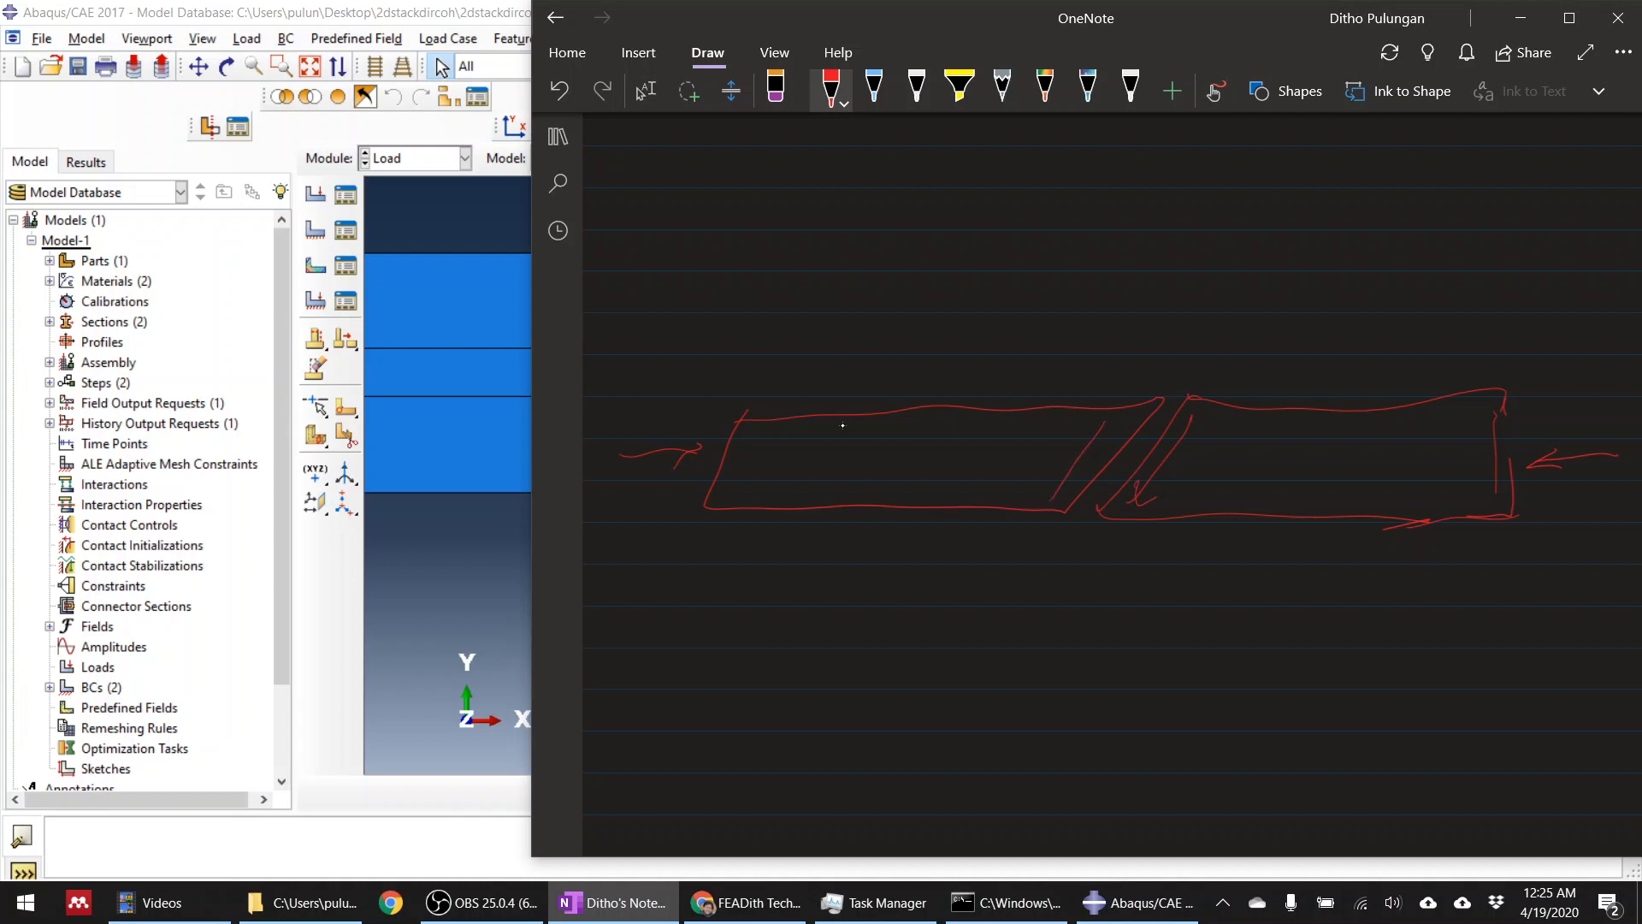
left_click_drag(1079, 492, 1095, 429)
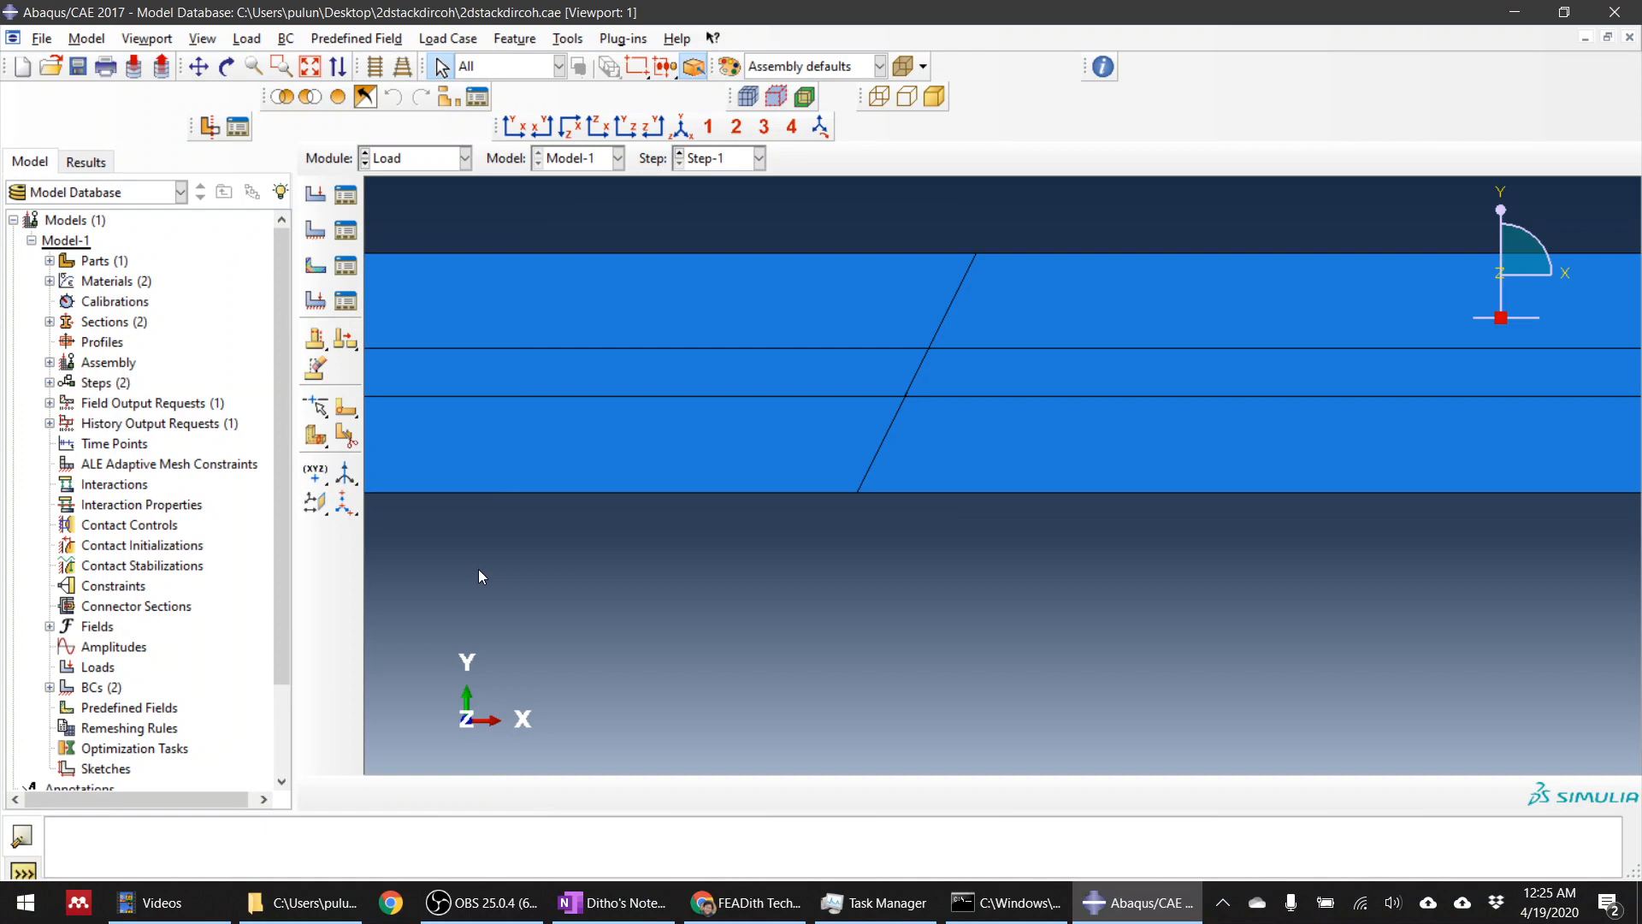
mouse_move(485, 568)
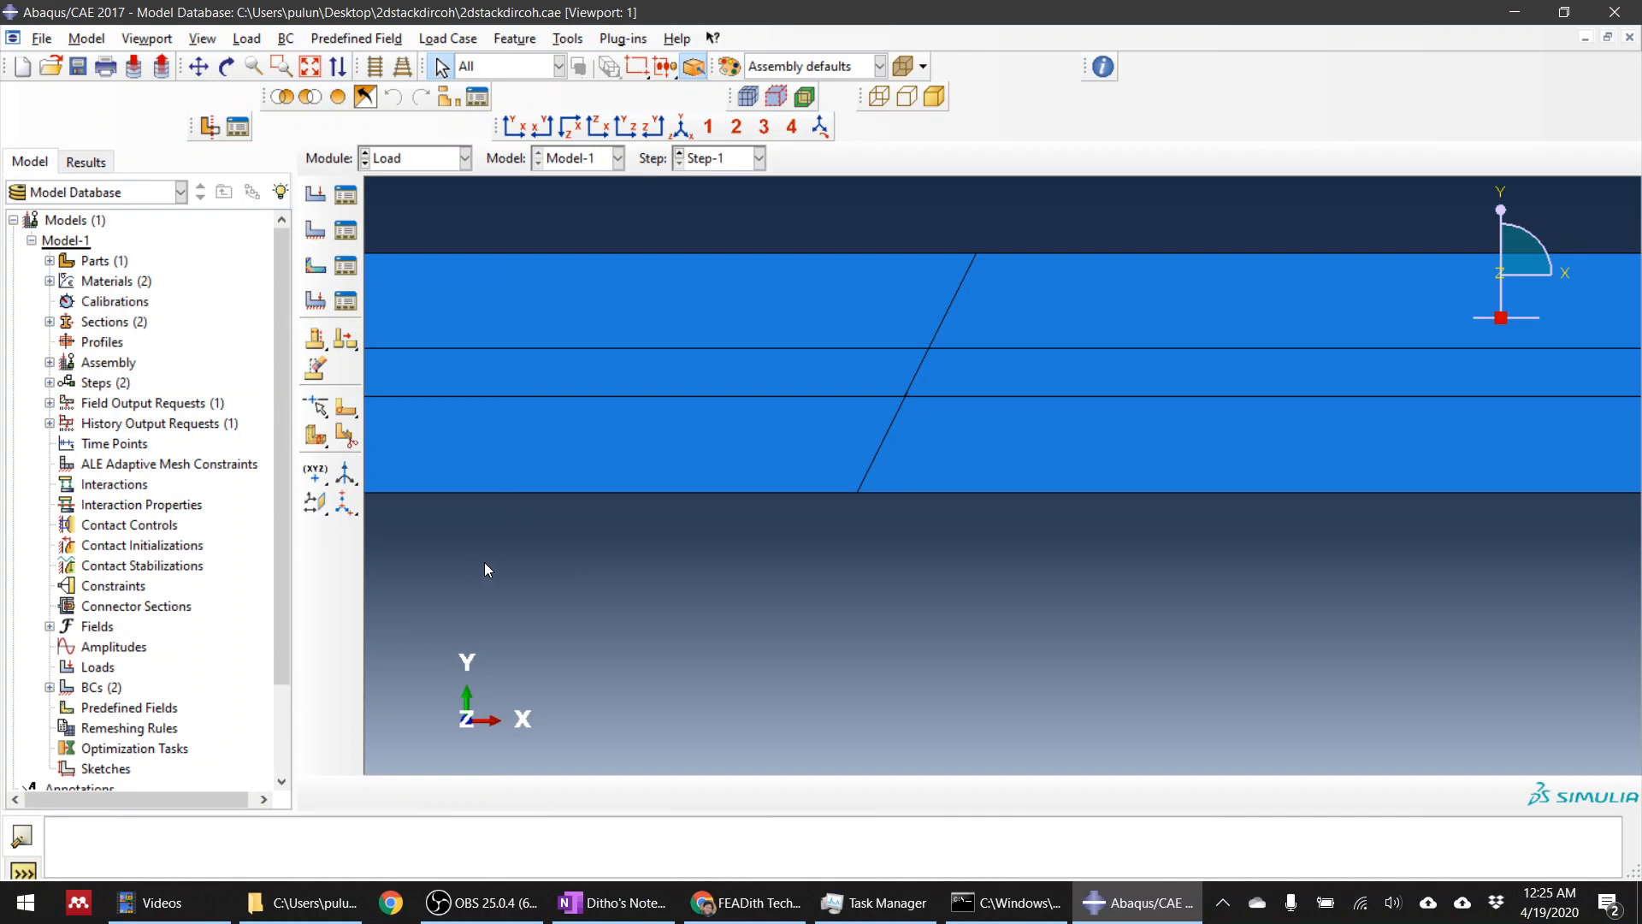
left_click(462, 158)
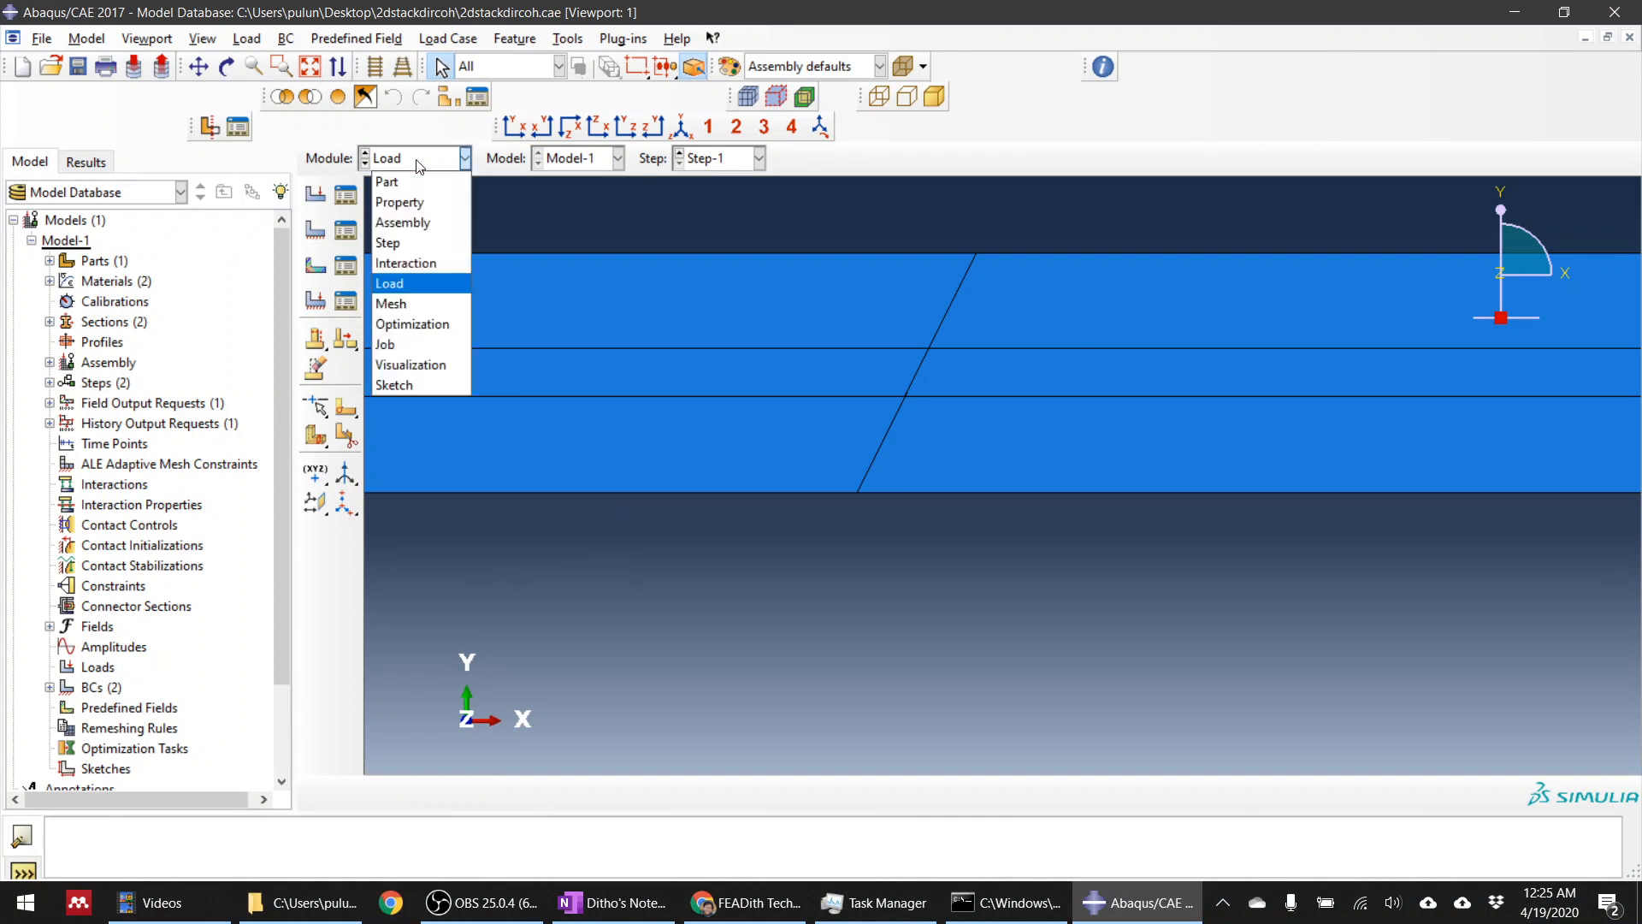
left_click(400, 201)
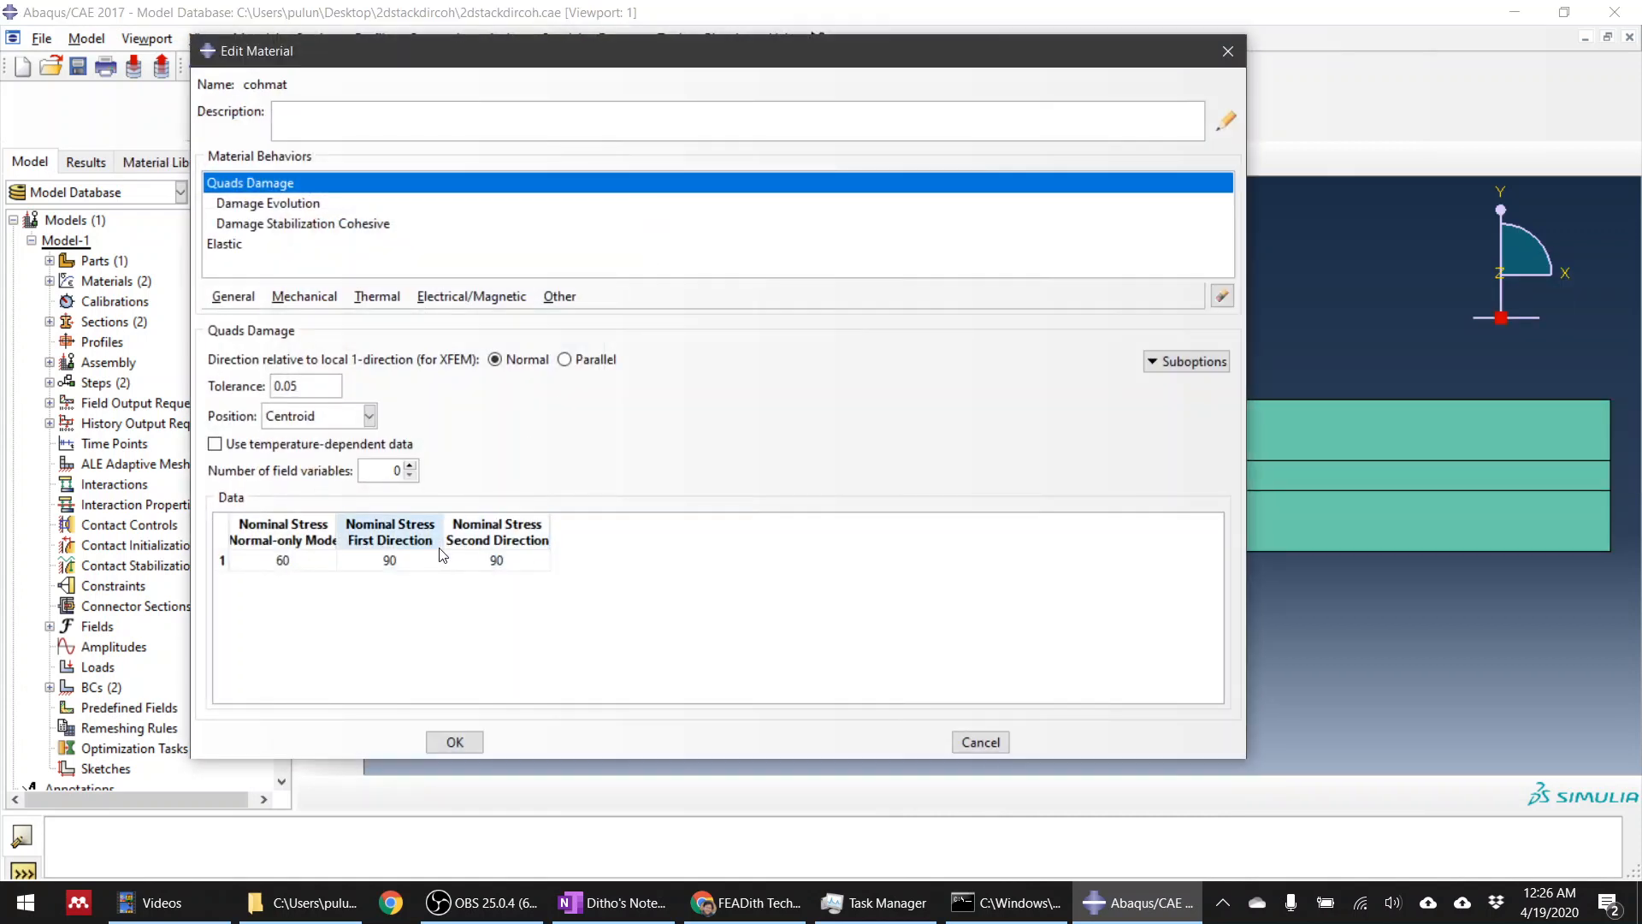
mouse_move(404, 557)
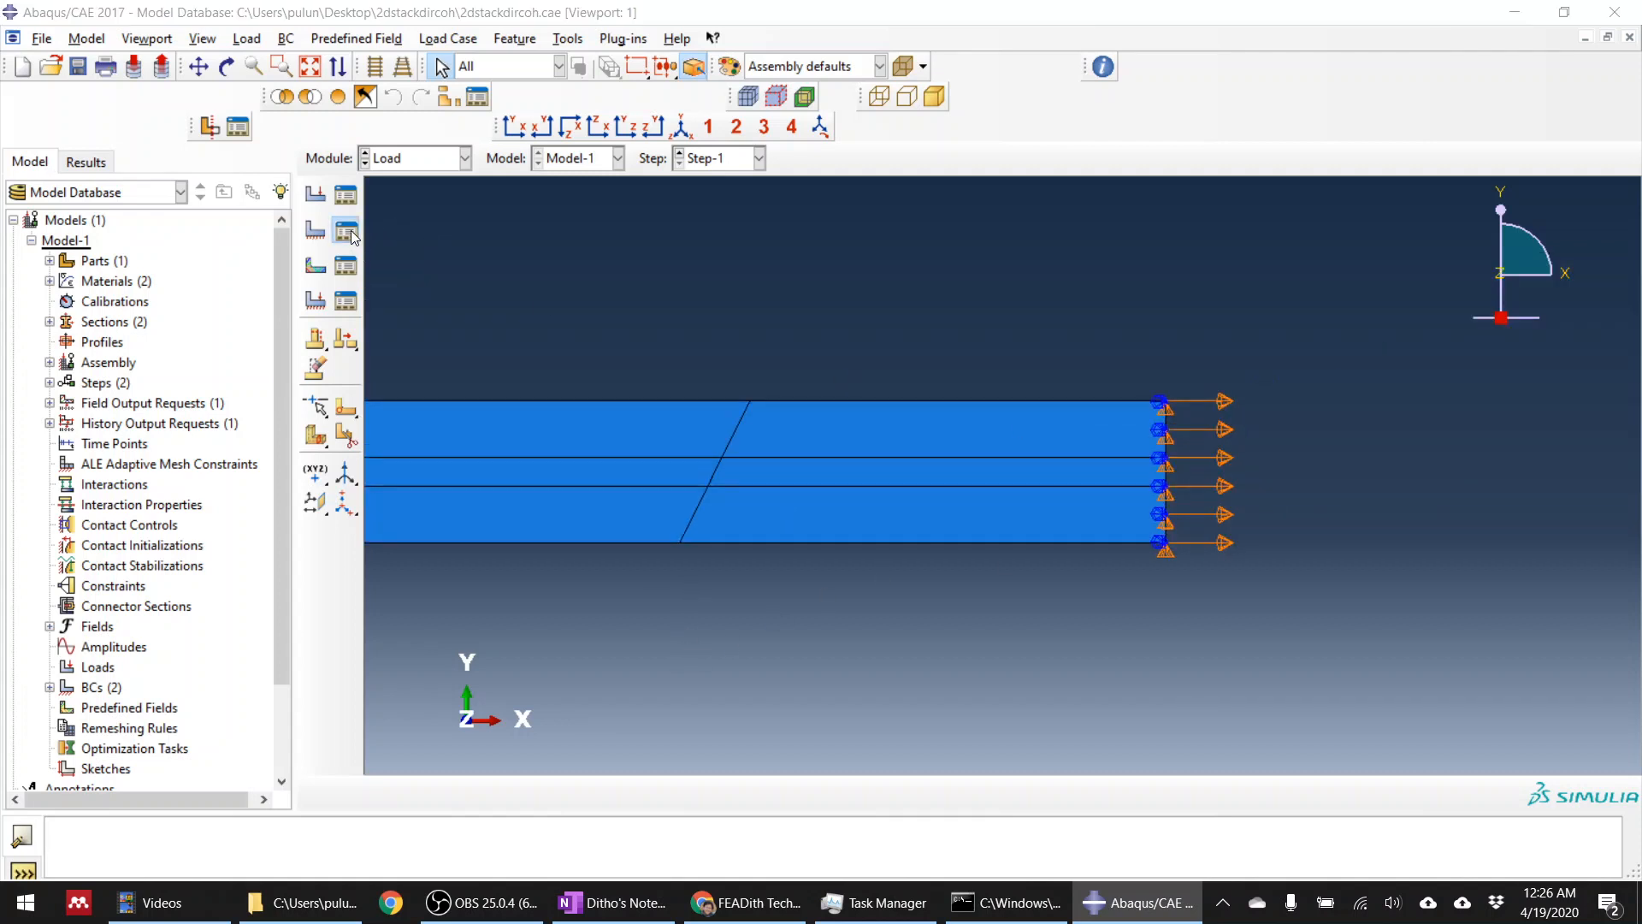
Step: Inspect fixed-end BC-1 and loaded-end BC-2, then dismiss the Boundary Condition Manager
left_click(346, 230)
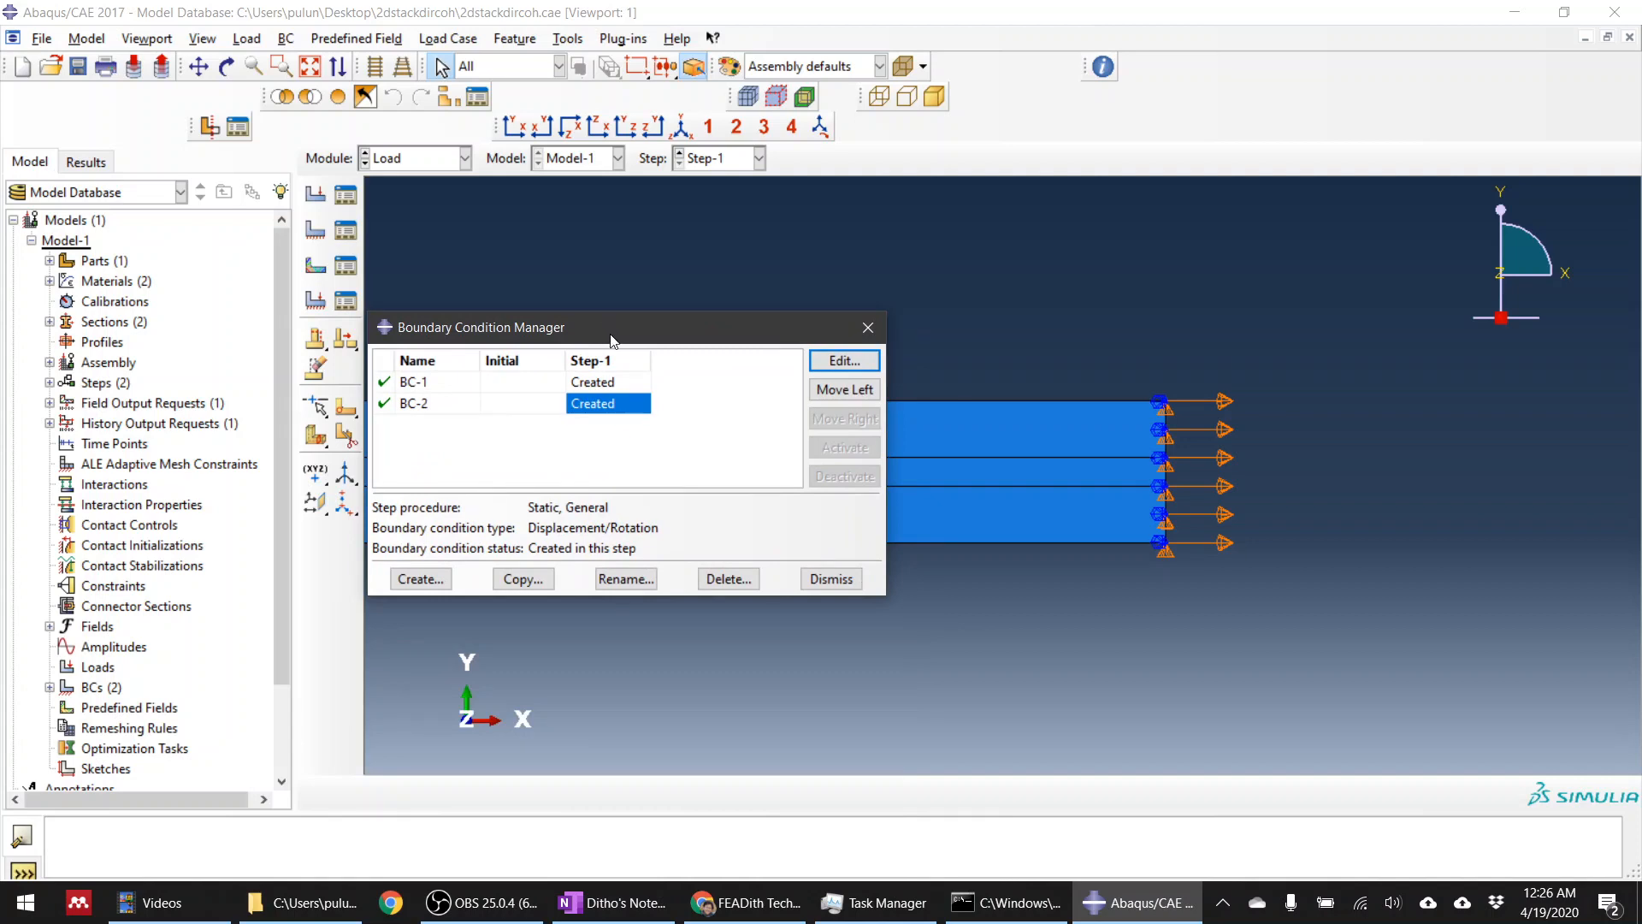
left_click(843, 360)
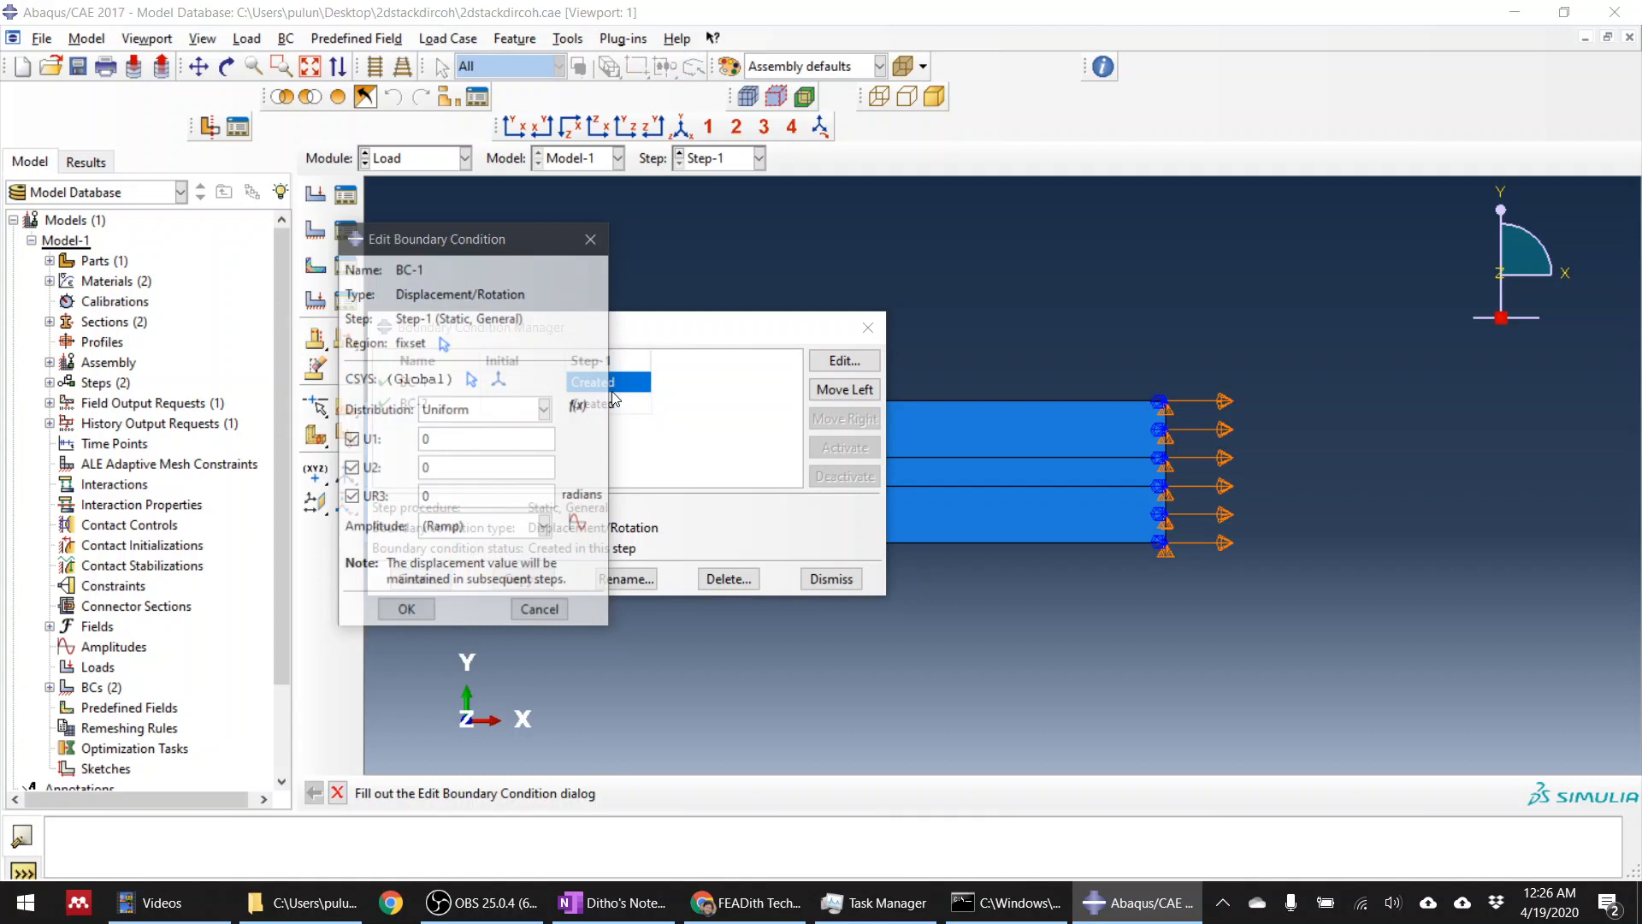
left_click(406, 608)
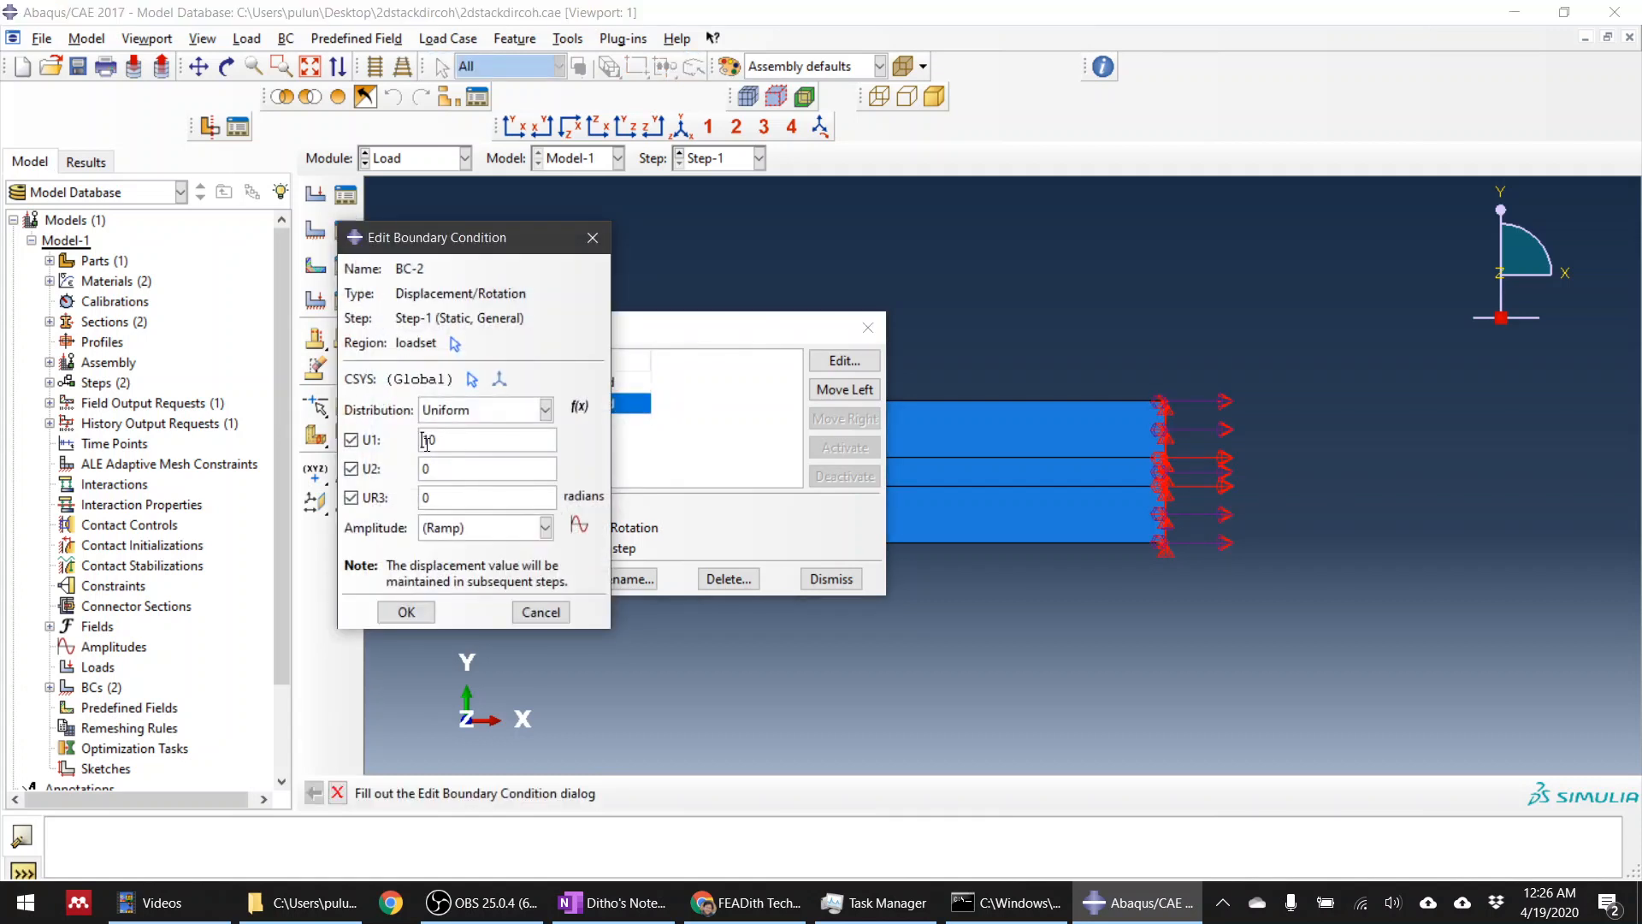
left_click(405, 612)
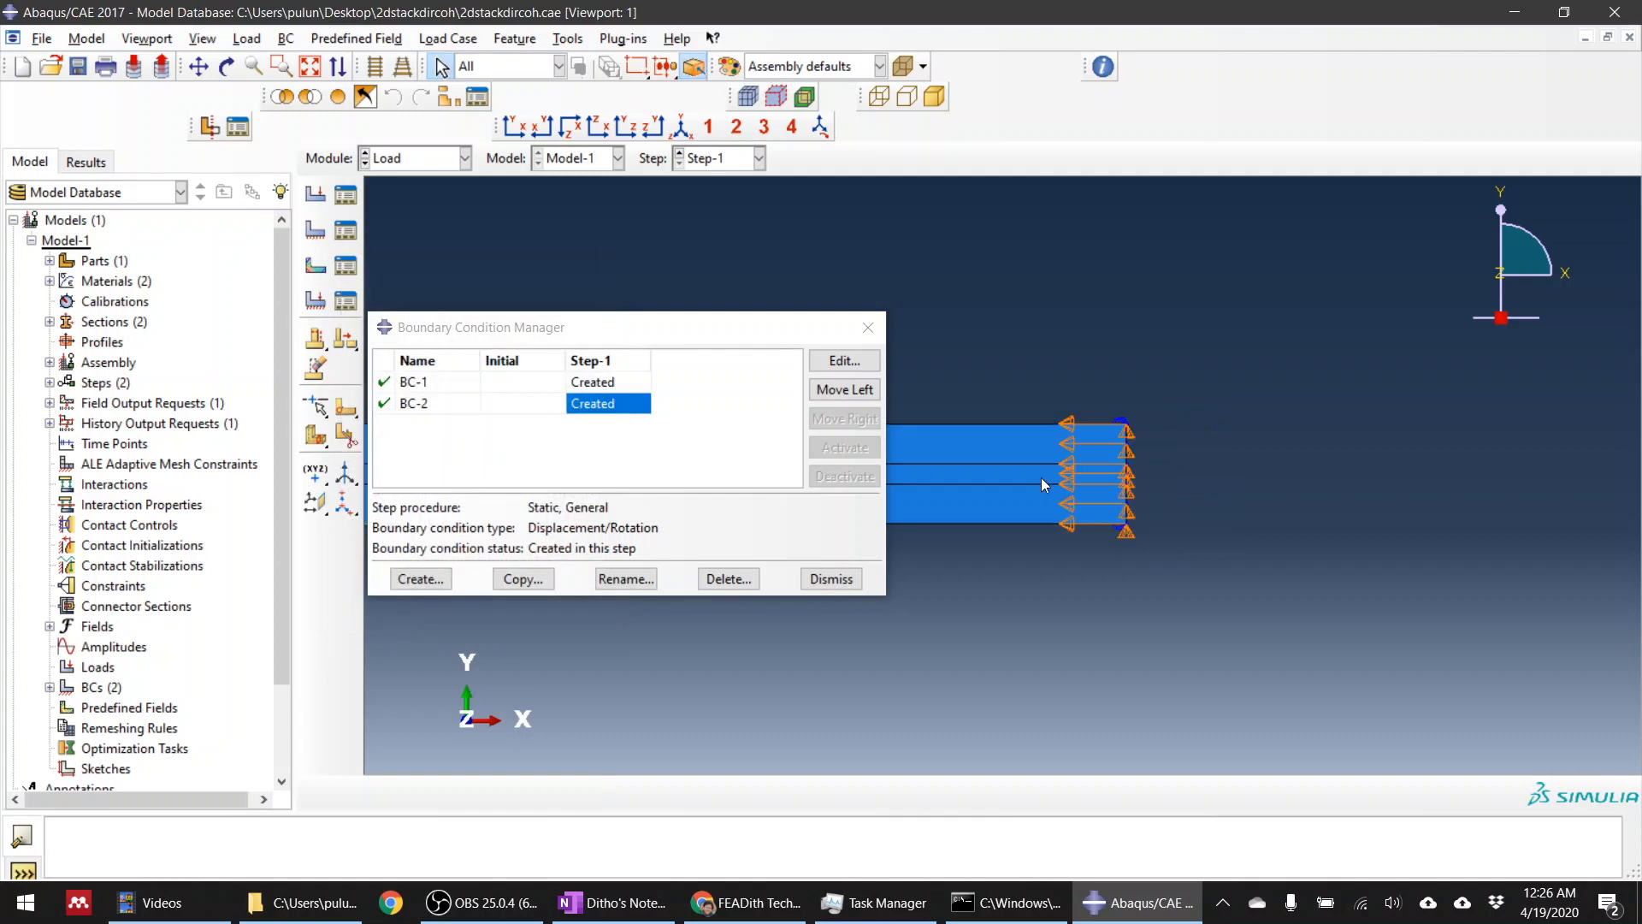
left_click(830, 578)
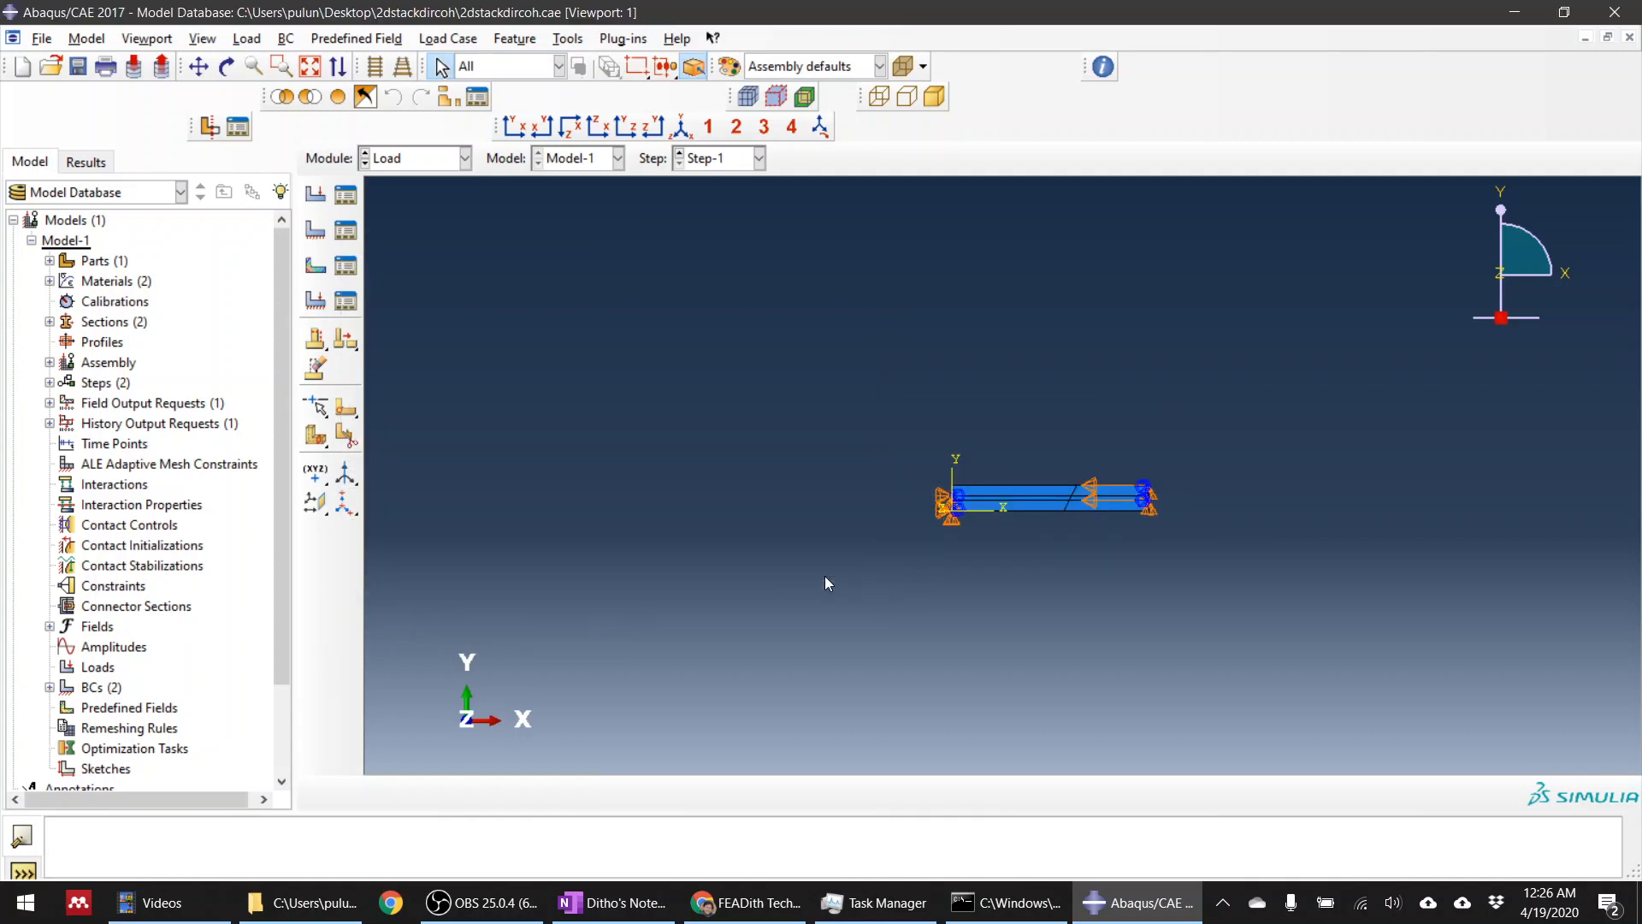
left_click(463, 159)
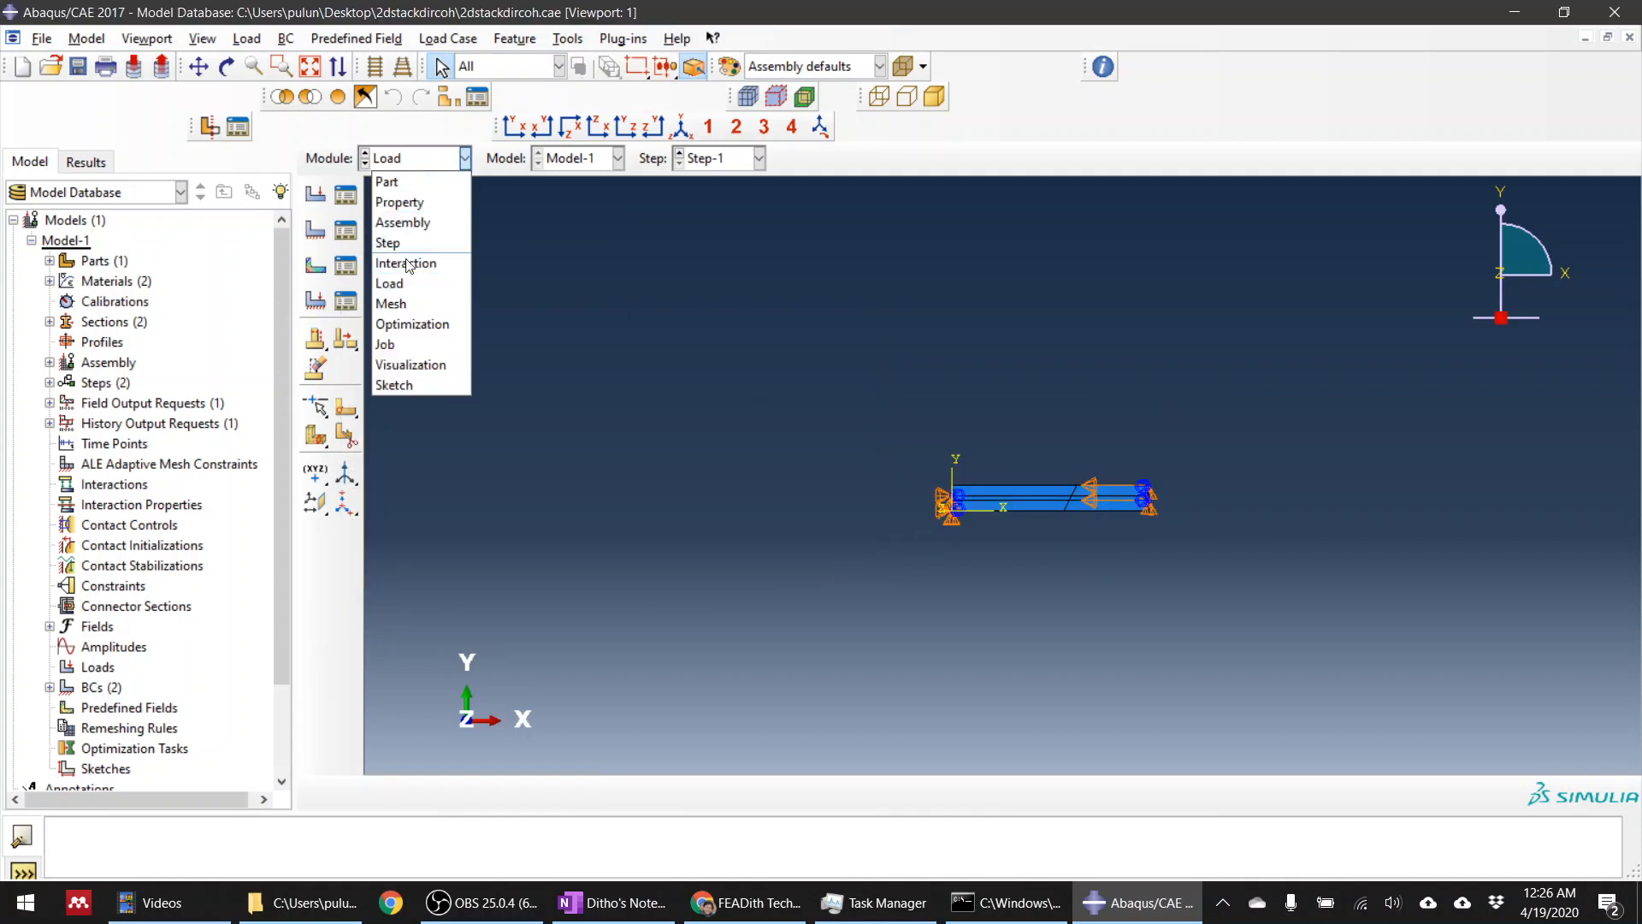
mouse_move(389, 302)
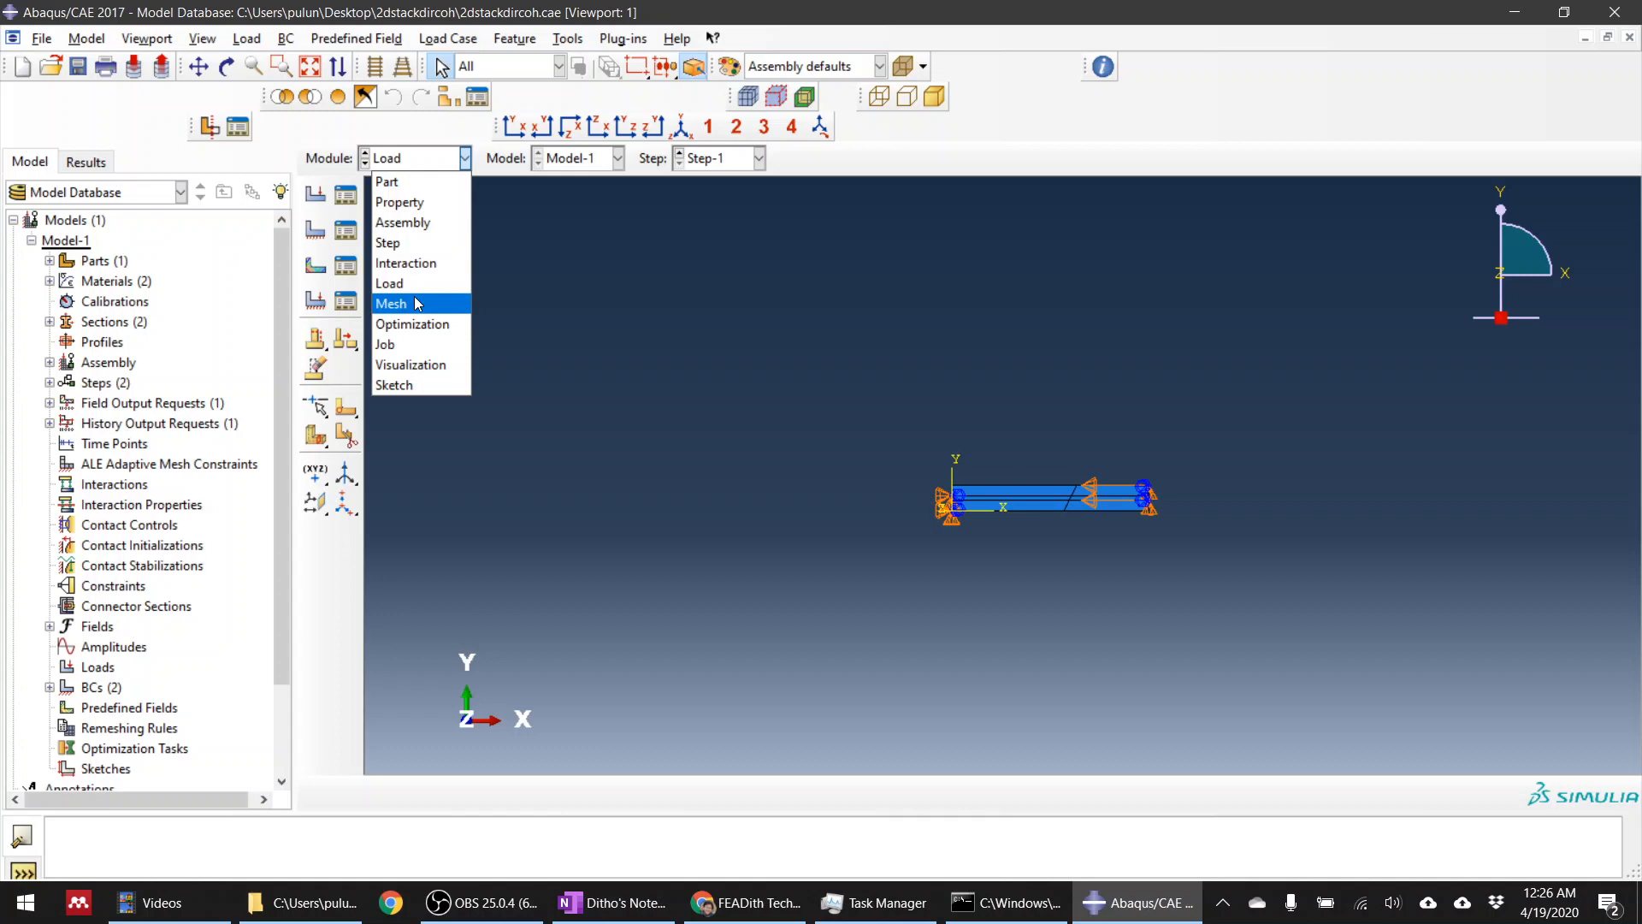
mouse_move(421, 315)
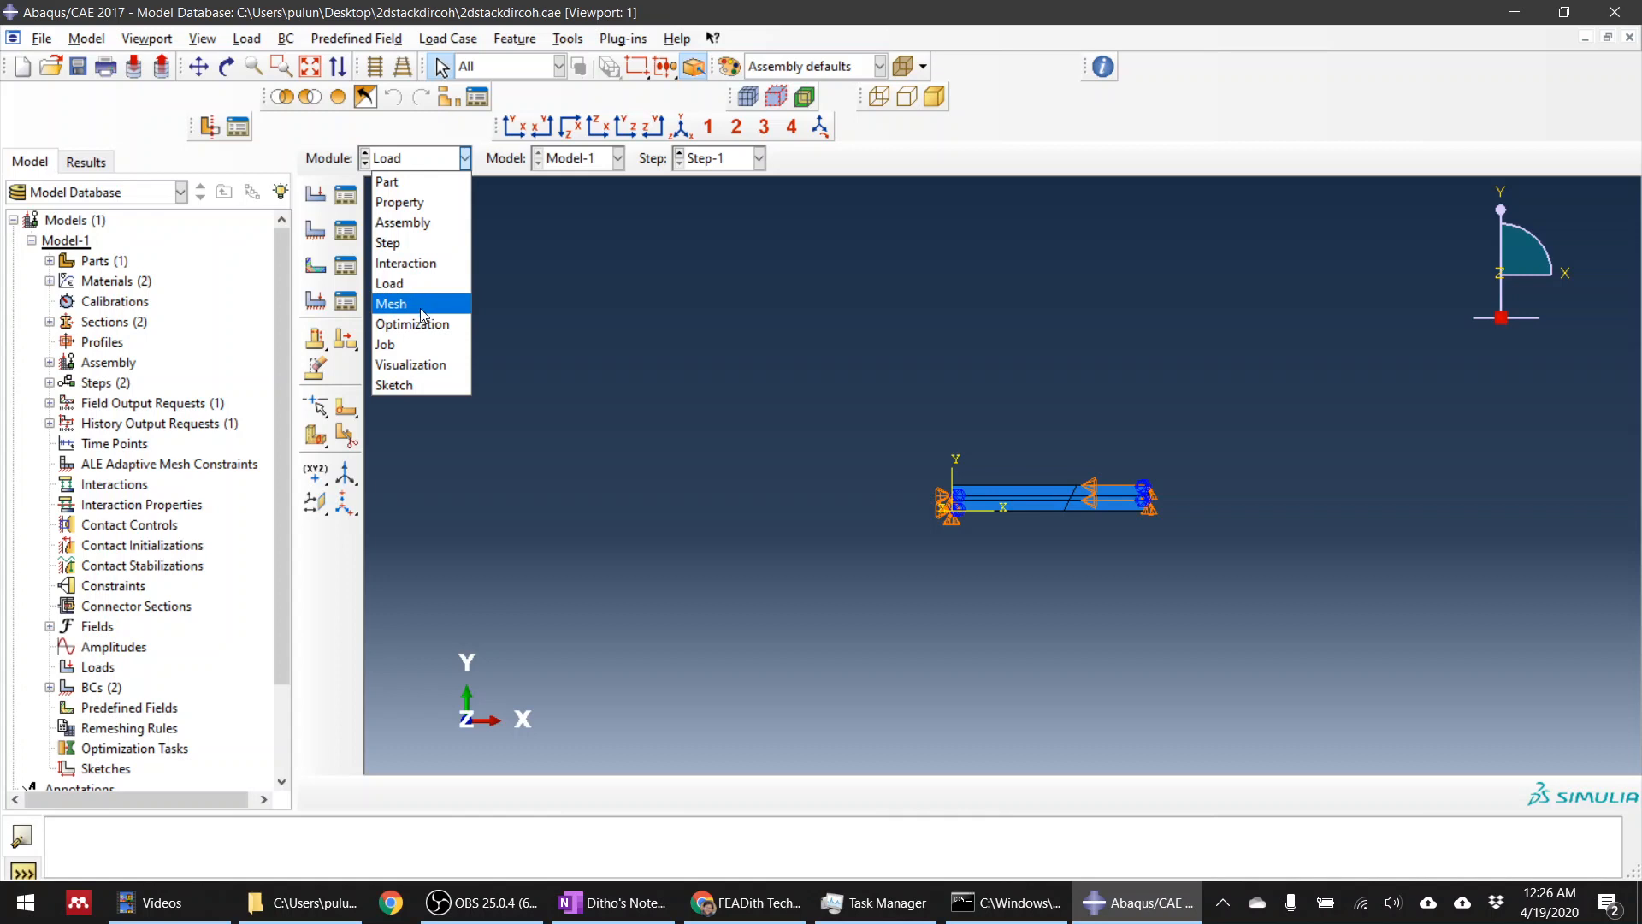
Step: Create the 'compress' job for Model-1 running on four processors
left_click(391, 303)
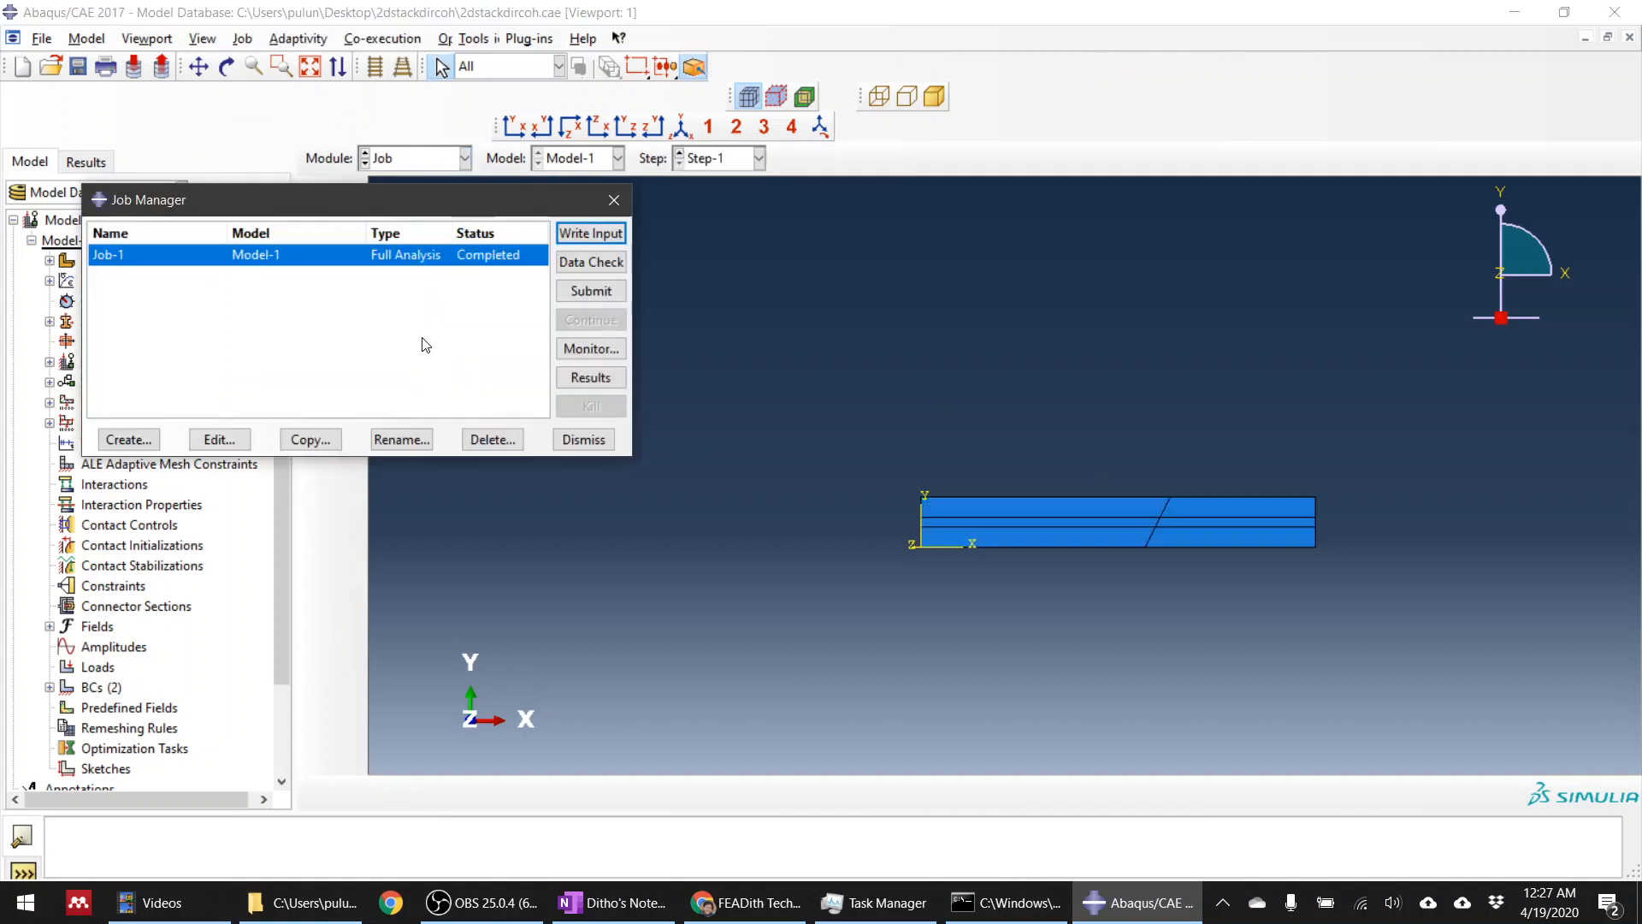
left_click(128, 439)
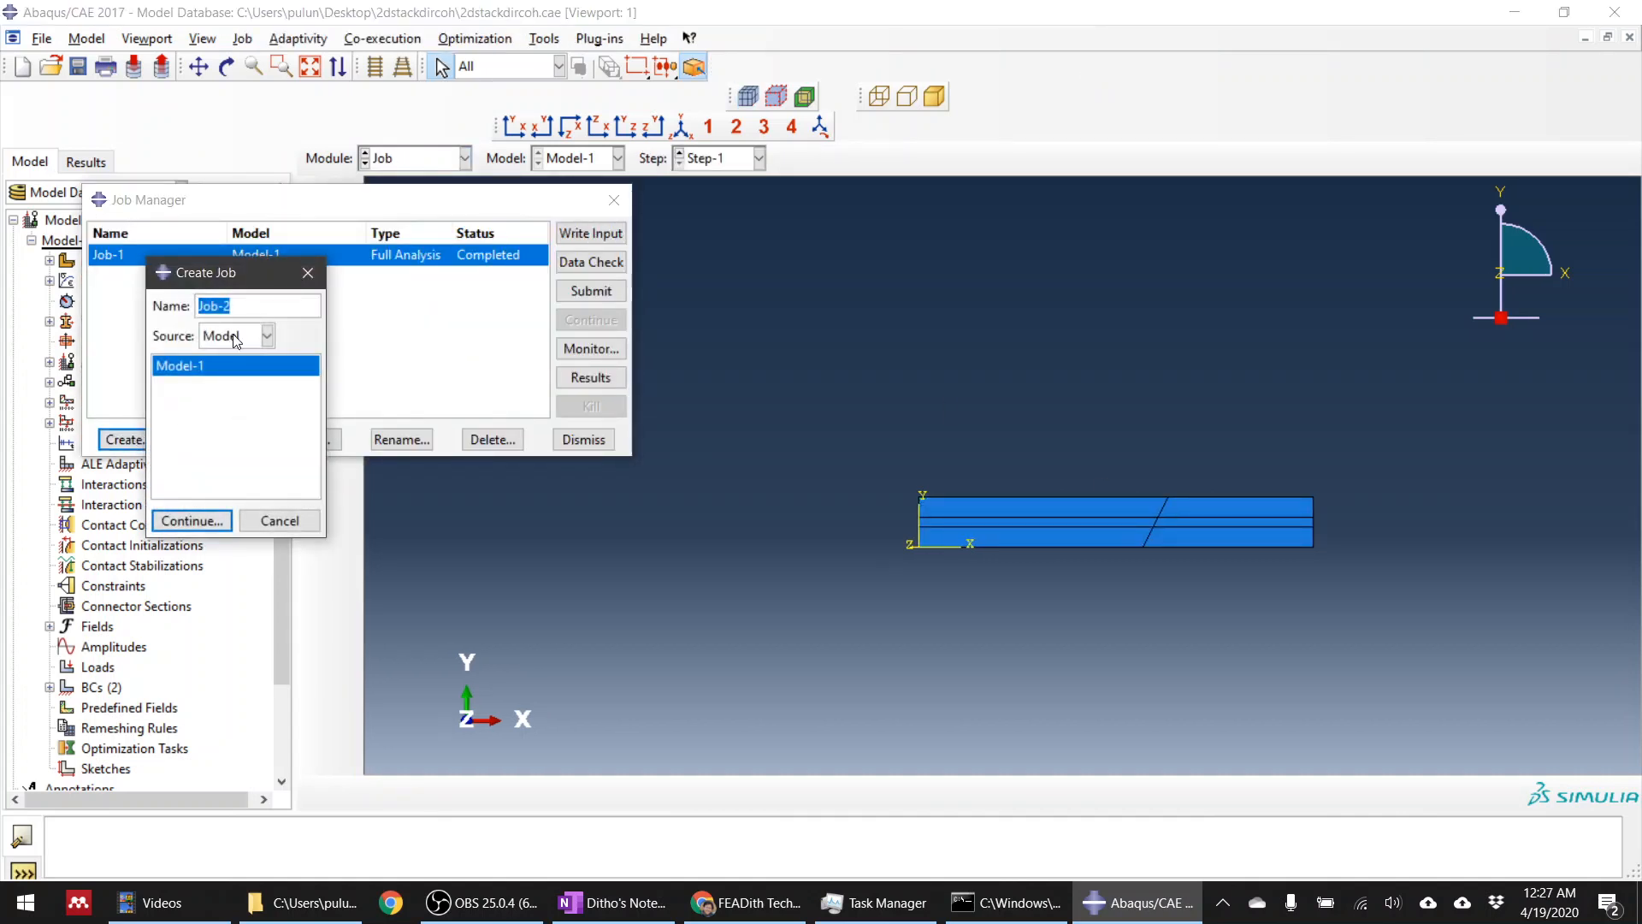
type("shear")
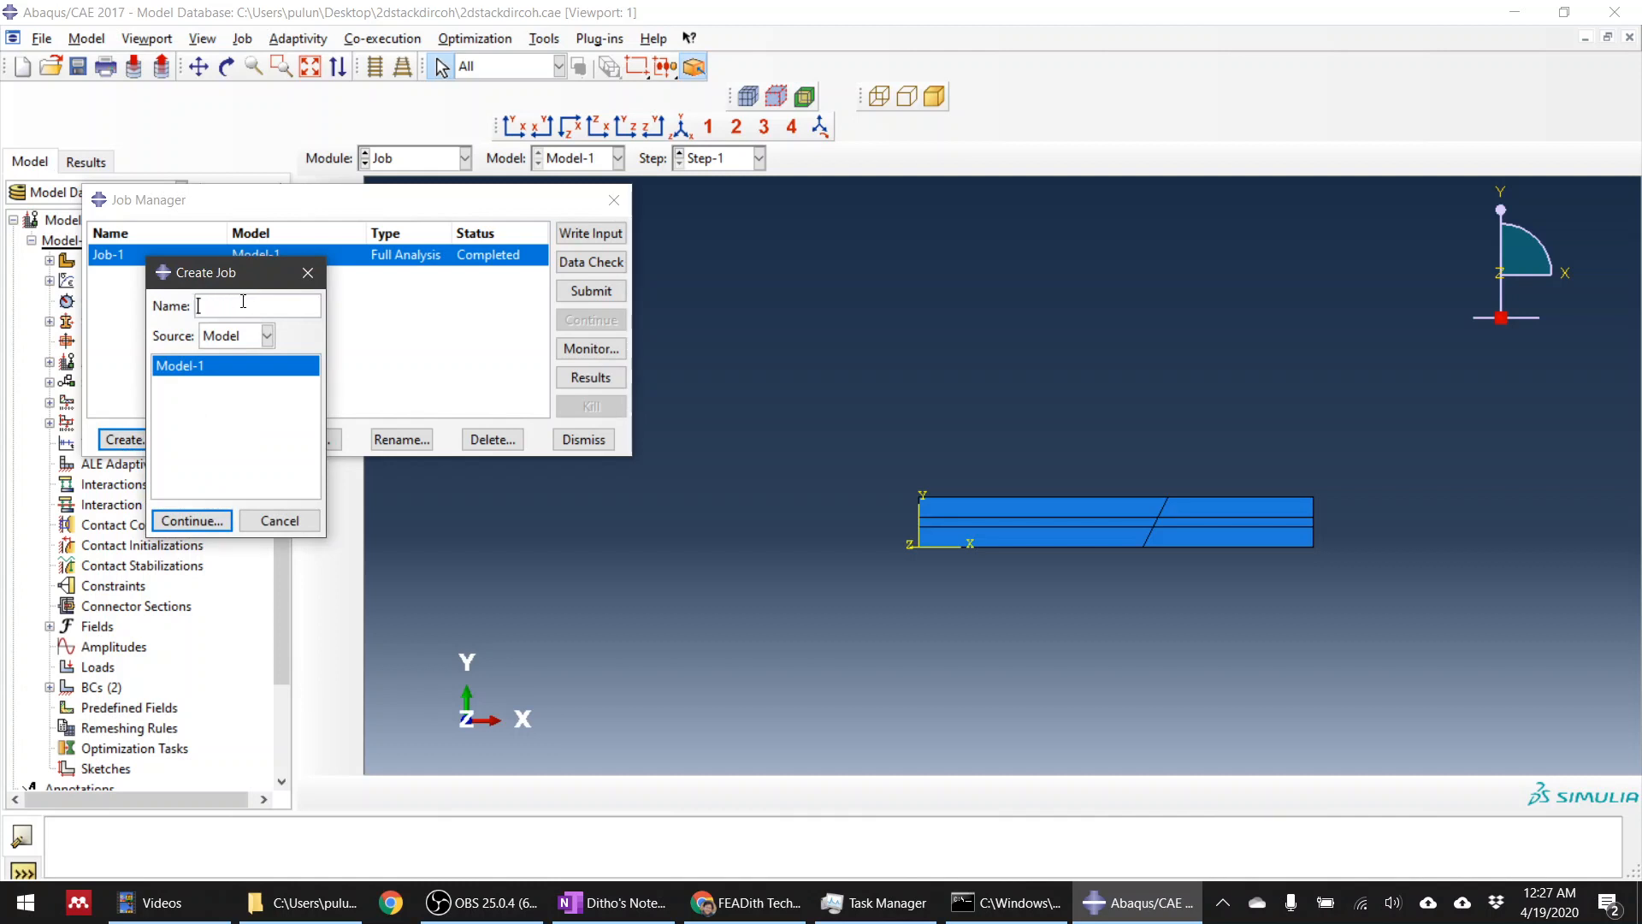
type("compress")
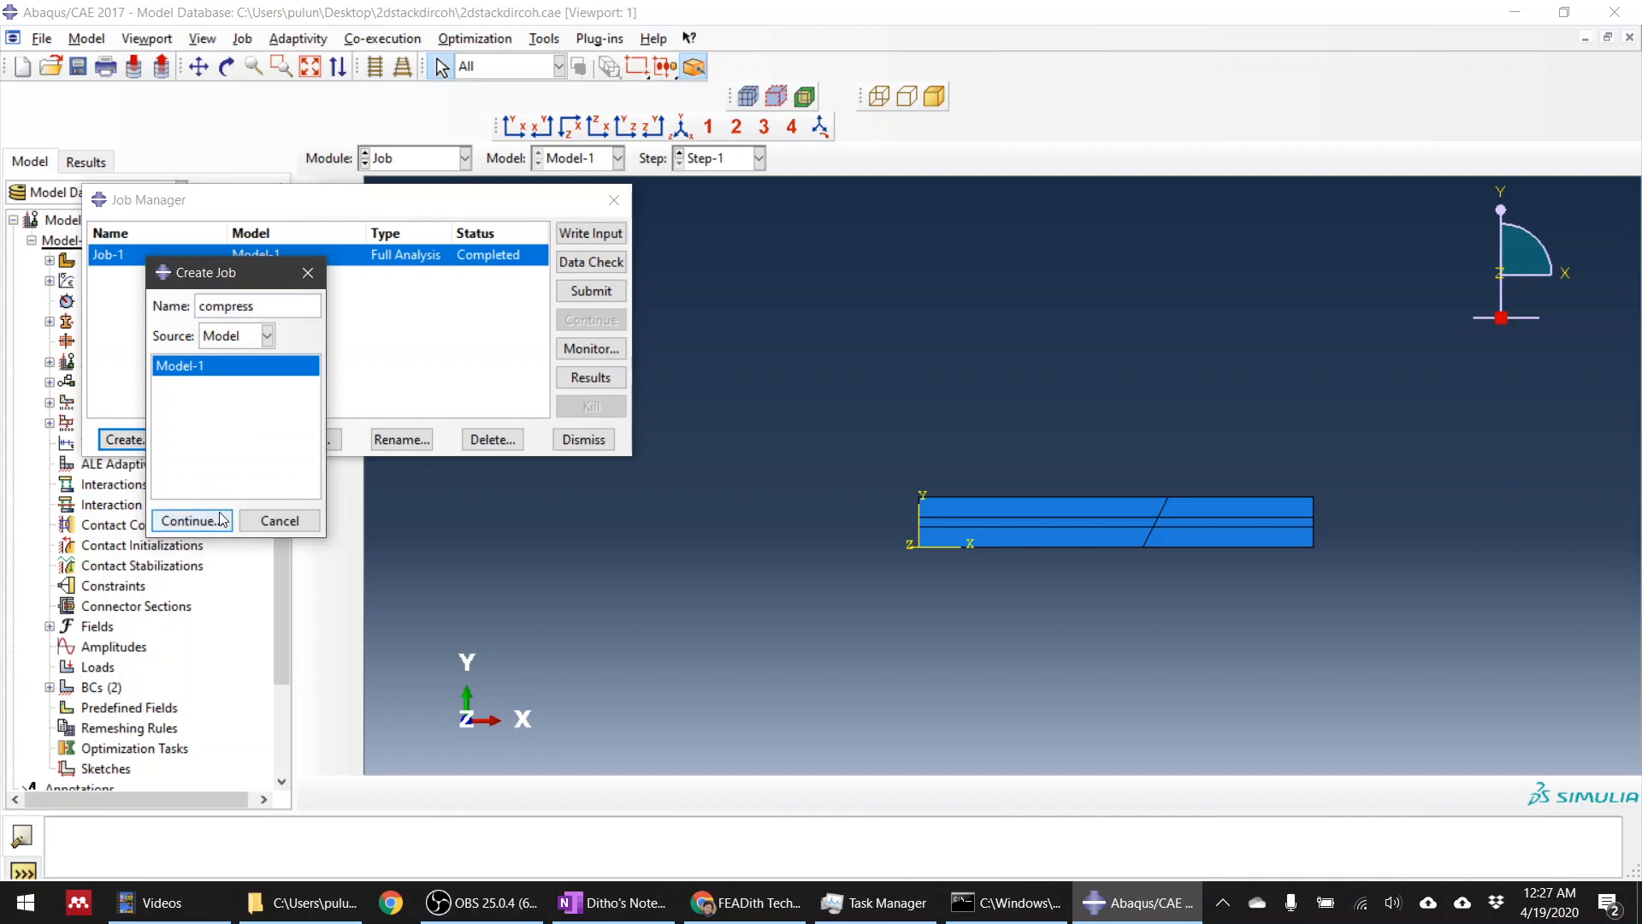
left_click(190, 521)
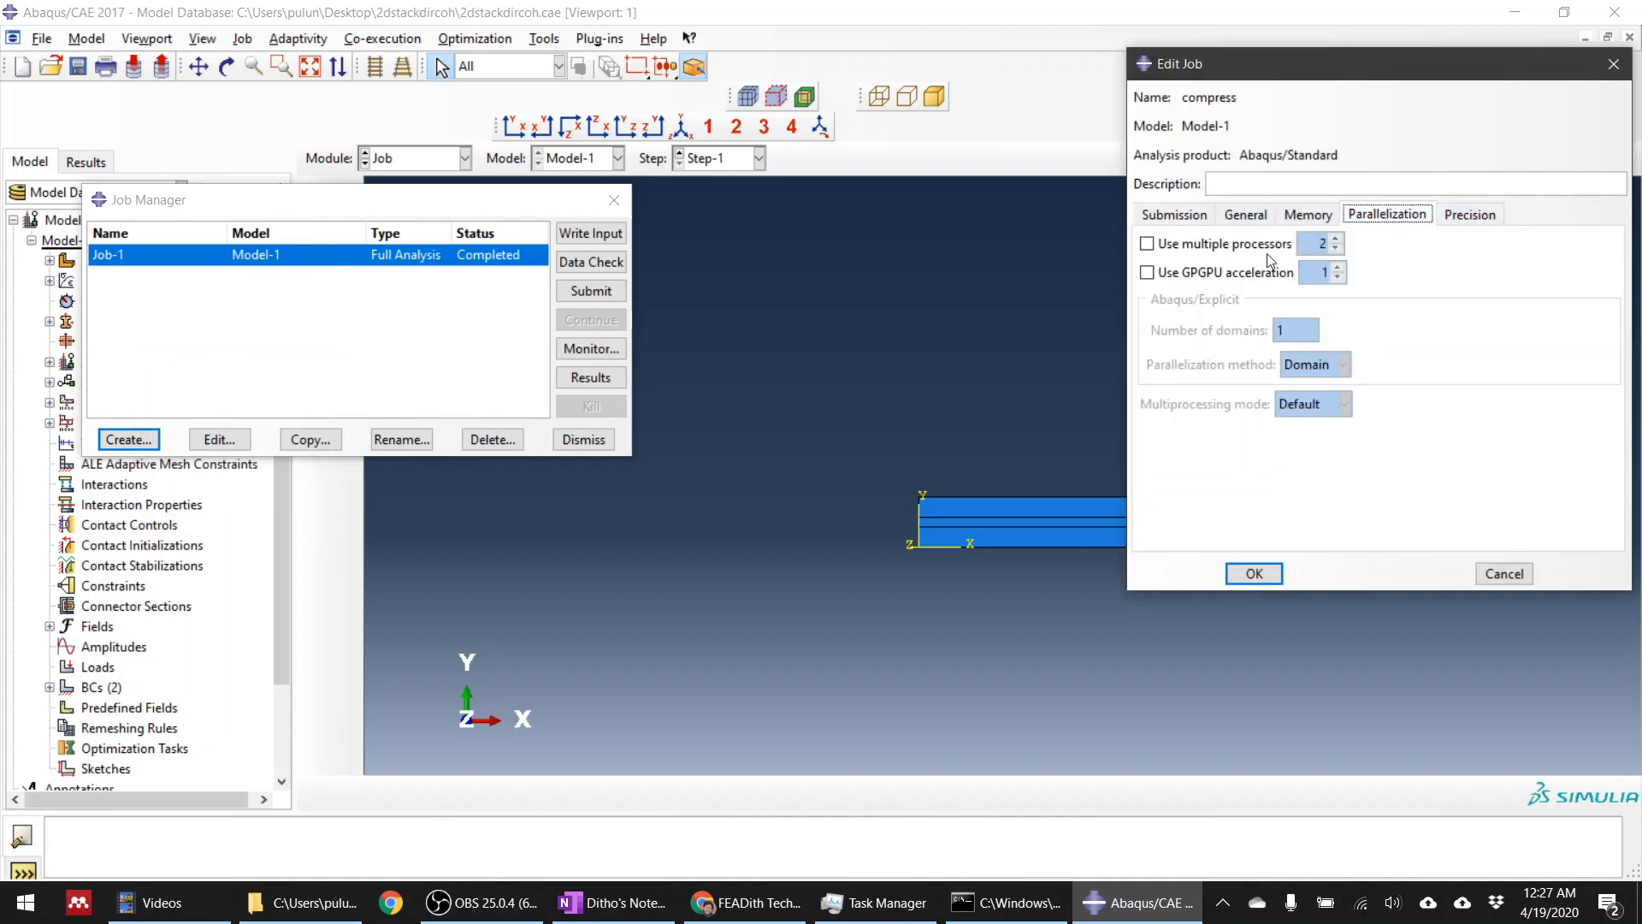
left_click(1146, 243)
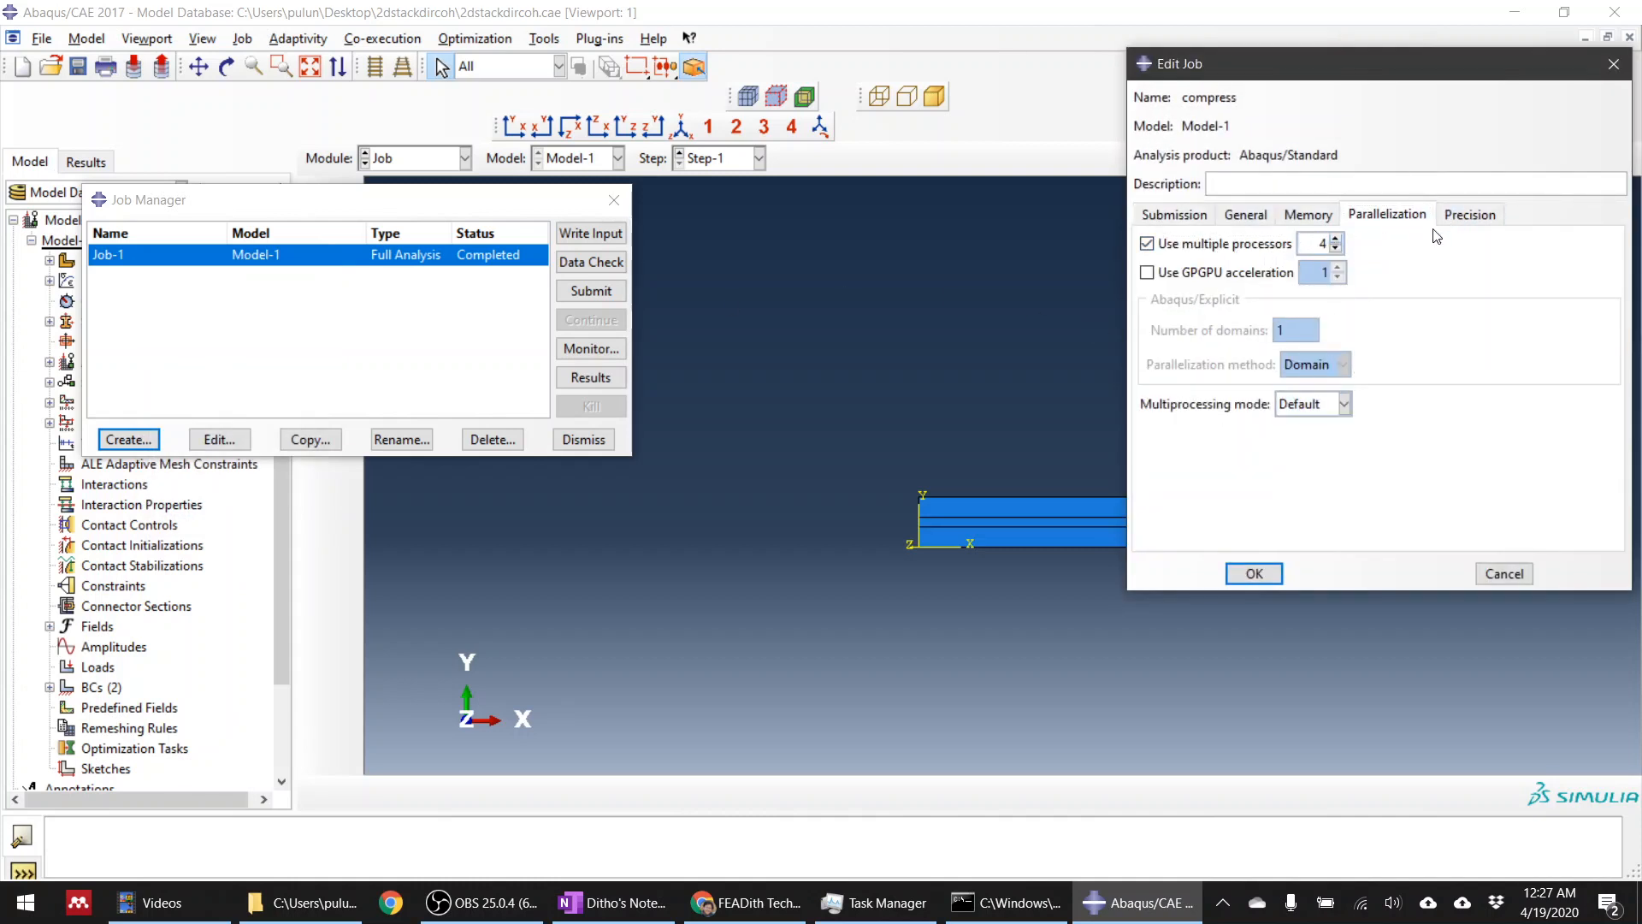
left_click(1307, 215)
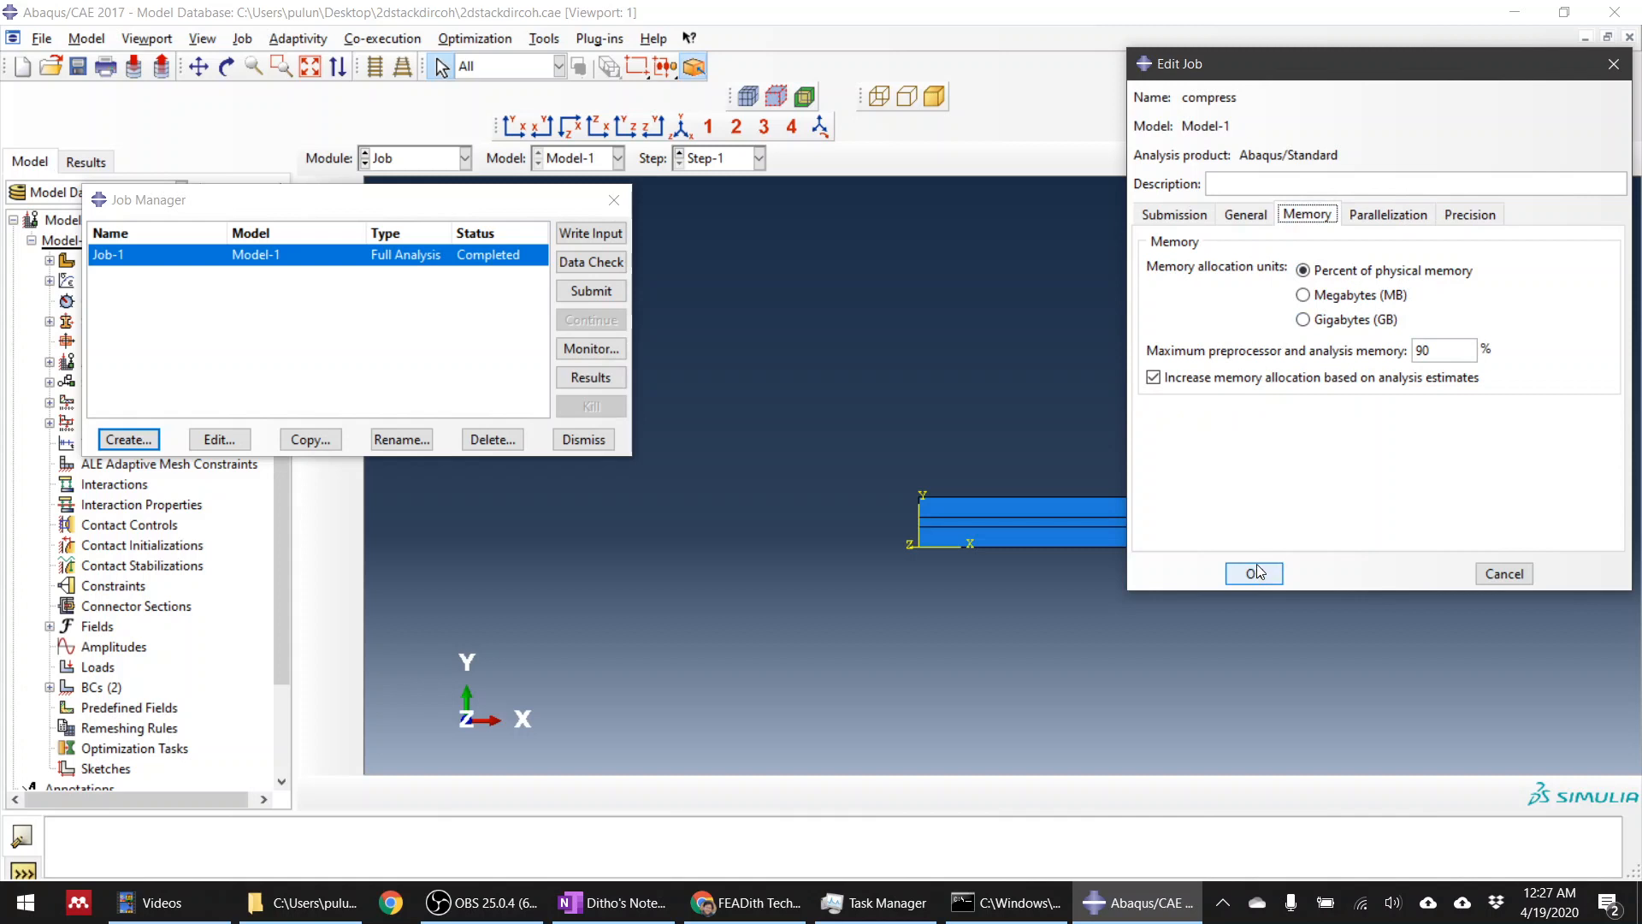
left_click(1252, 573)
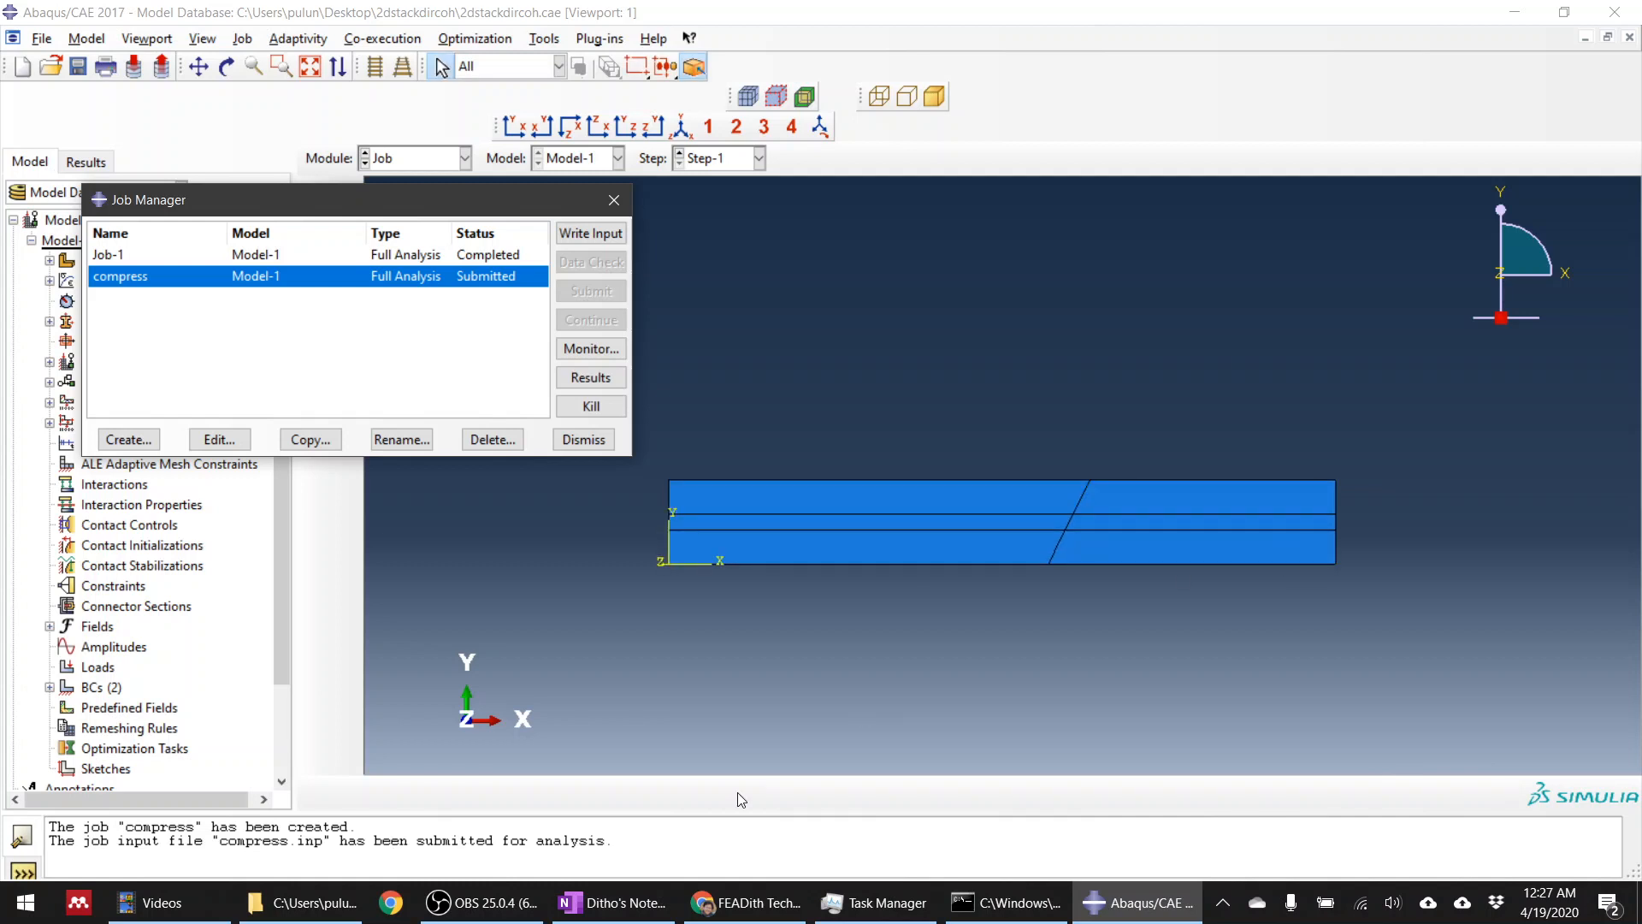
Step: Open the compress job's results and animate the Mises stress time history
left_click(482, 901)
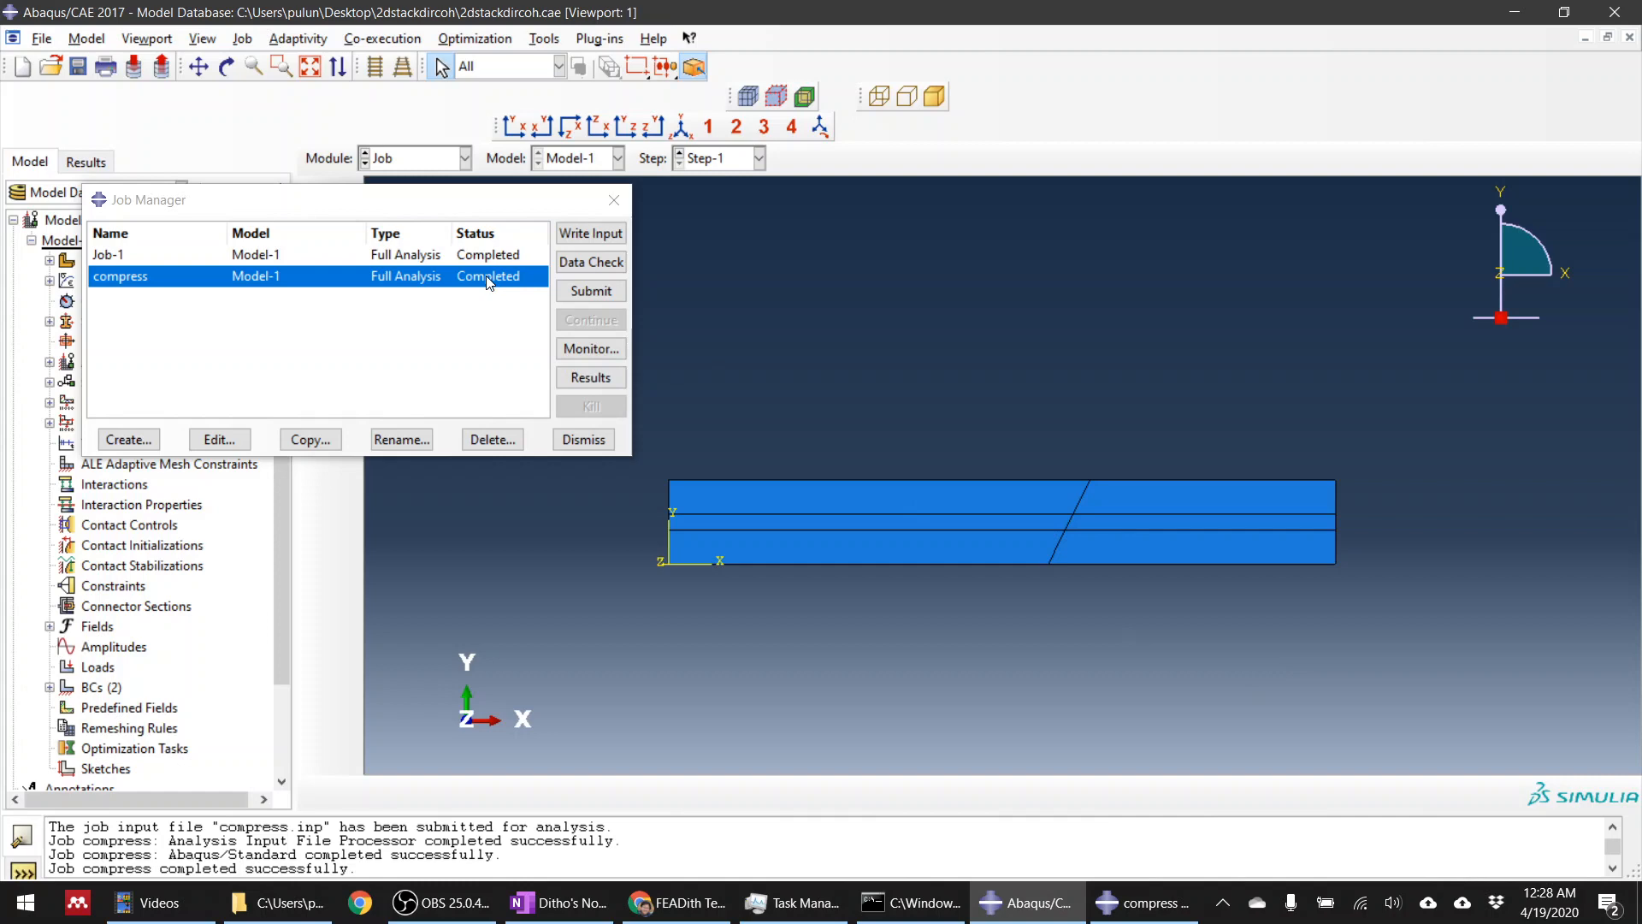
left_click(589, 377)
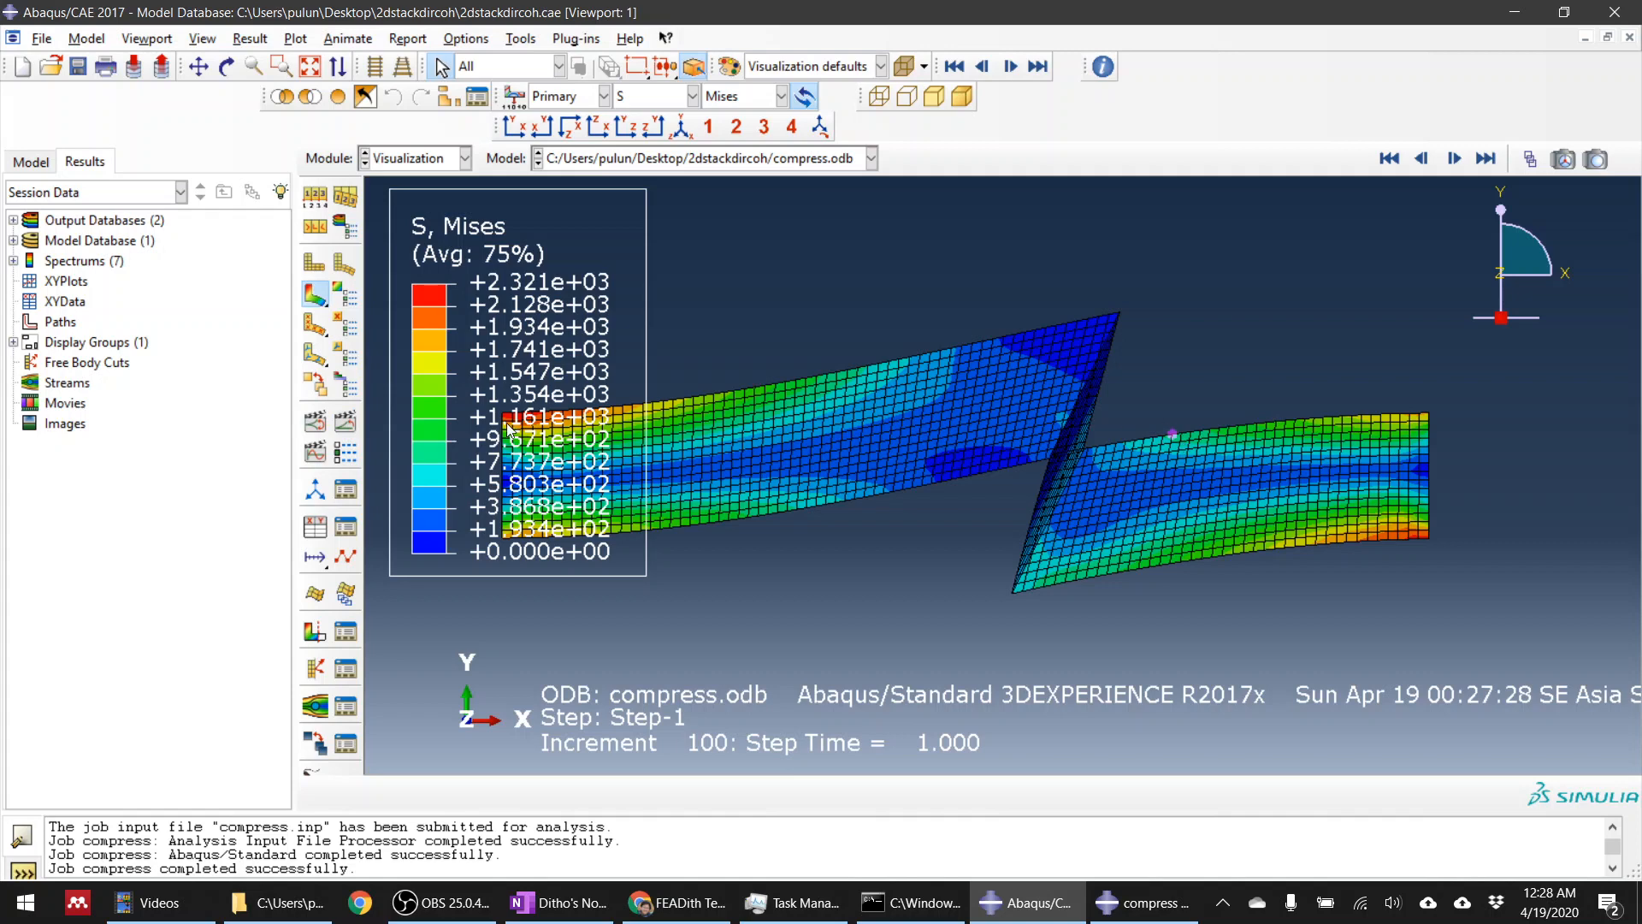
mouse_move(316, 423)
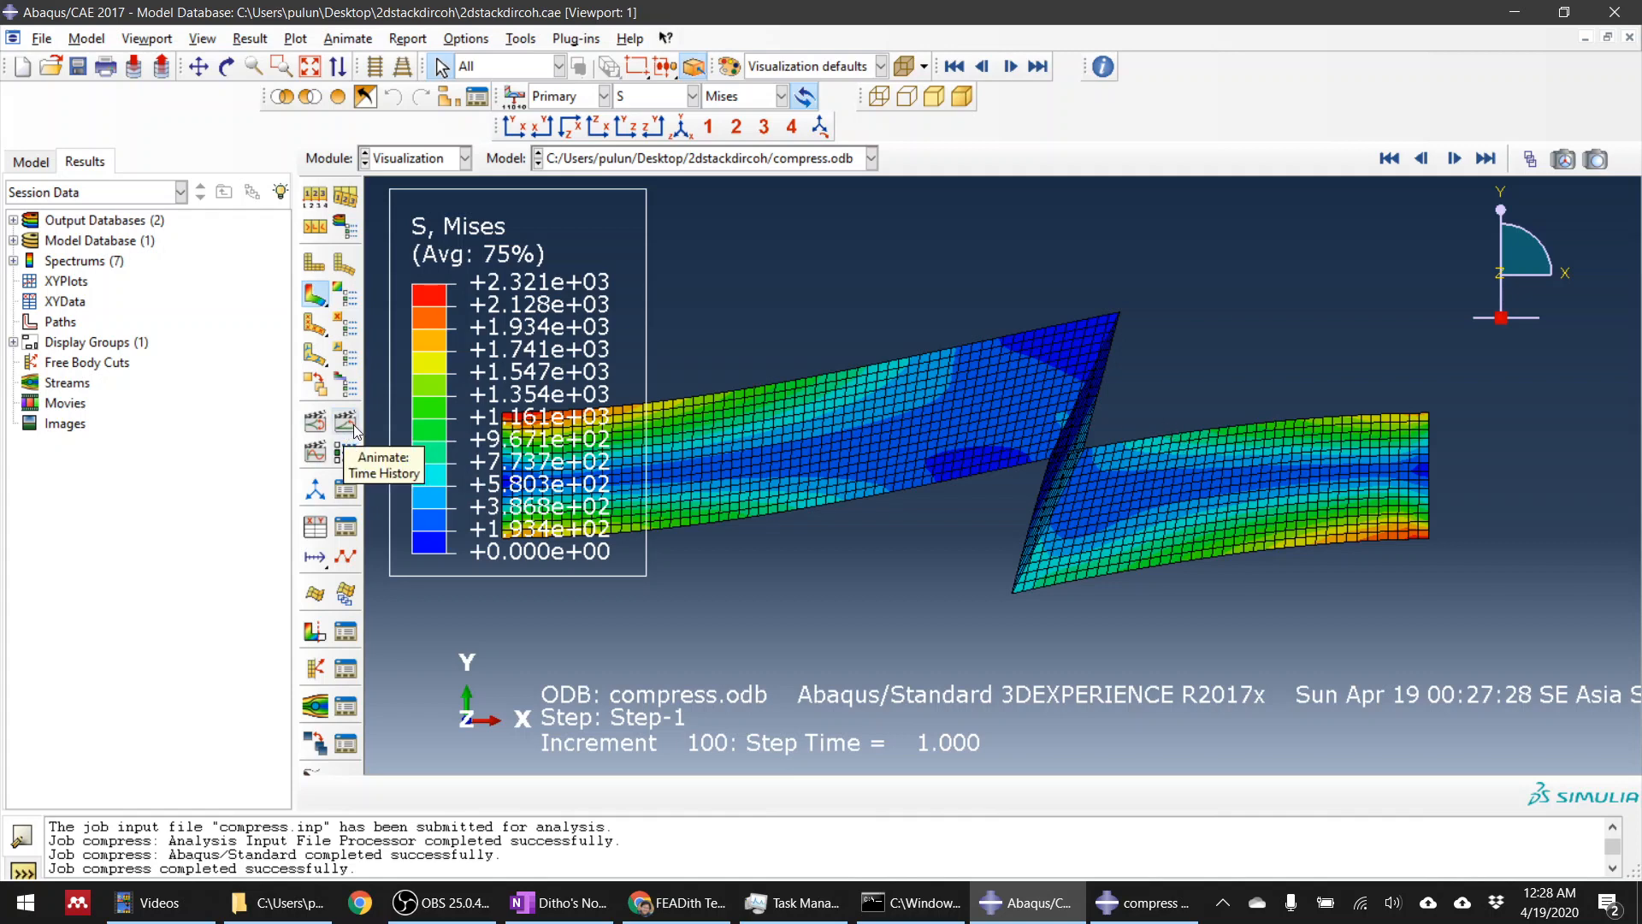
left_click(314, 424)
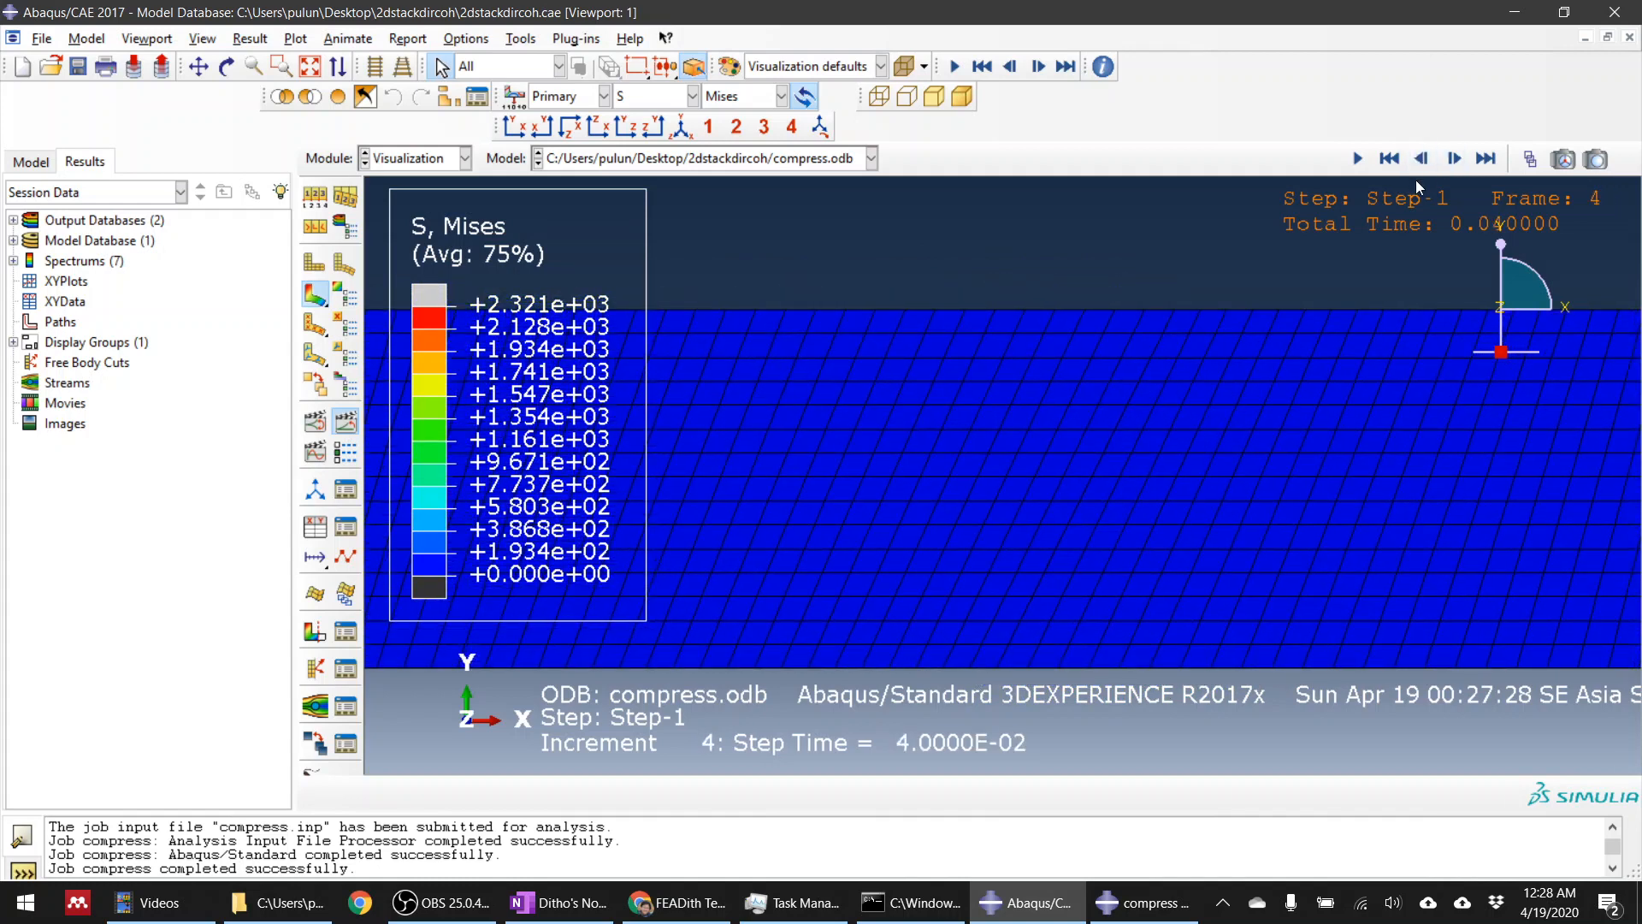
left_click(1454, 158)
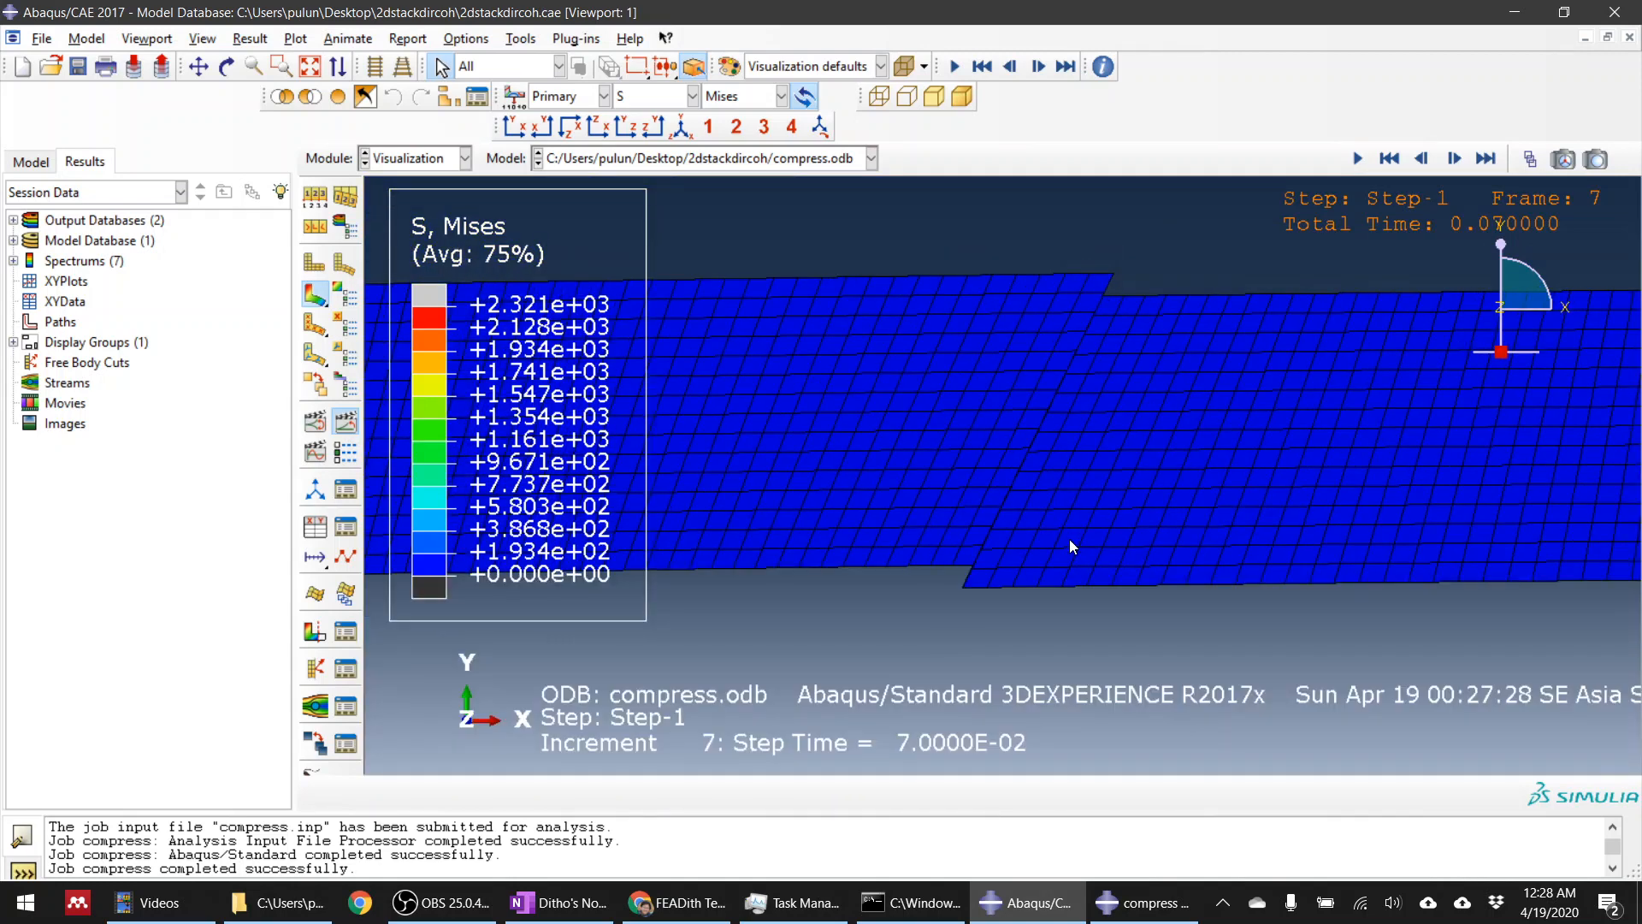
left_click(1454, 158)
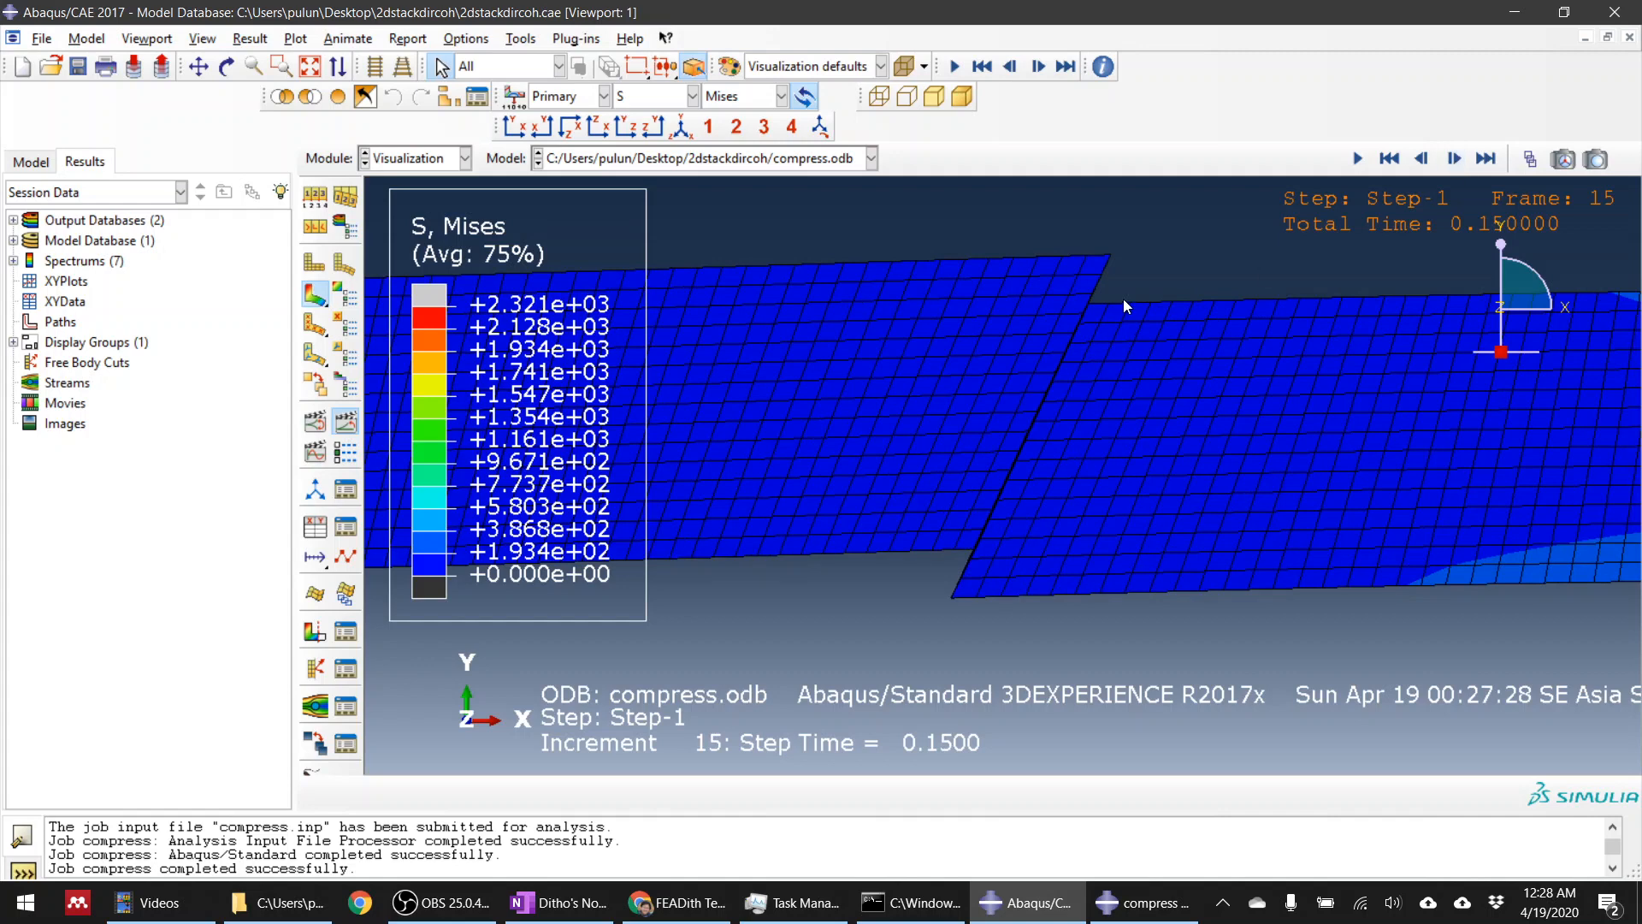
left_click(958, 577)
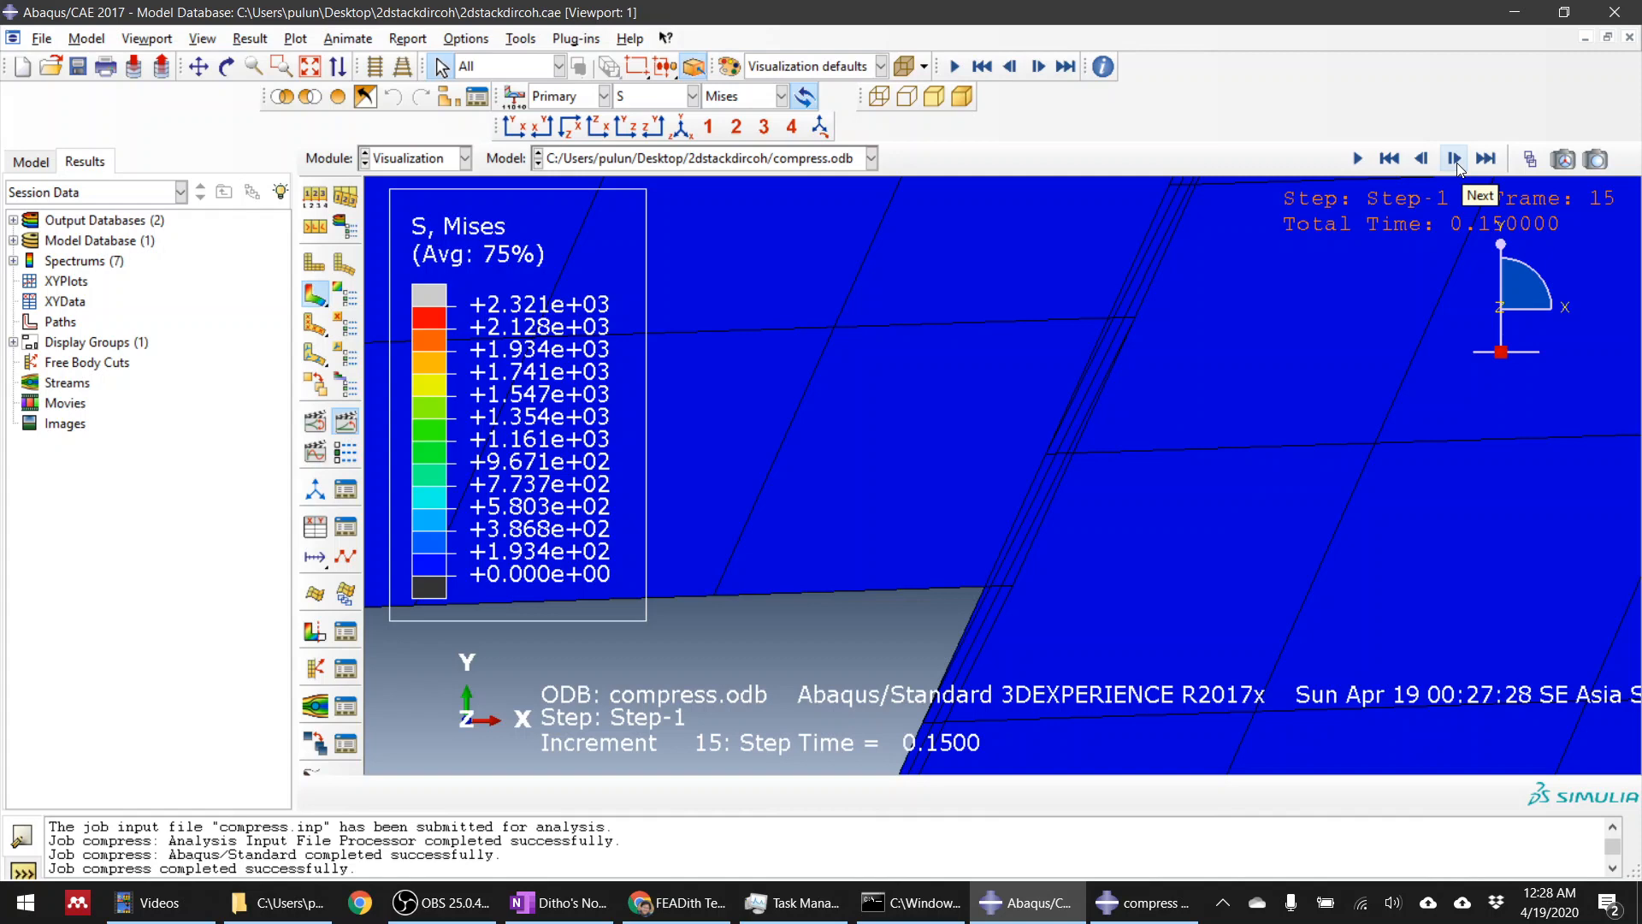
mouse_move(1431, 129)
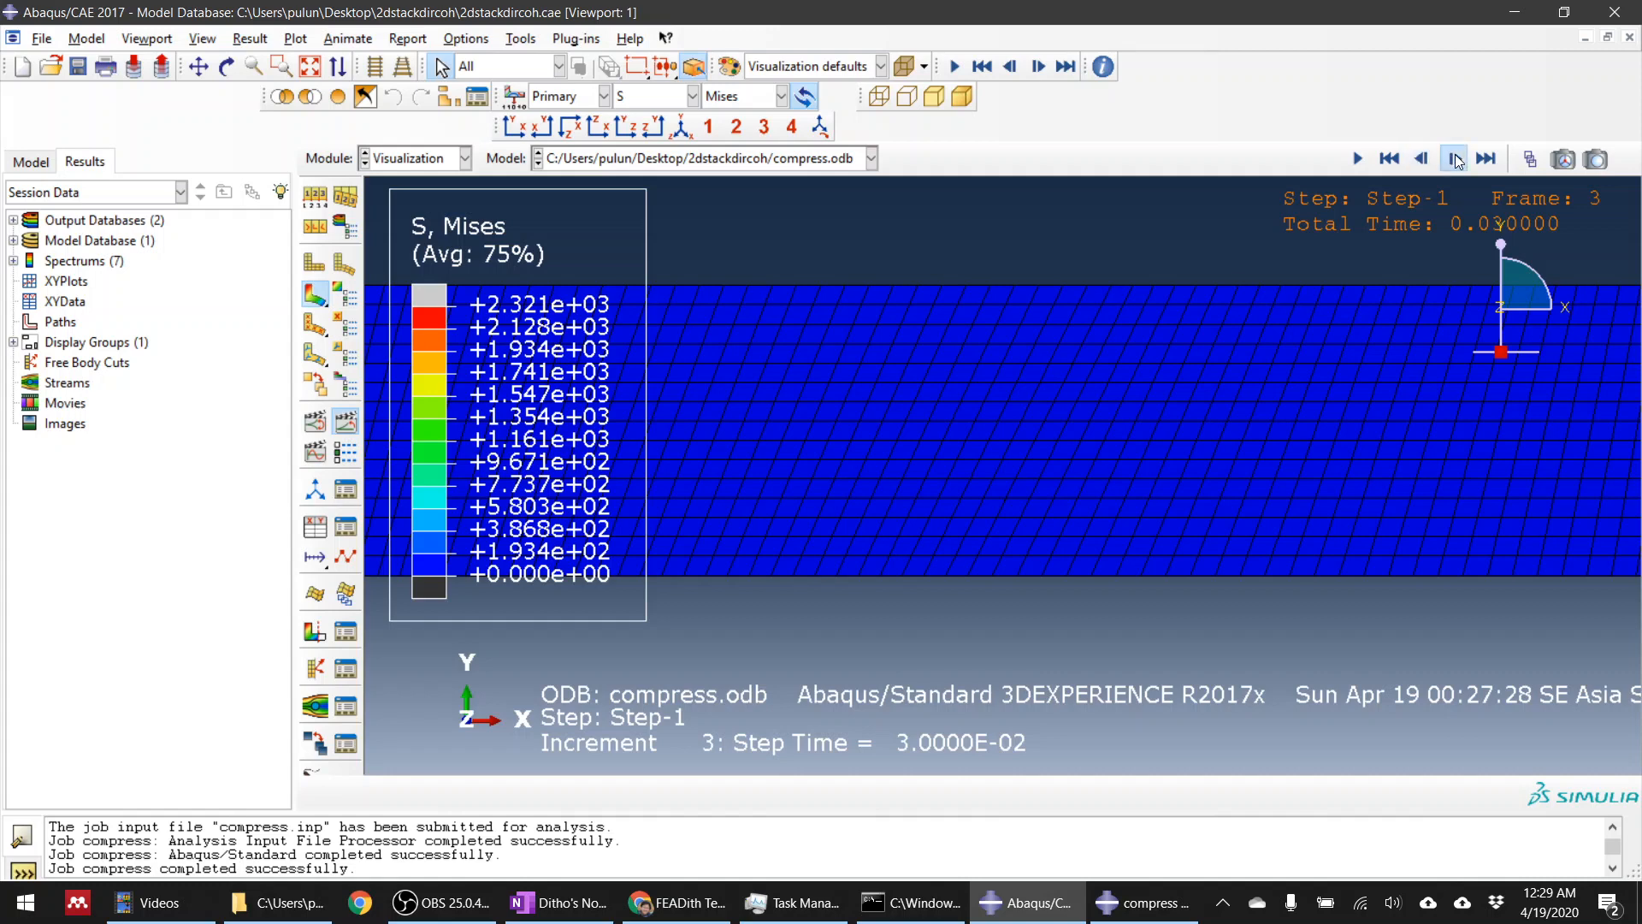
Step: Step forward through later result frames, then back one frame
left_click(1455, 159)
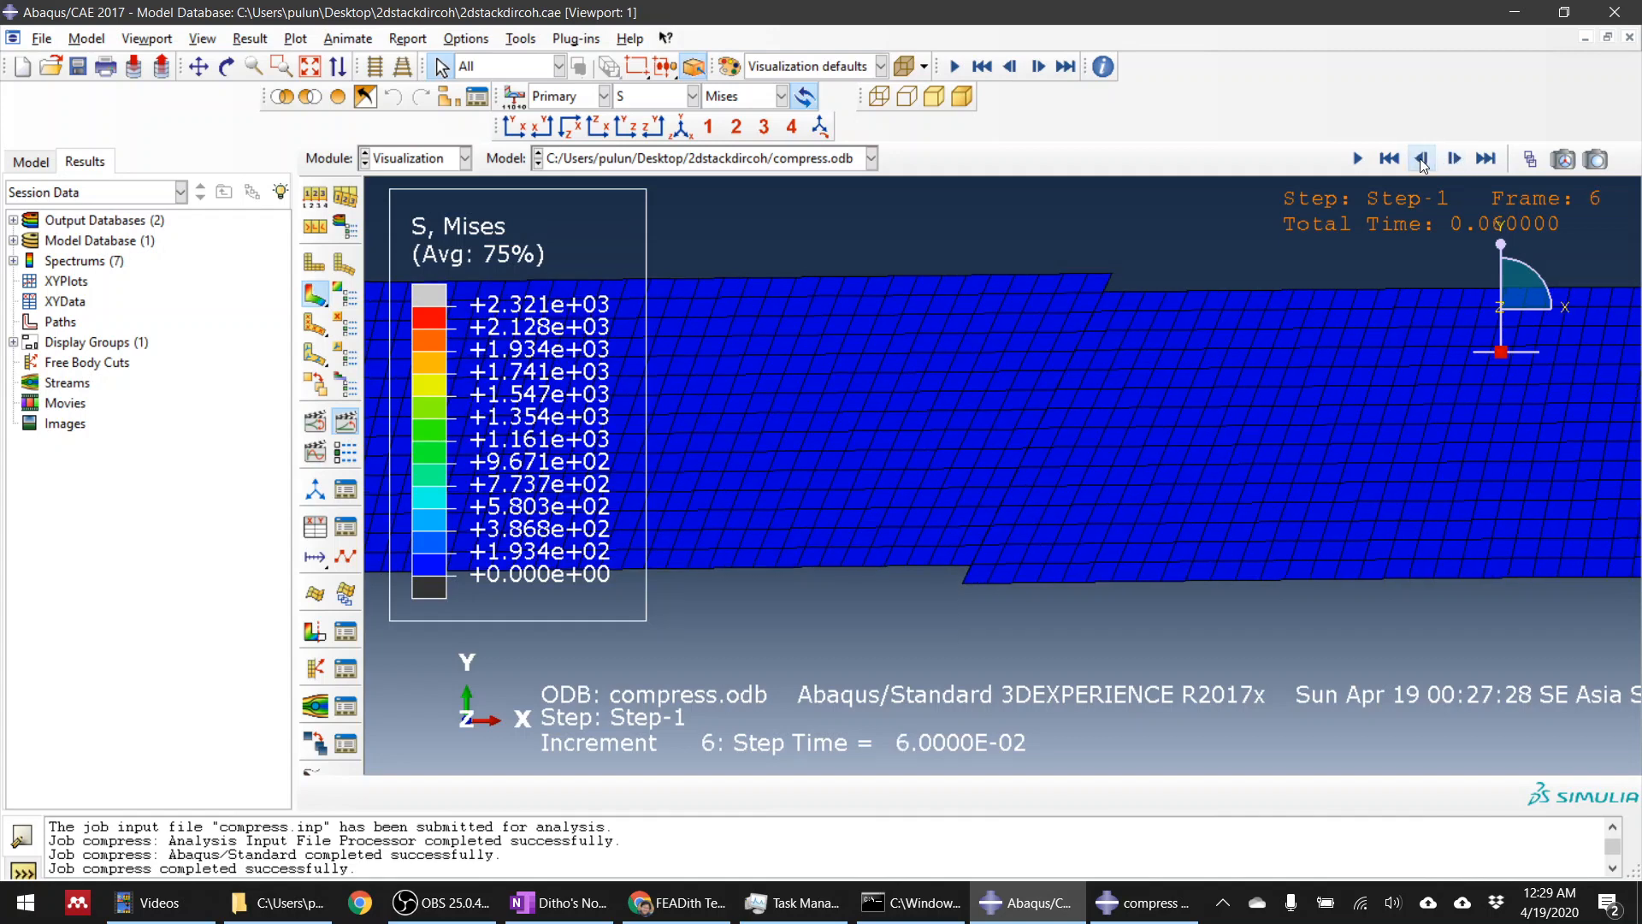
left_click(1454, 158)
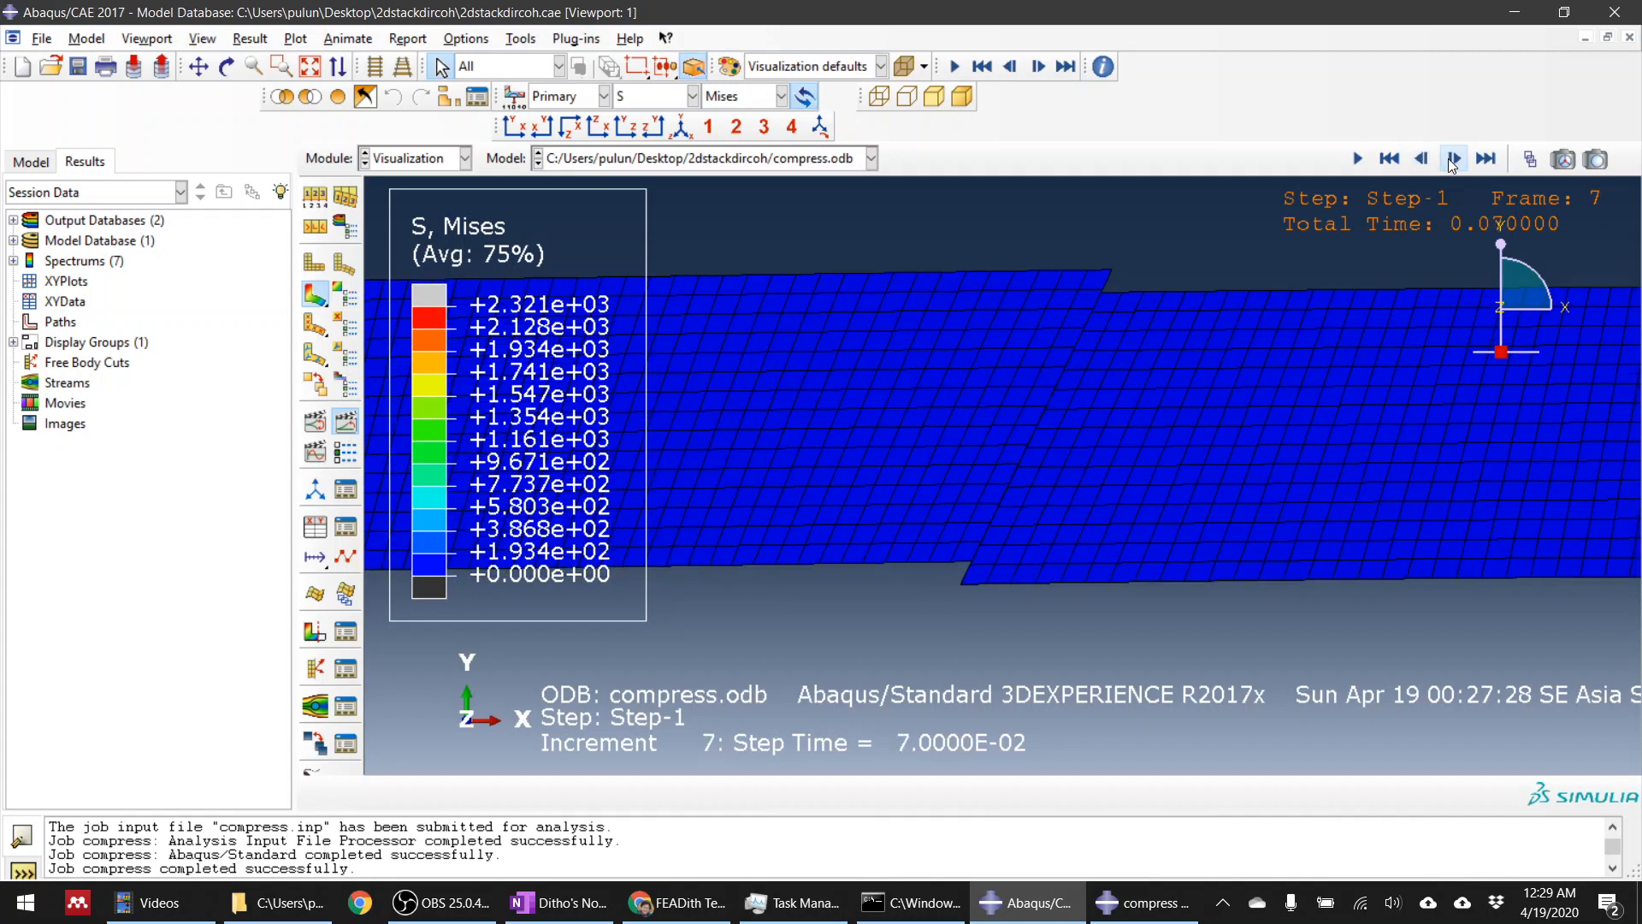
mouse_move(1454, 158)
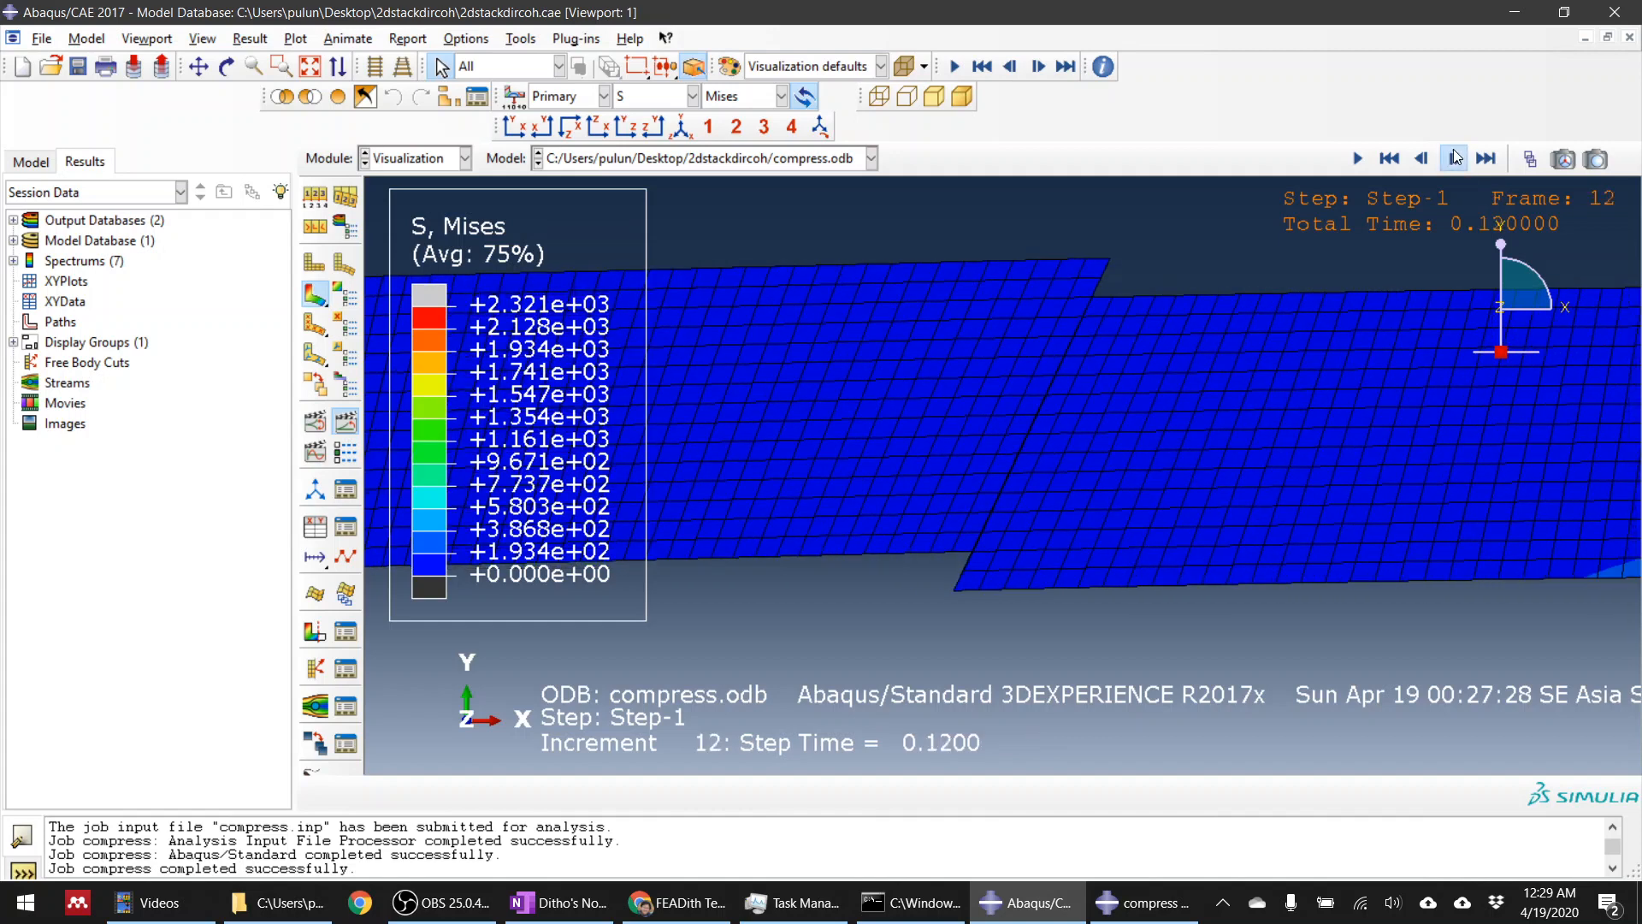
left_click(1455, 158)
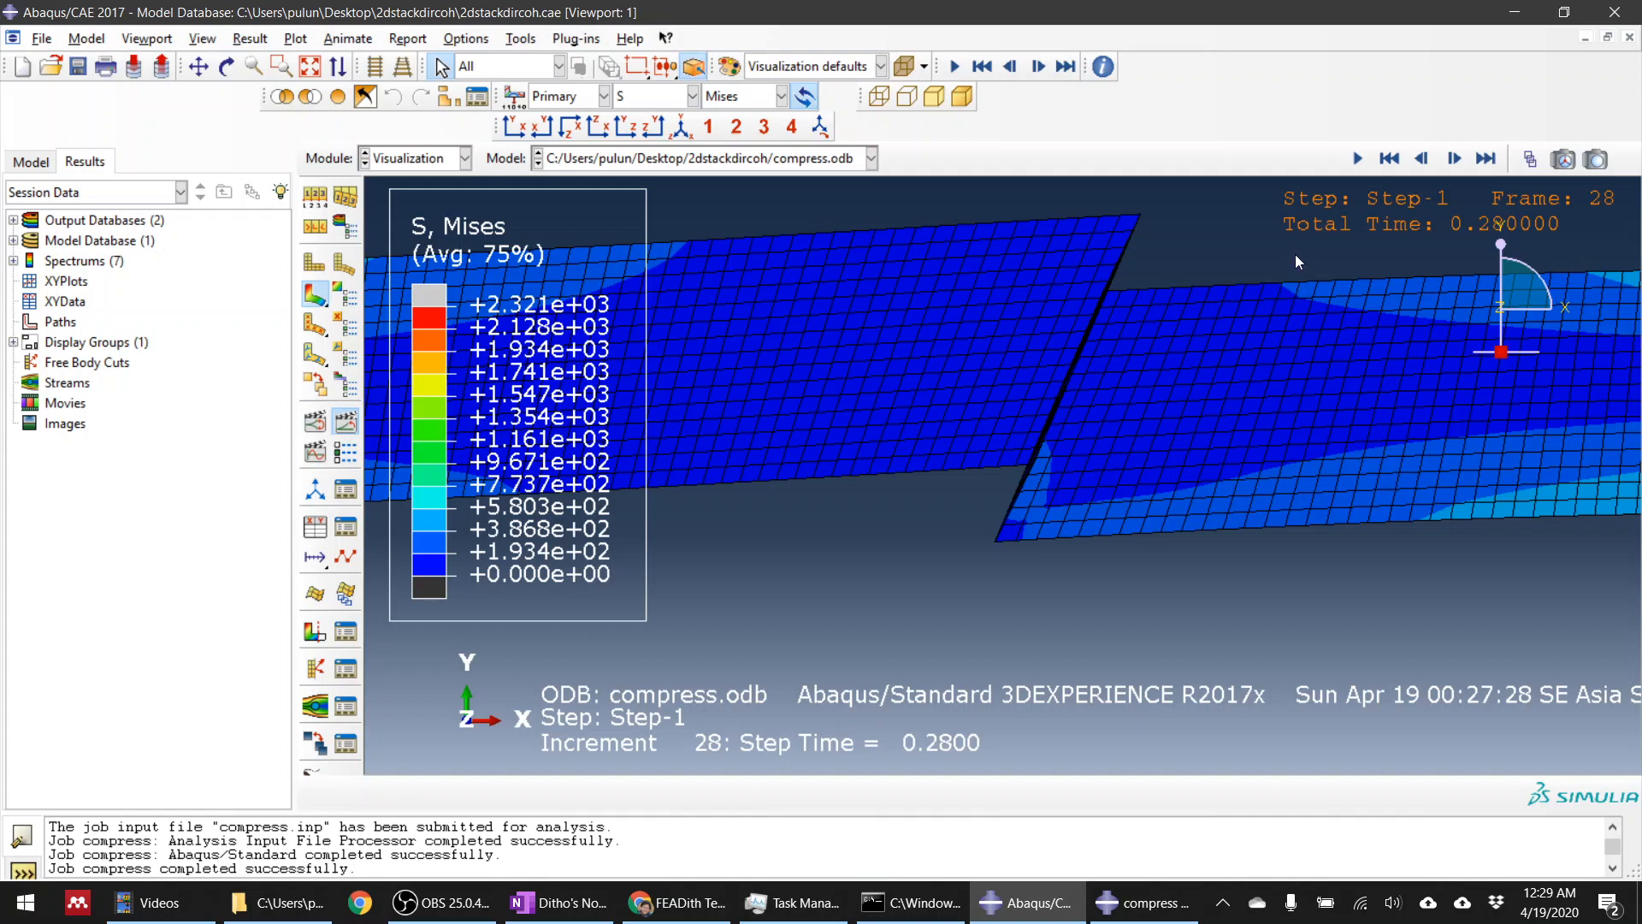
mouse_move(1385, 249)
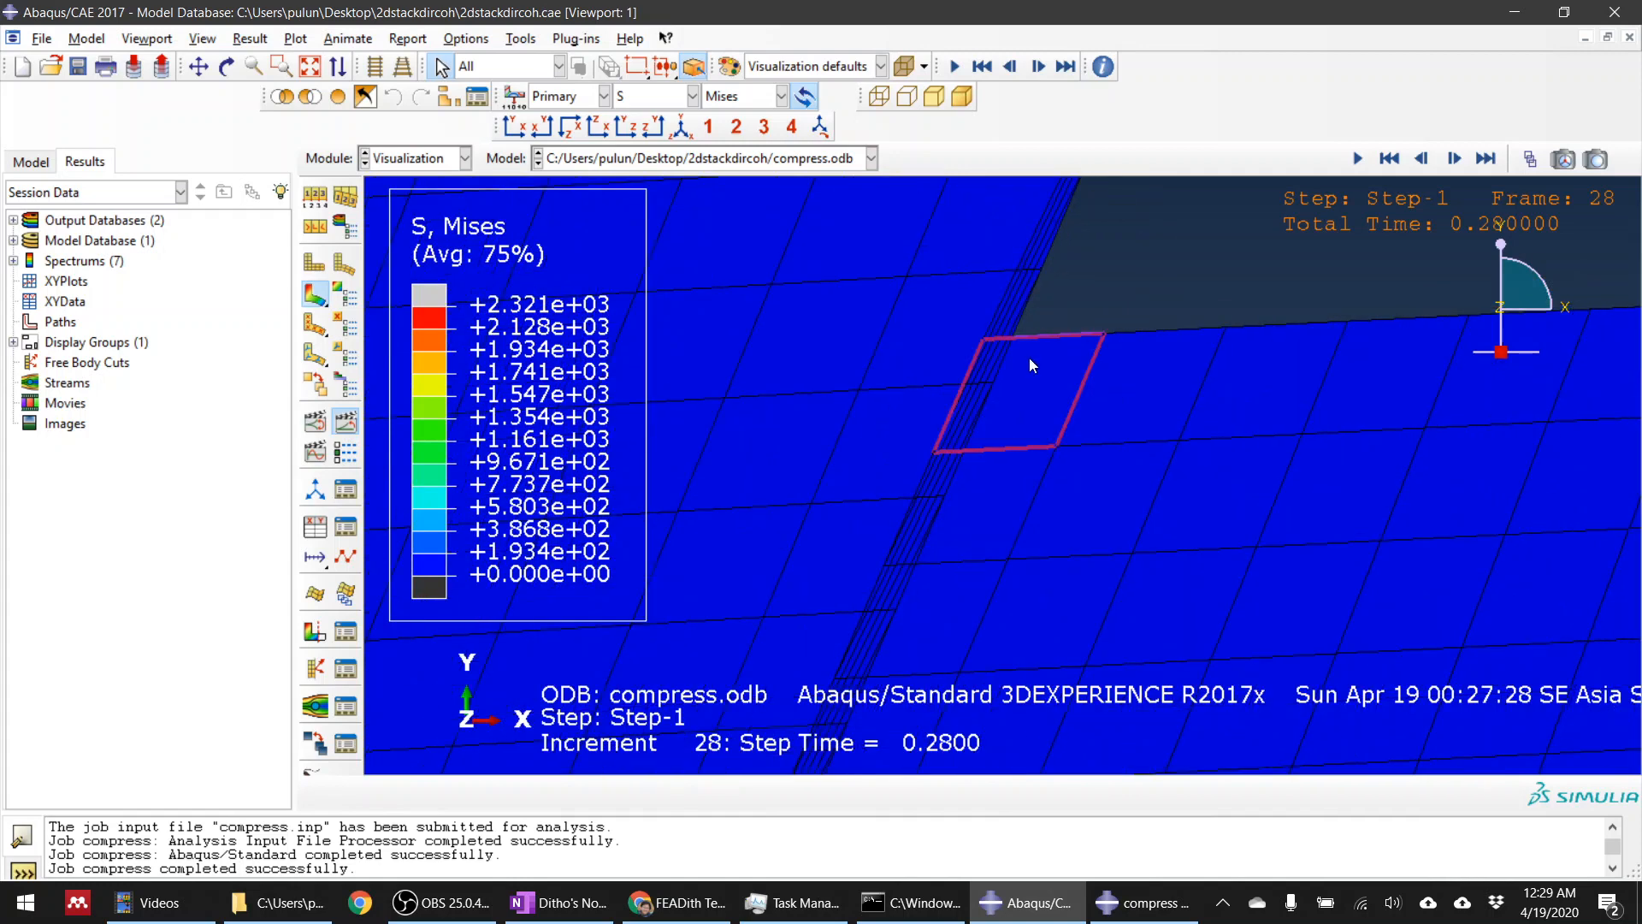
left_click(1454, 159)
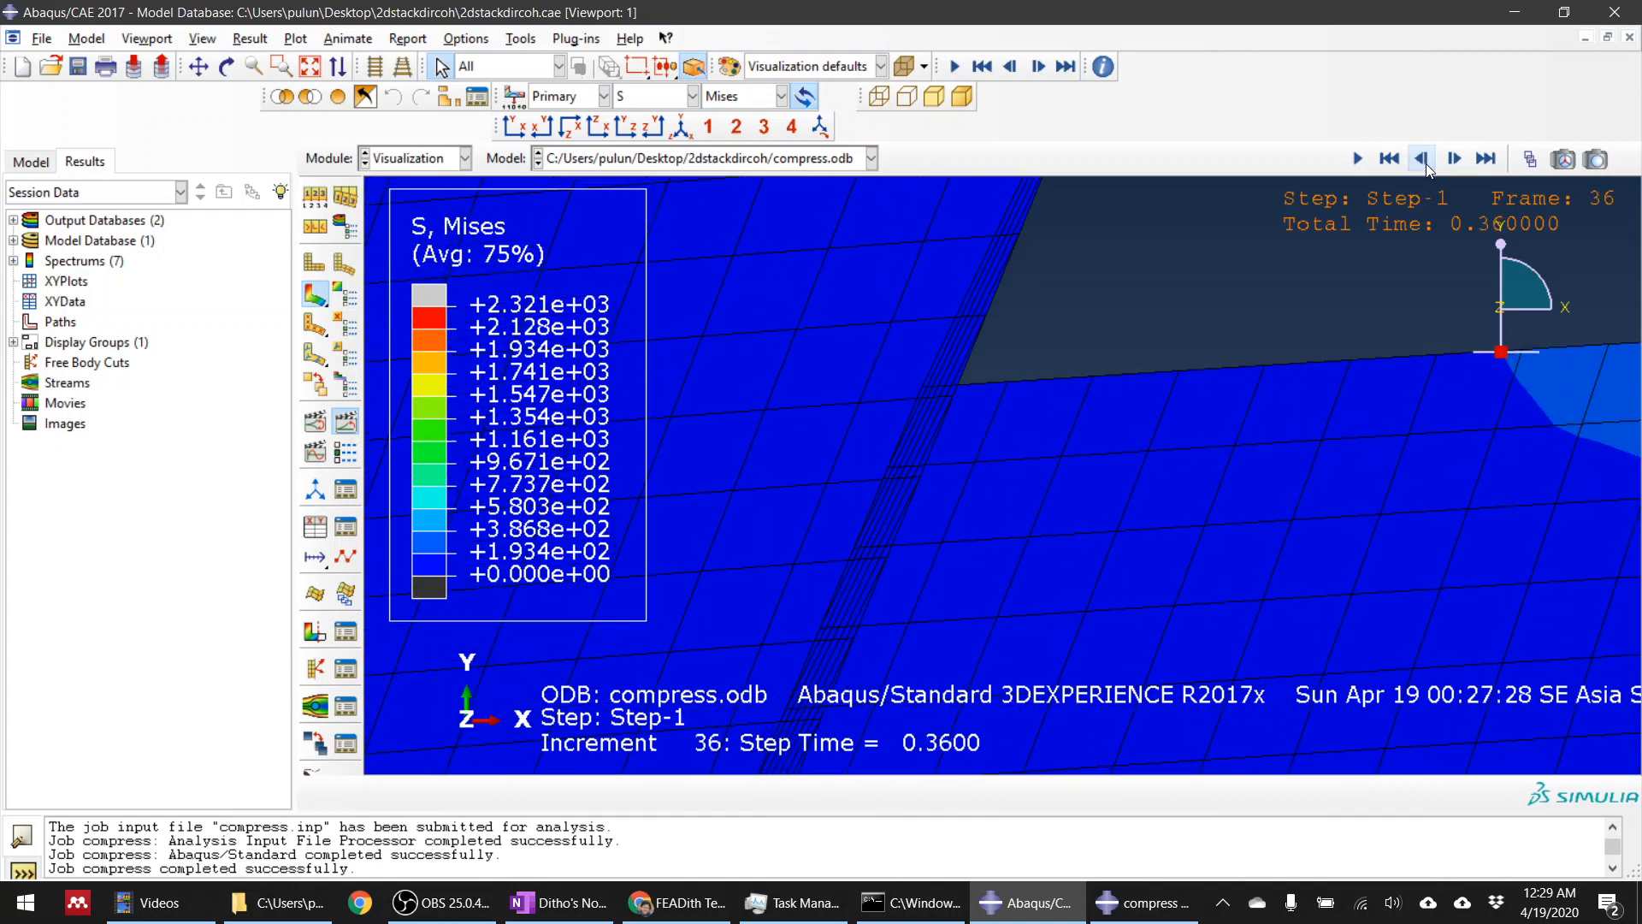
left_click(1389, 158)
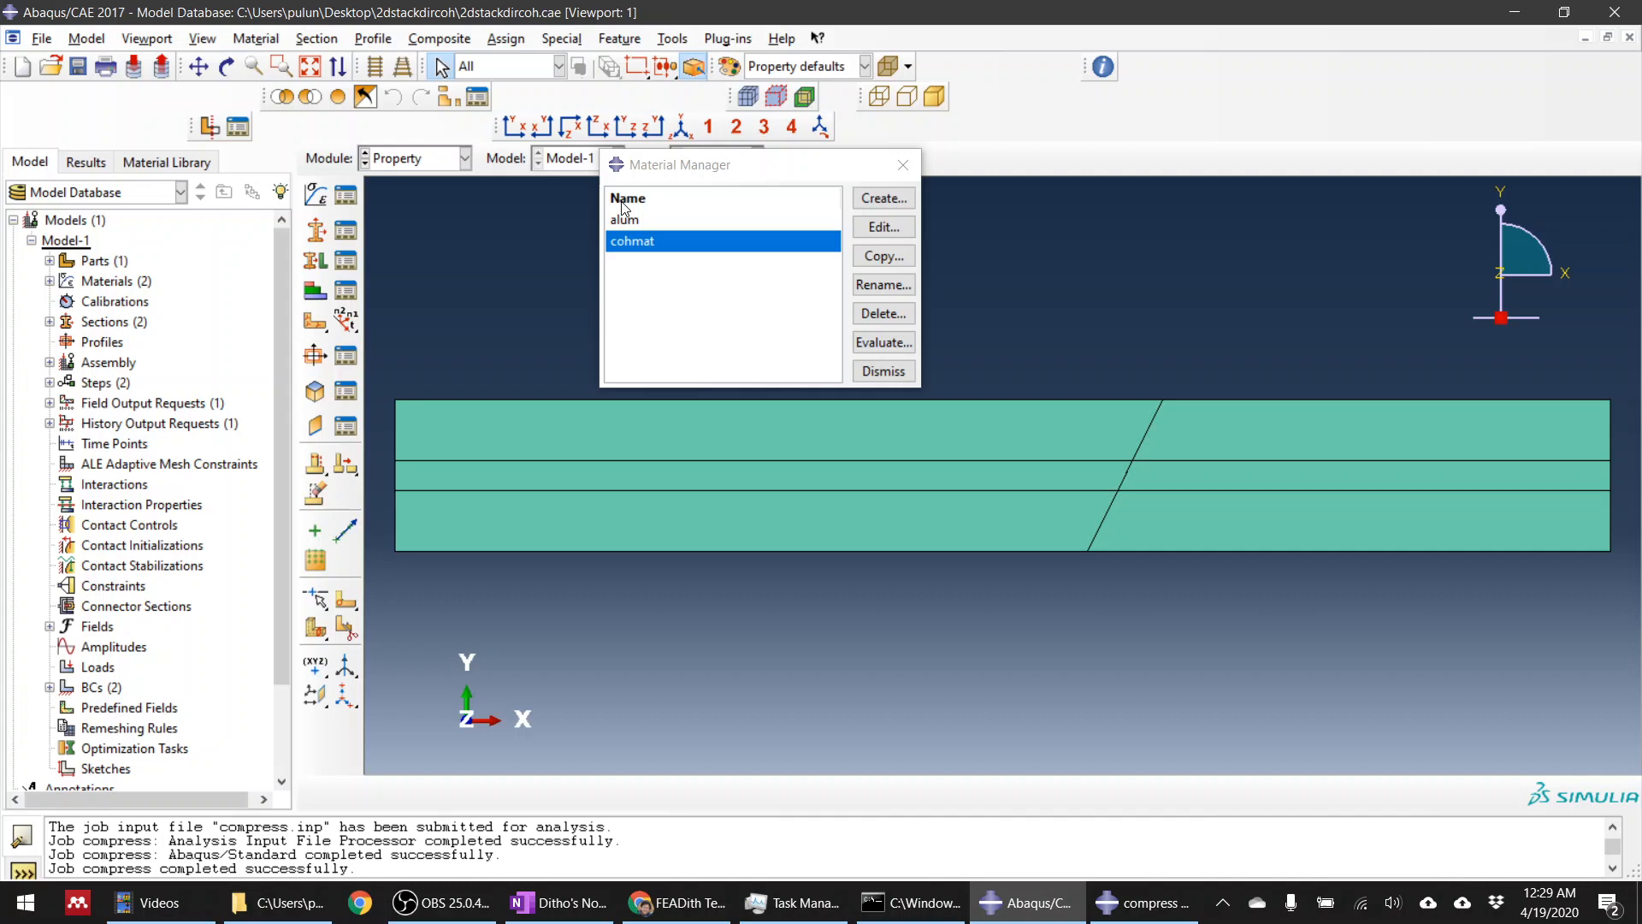
Step: Set cohmat's elastic E/Enn, G1/Ess and G2/Ett to 7000000
left_click(880, 225)
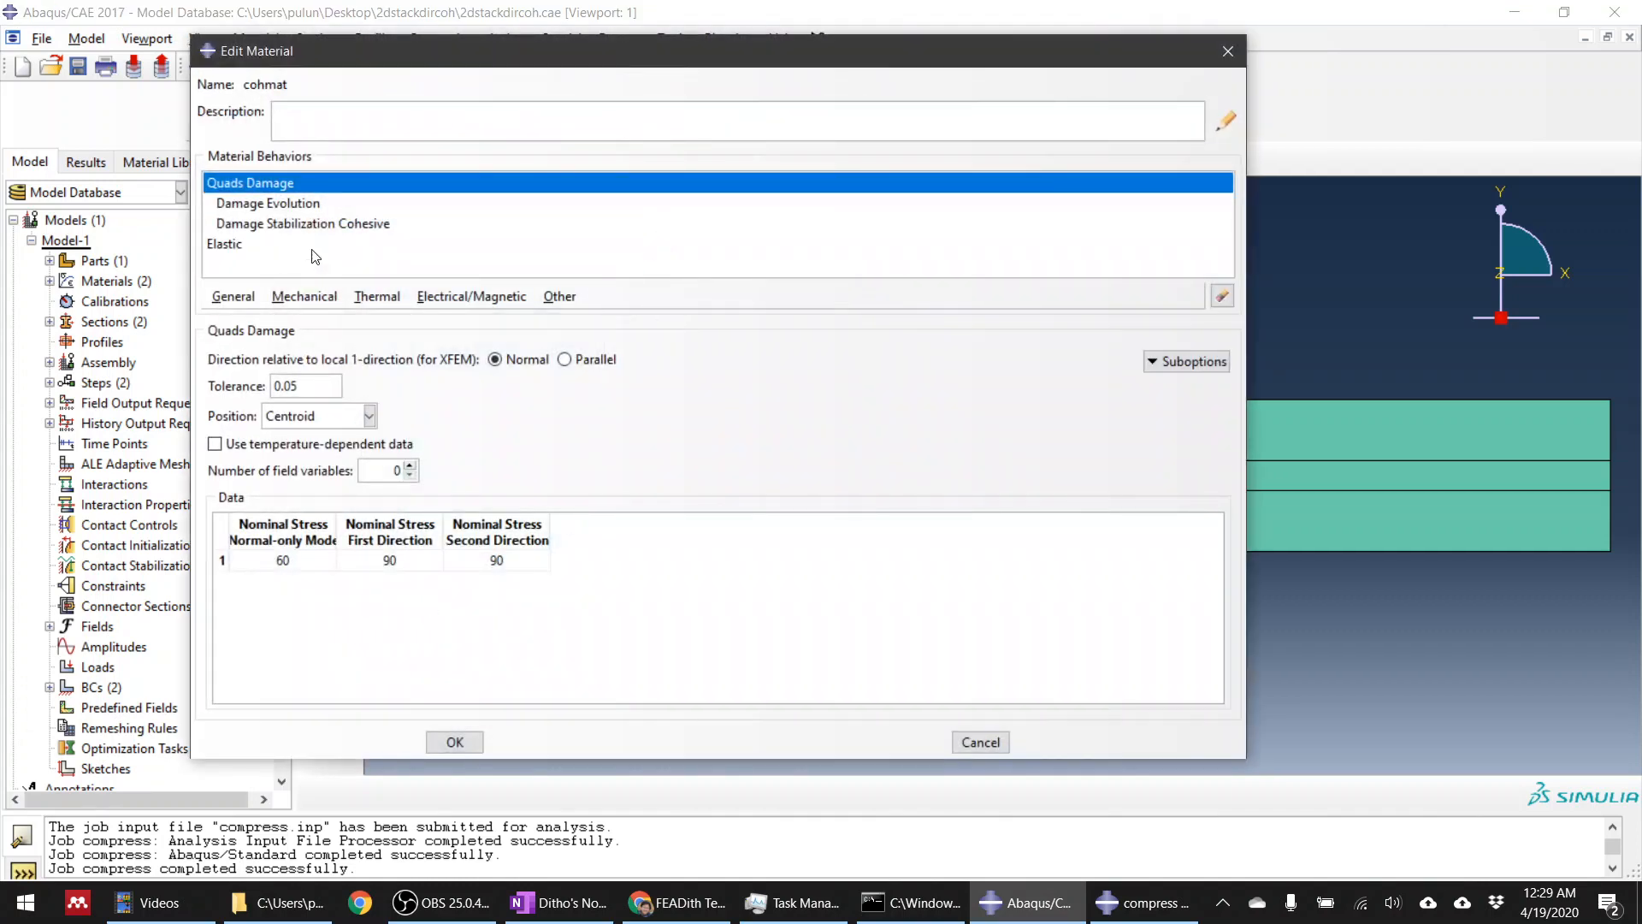
left_click(224, 244)
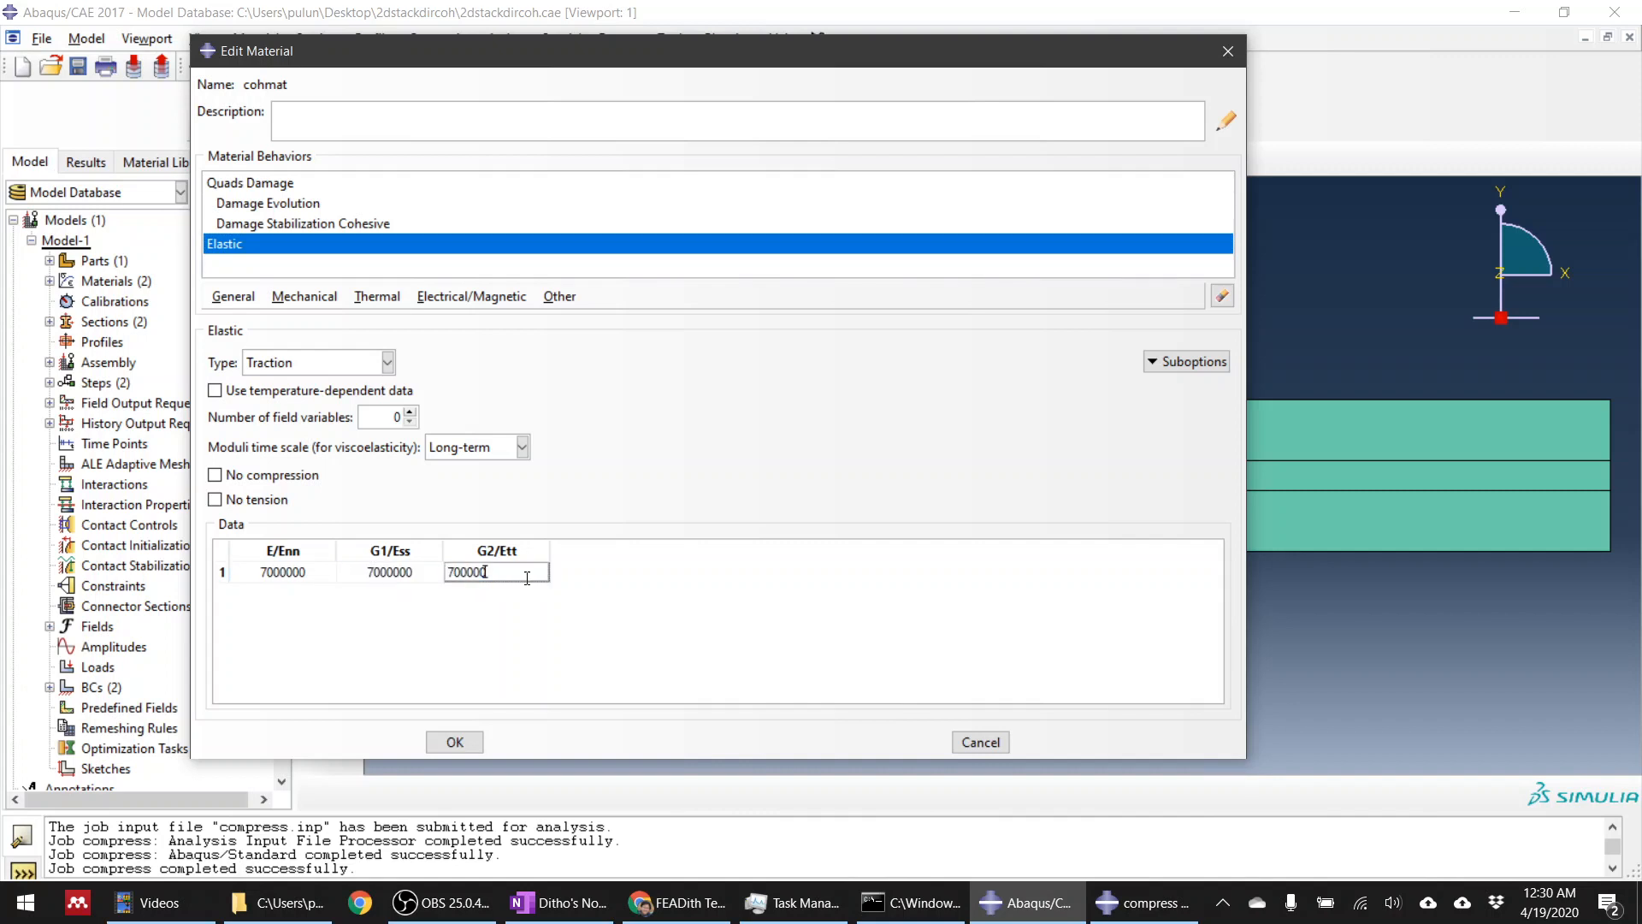
left_click(453, 741)
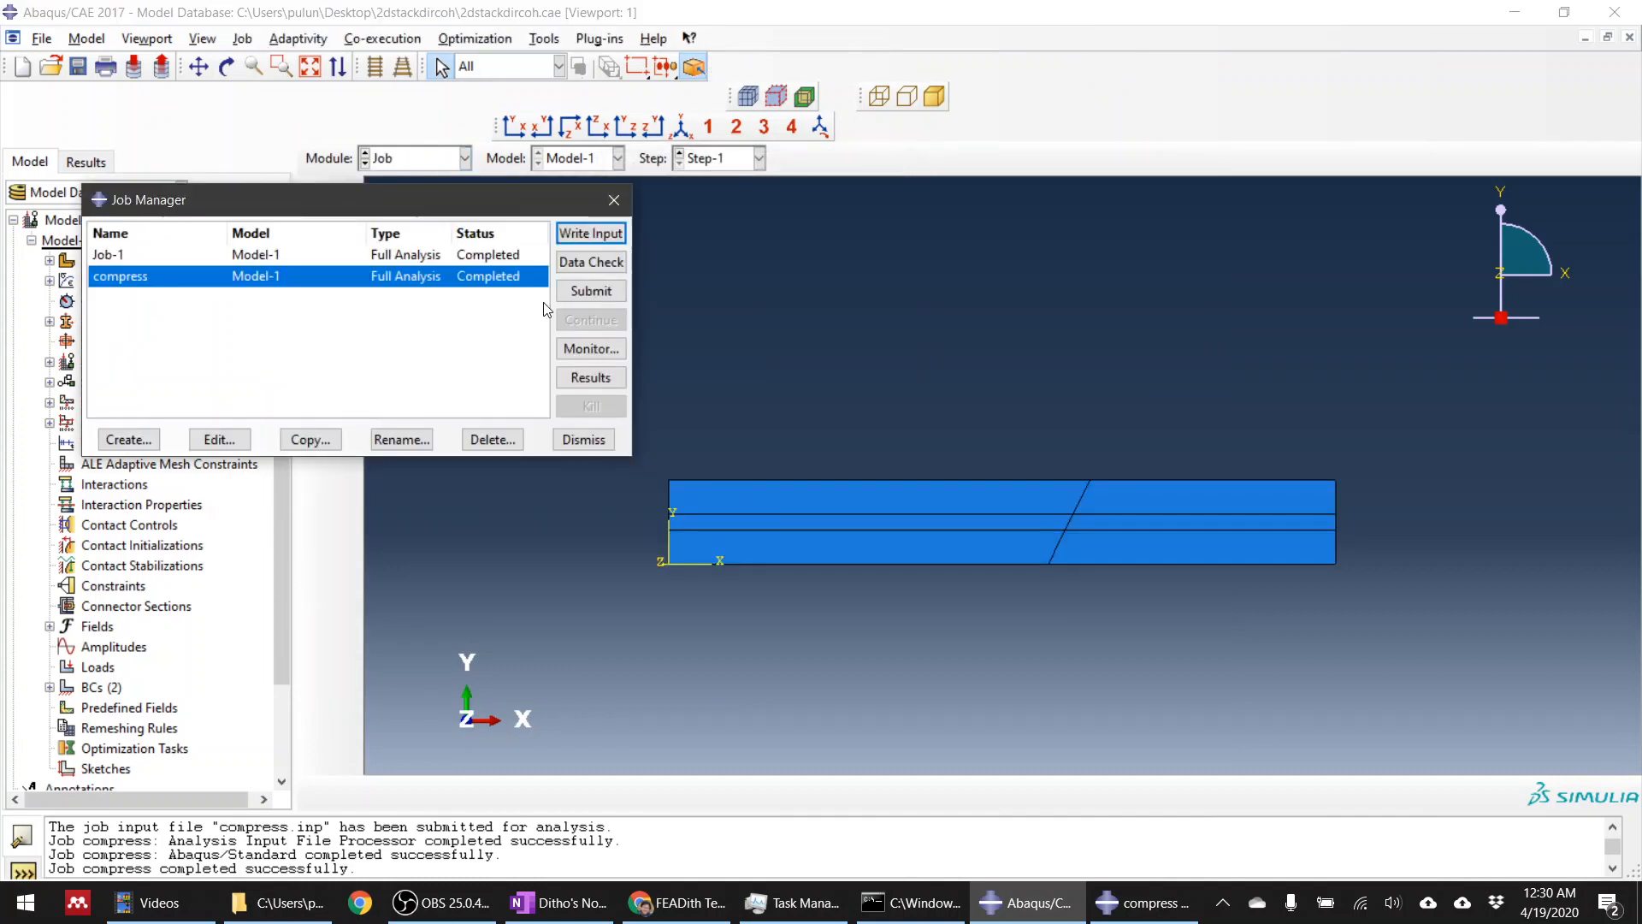
Step: Resubmit compress, overwrite the old job files, and open its results once completed
left_click(589, 233)
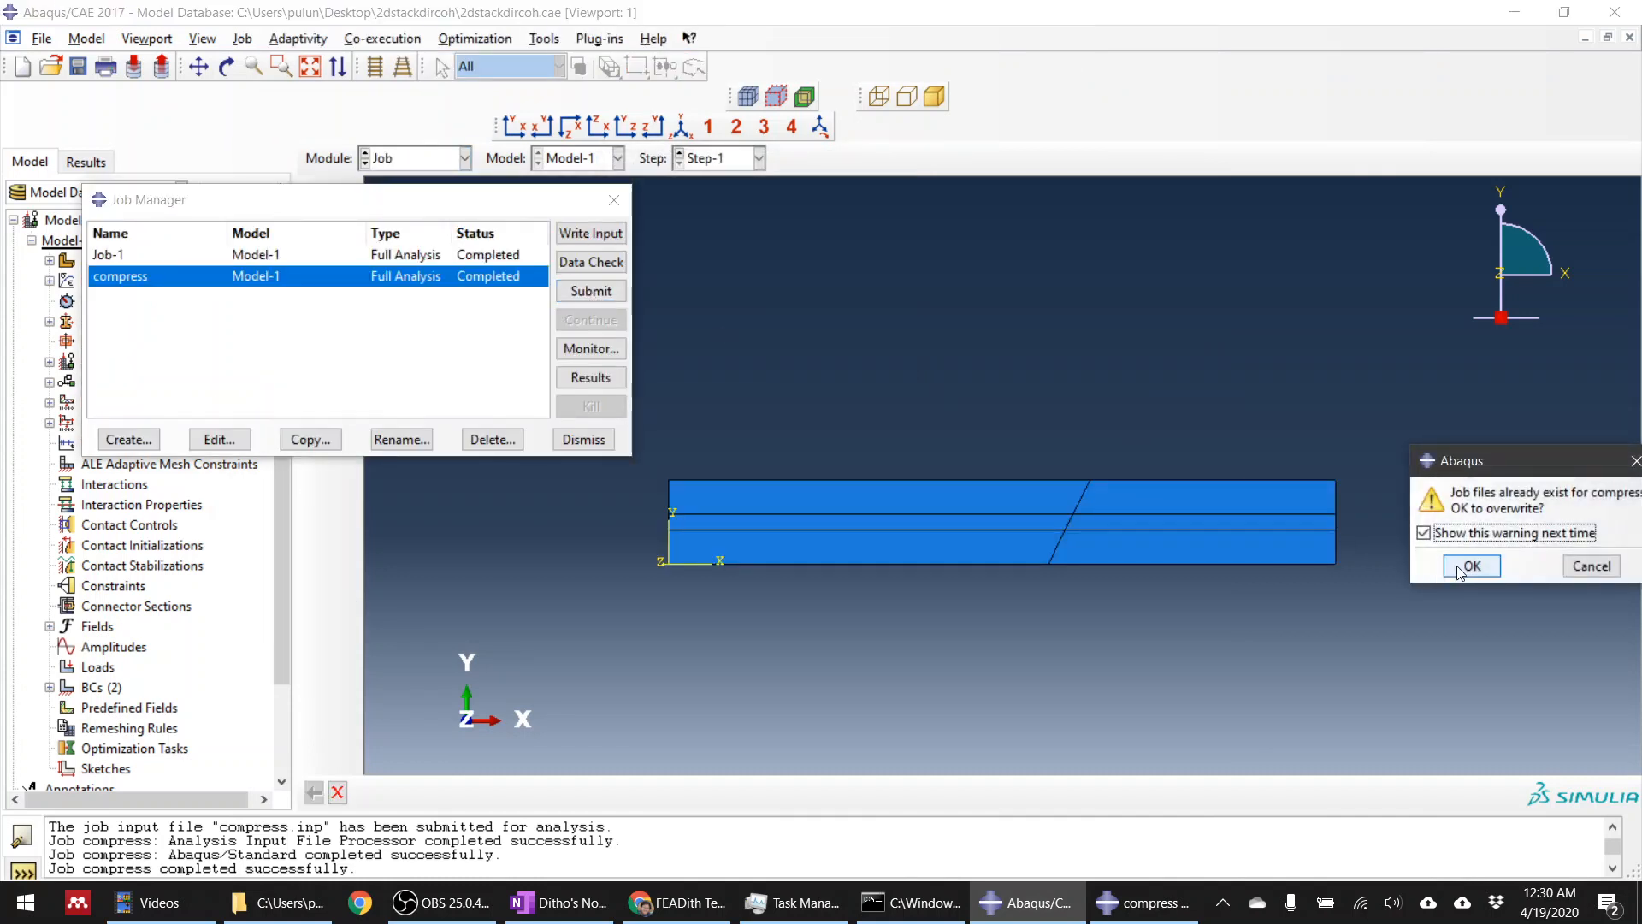
left_click(1470, 566)
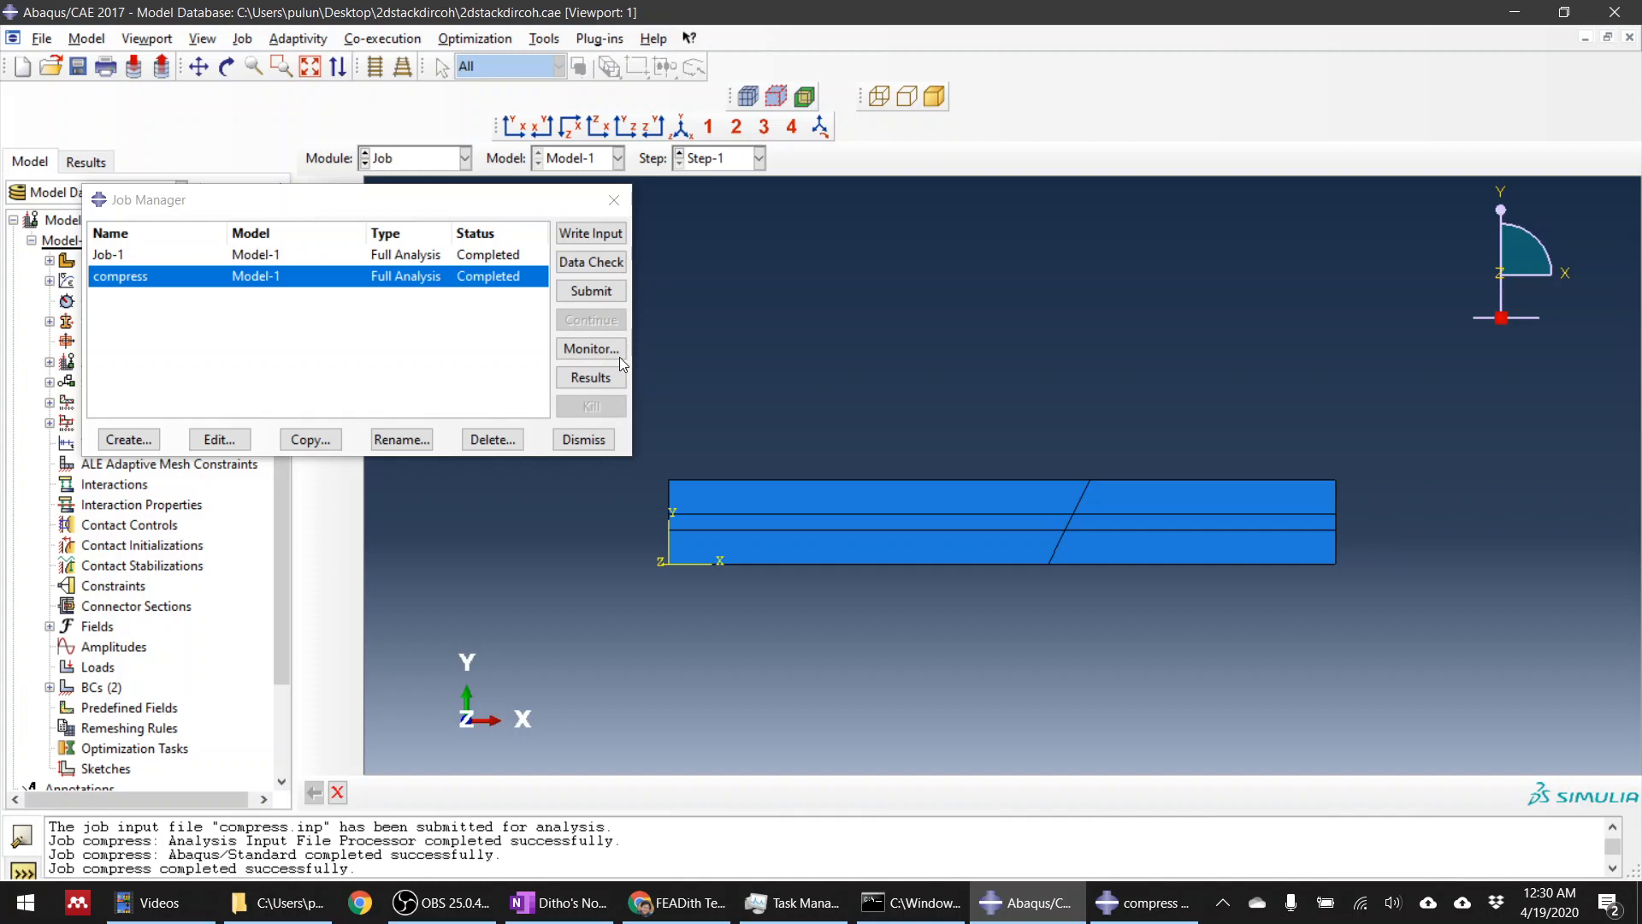
left_click(589, 291)
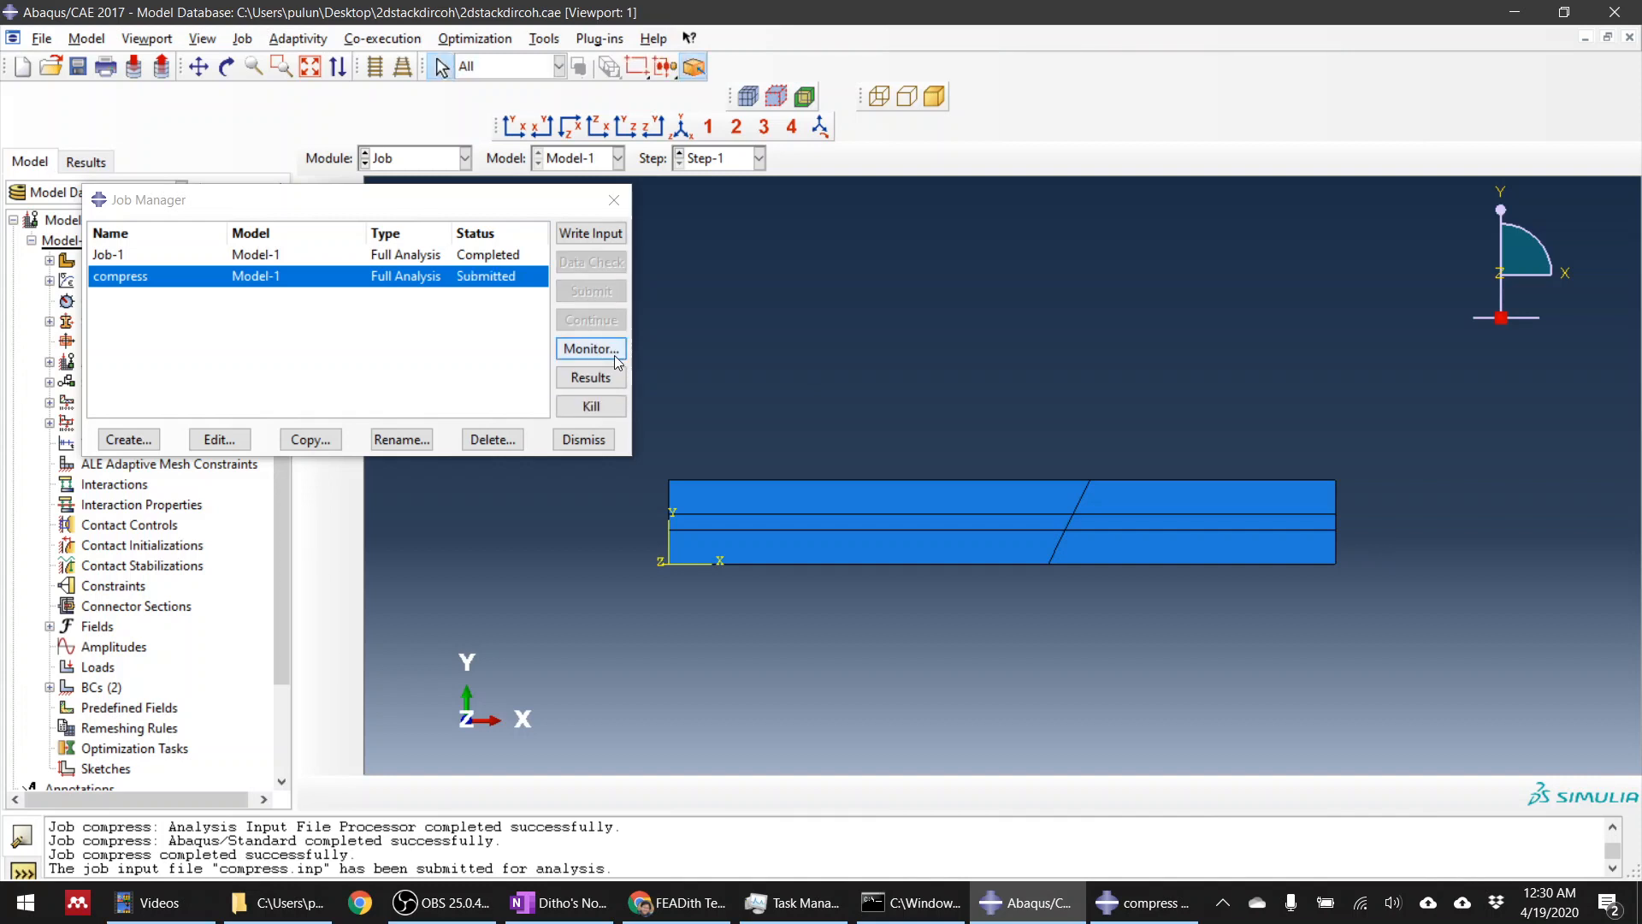
left_click(589, 349)
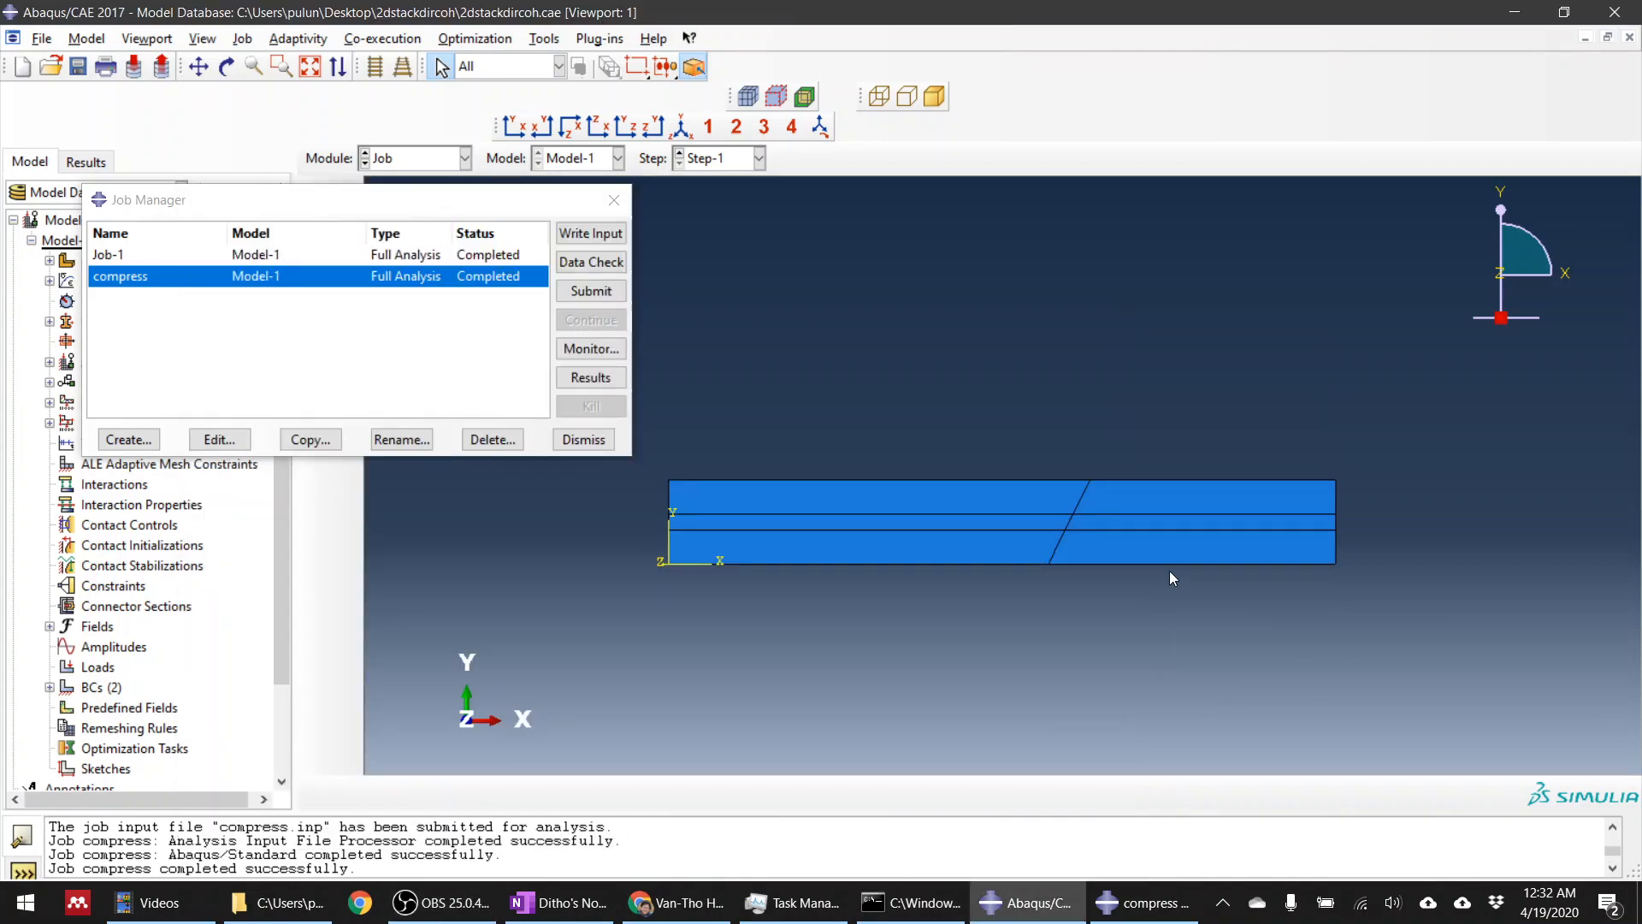
left_click(589, 378)
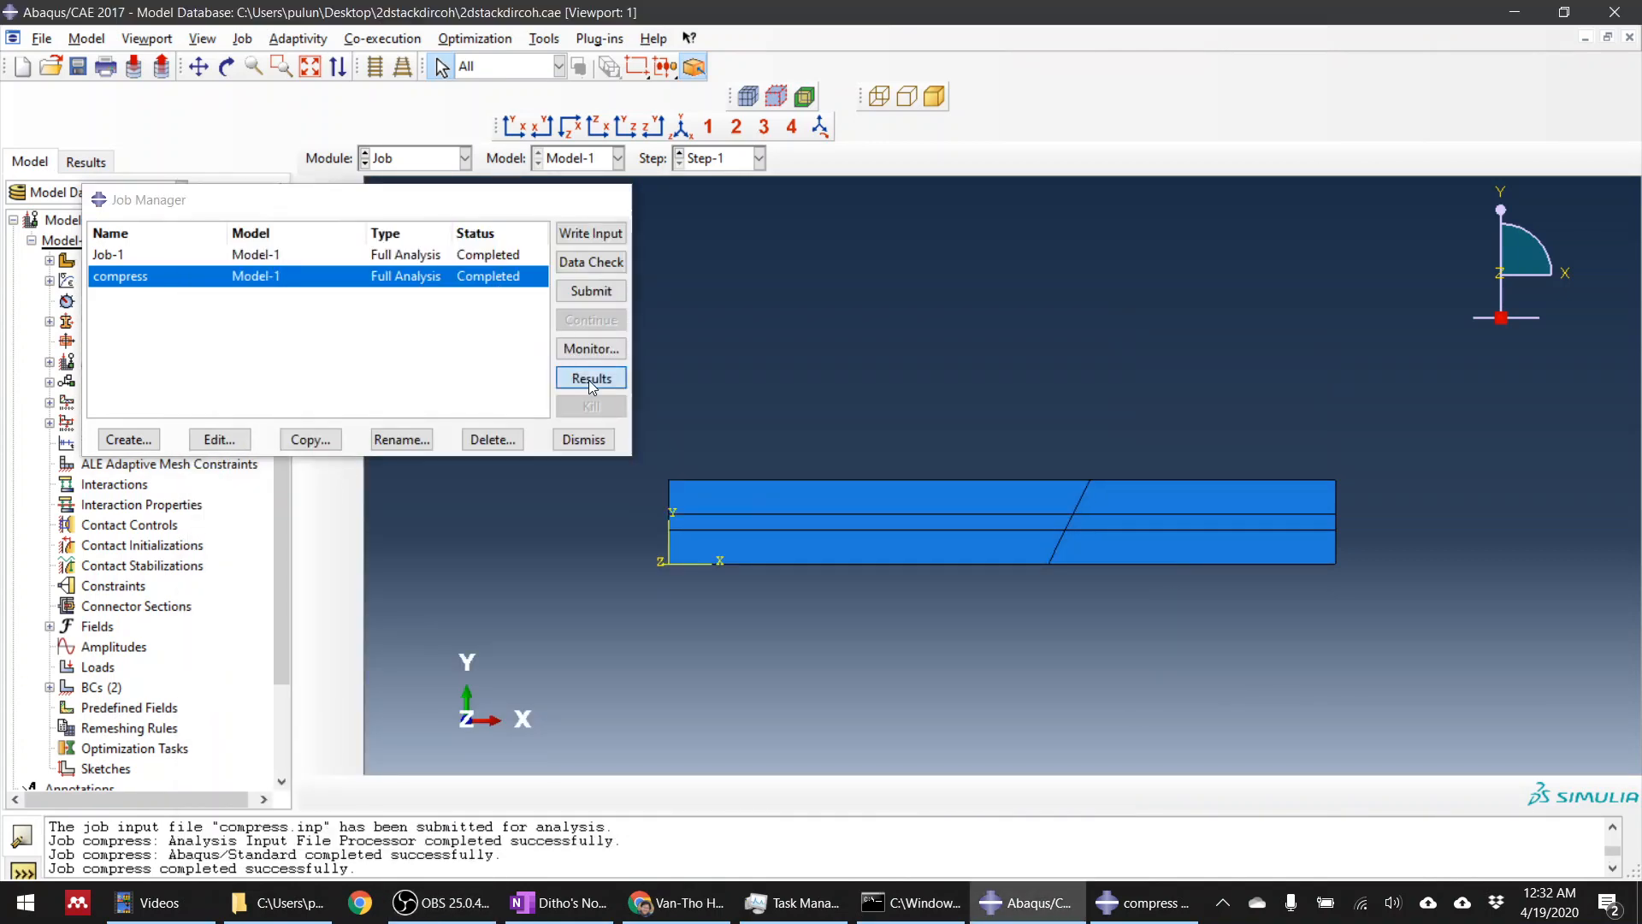
left_click(589, 378)
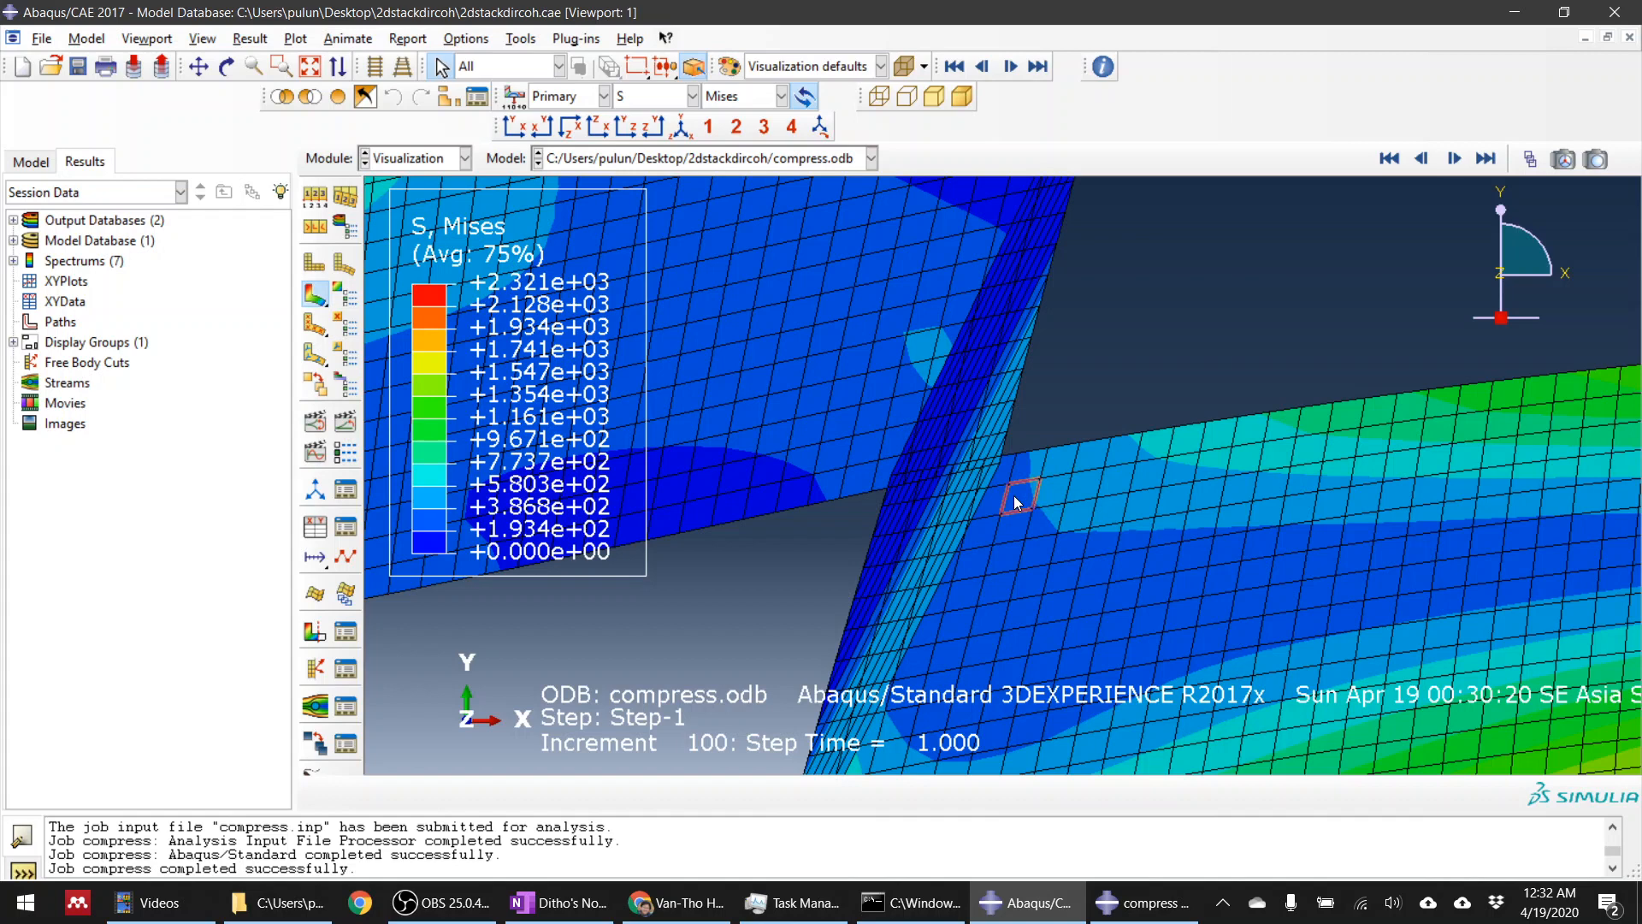
Step: Show the material-coloured deformed shape and rewind to increment 4
left_click(1422, 158)
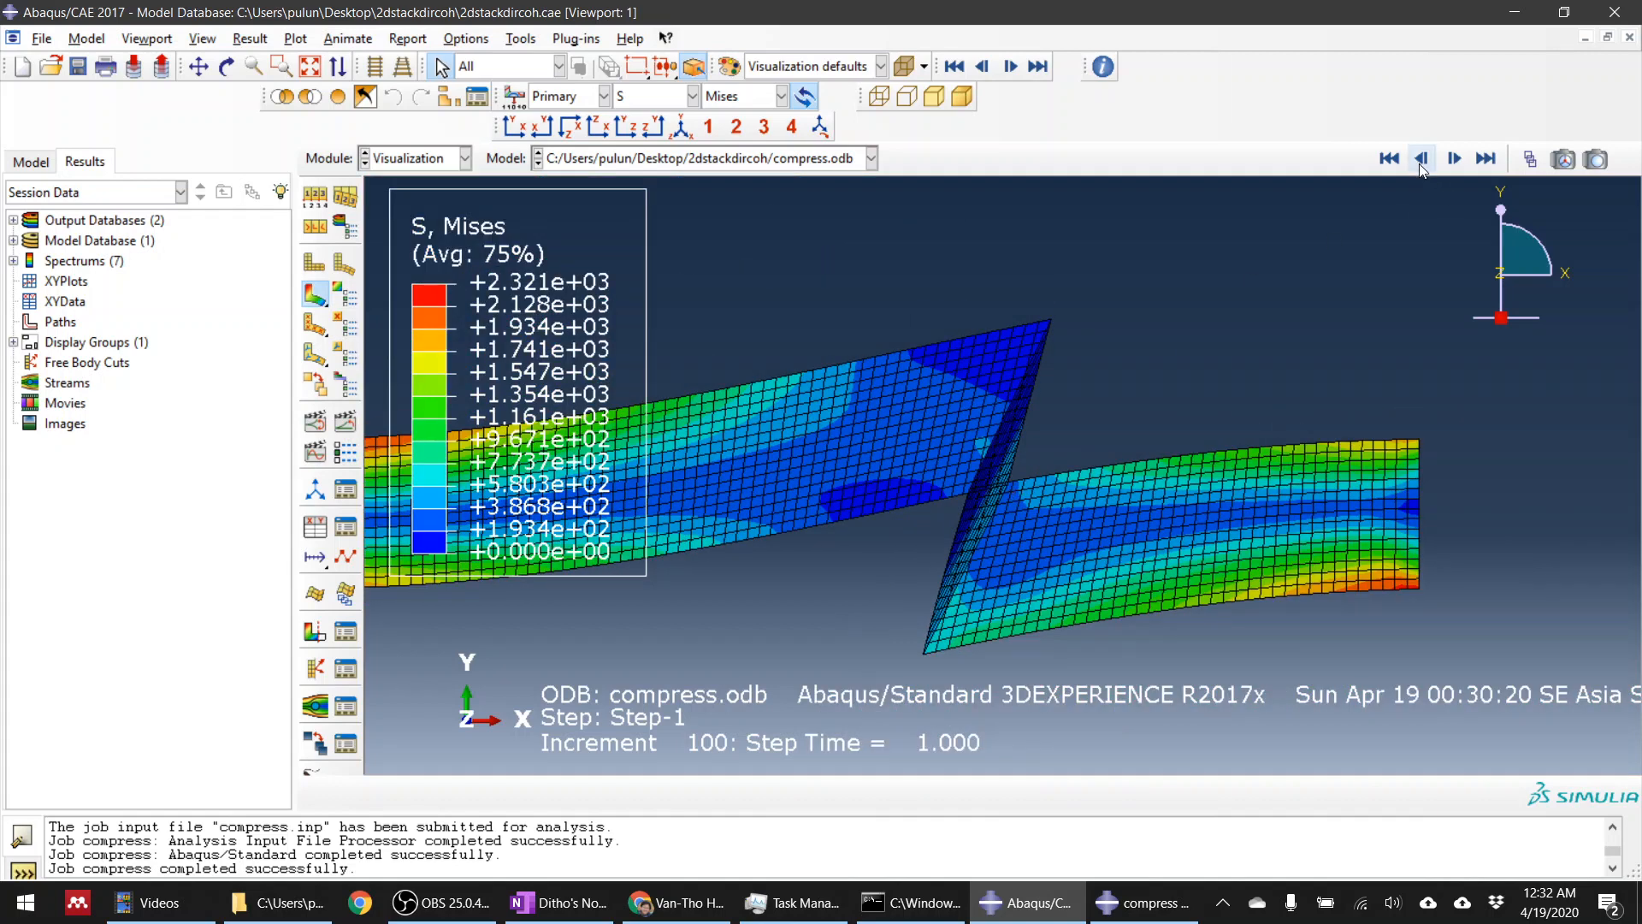
mouse_move(1422, 158)
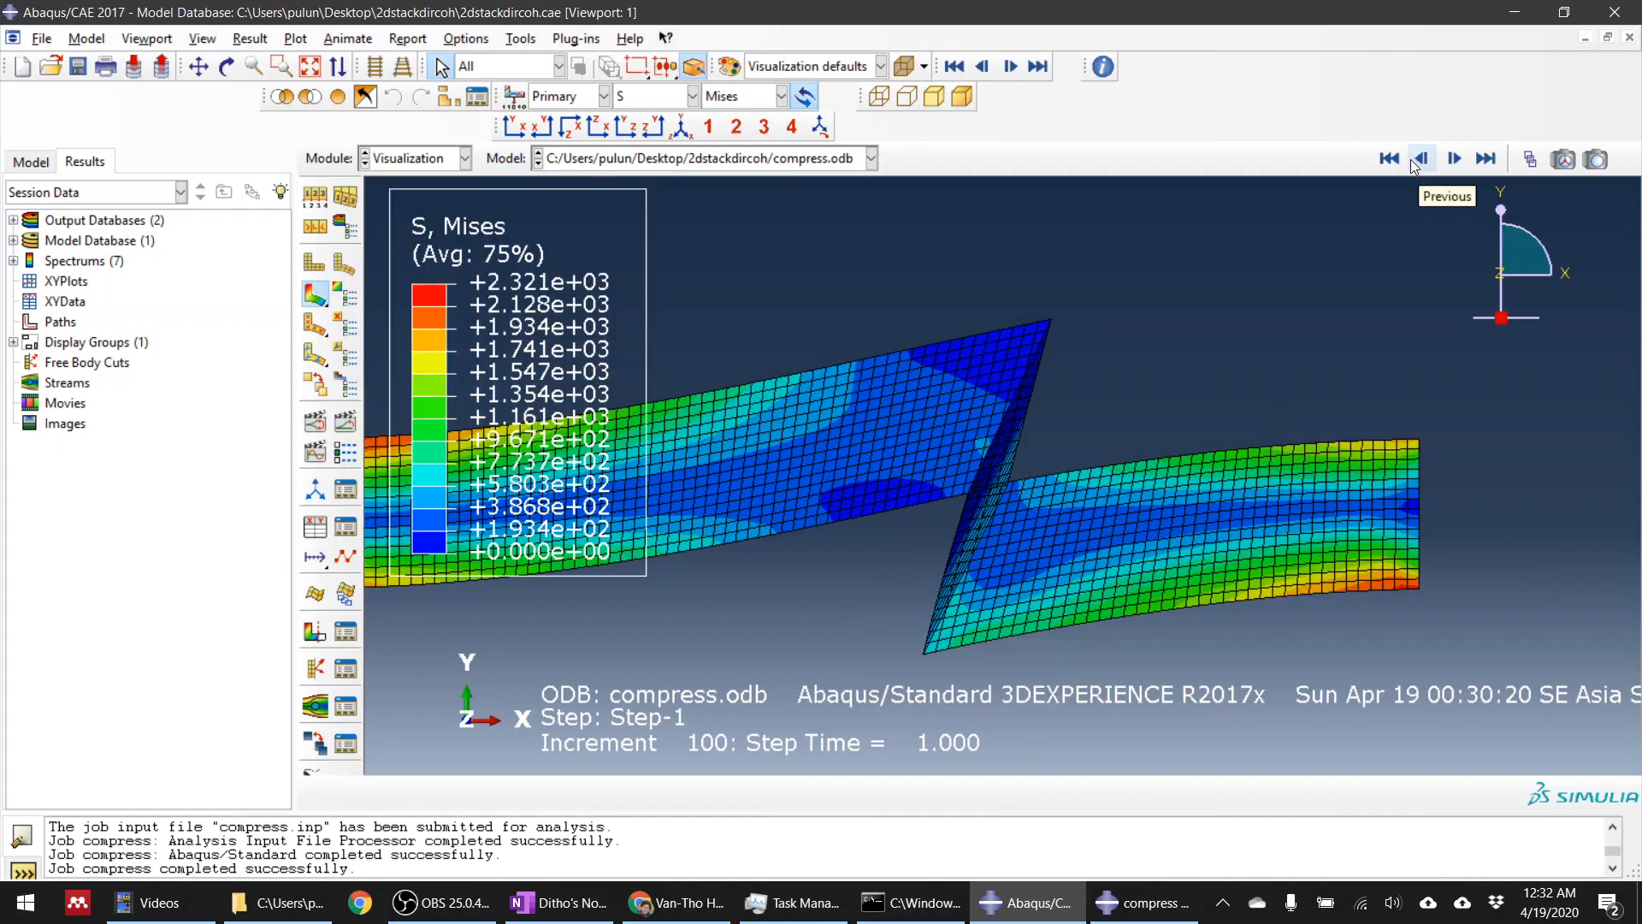
left_click(1420, 158)
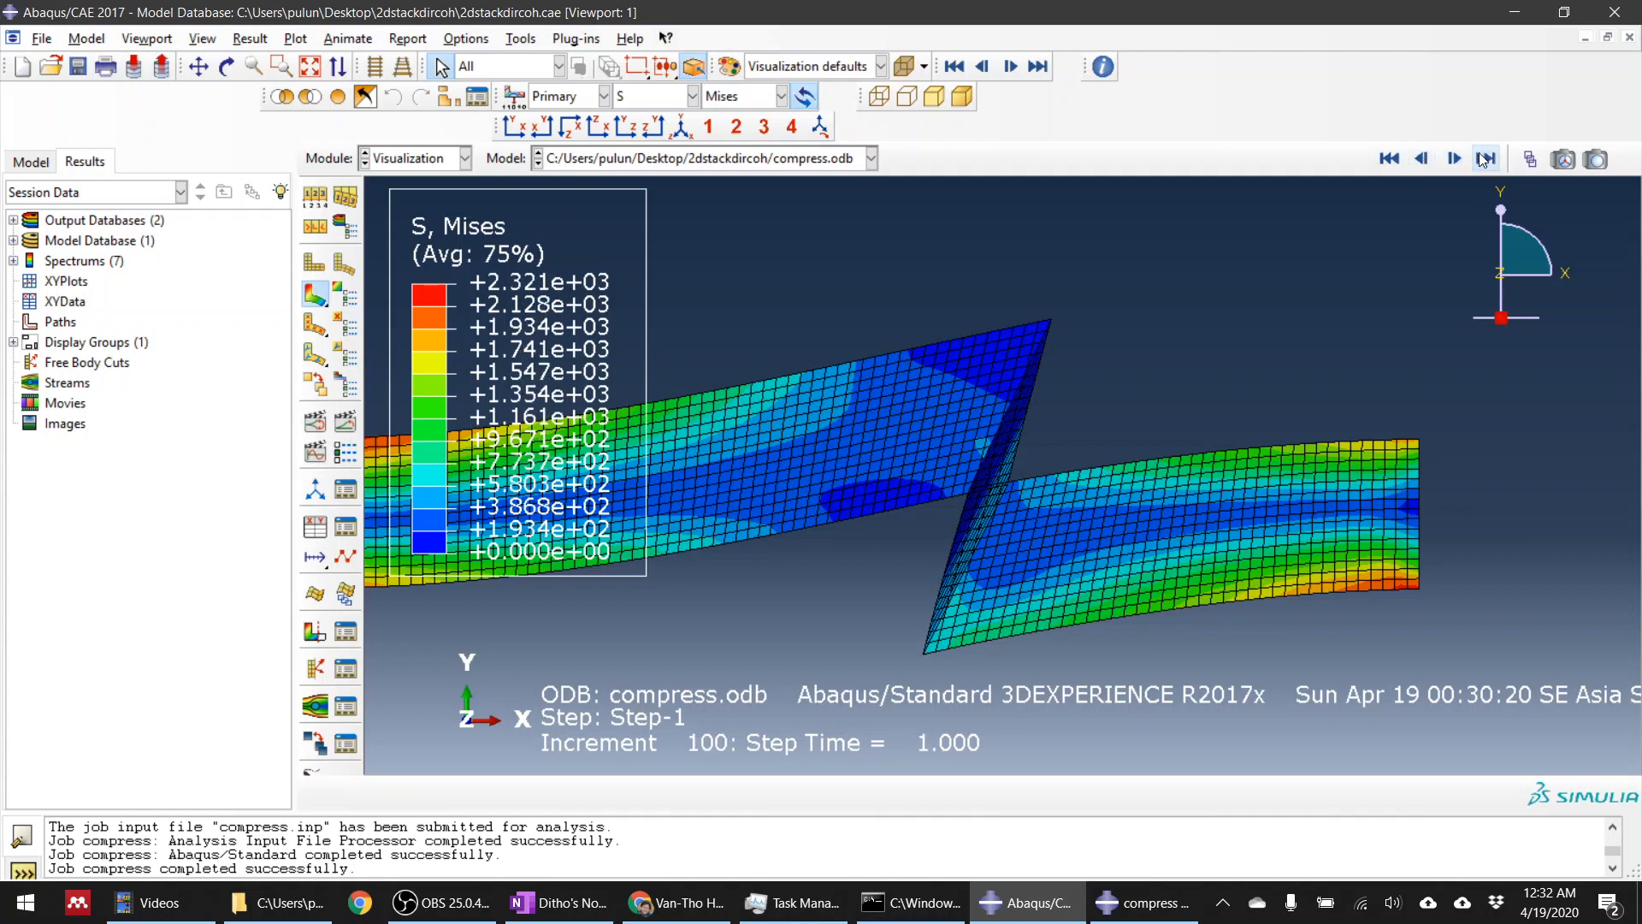
left_click(1389, 158)
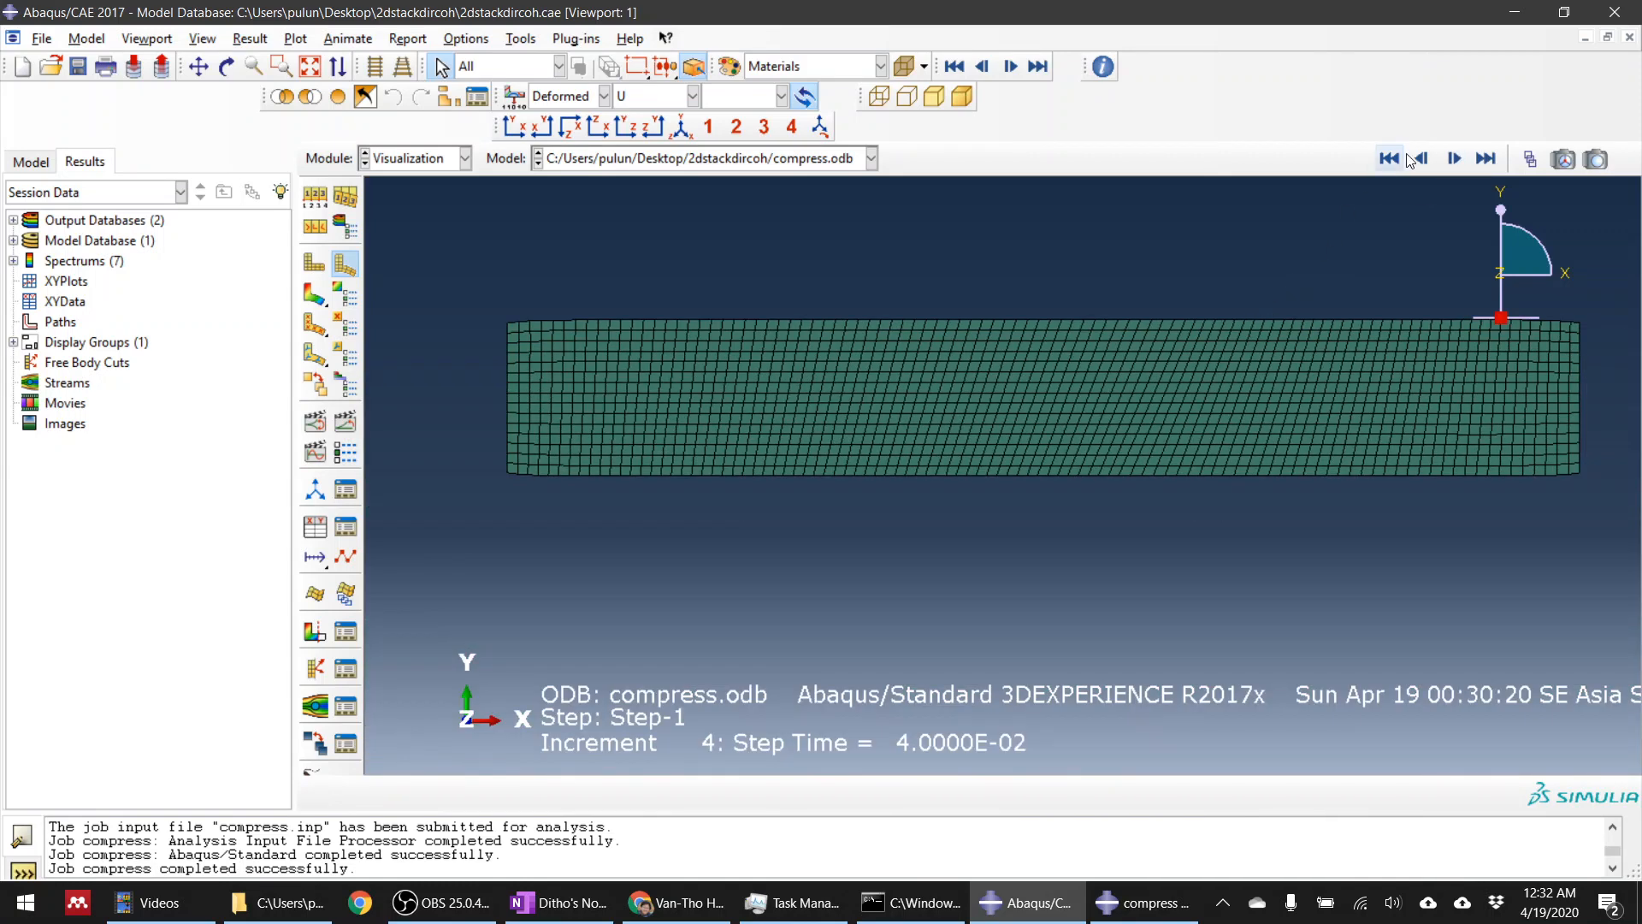
Step: Step the deformed beam to increment 5 and open Common Plot Options
left_click(1454, 158)
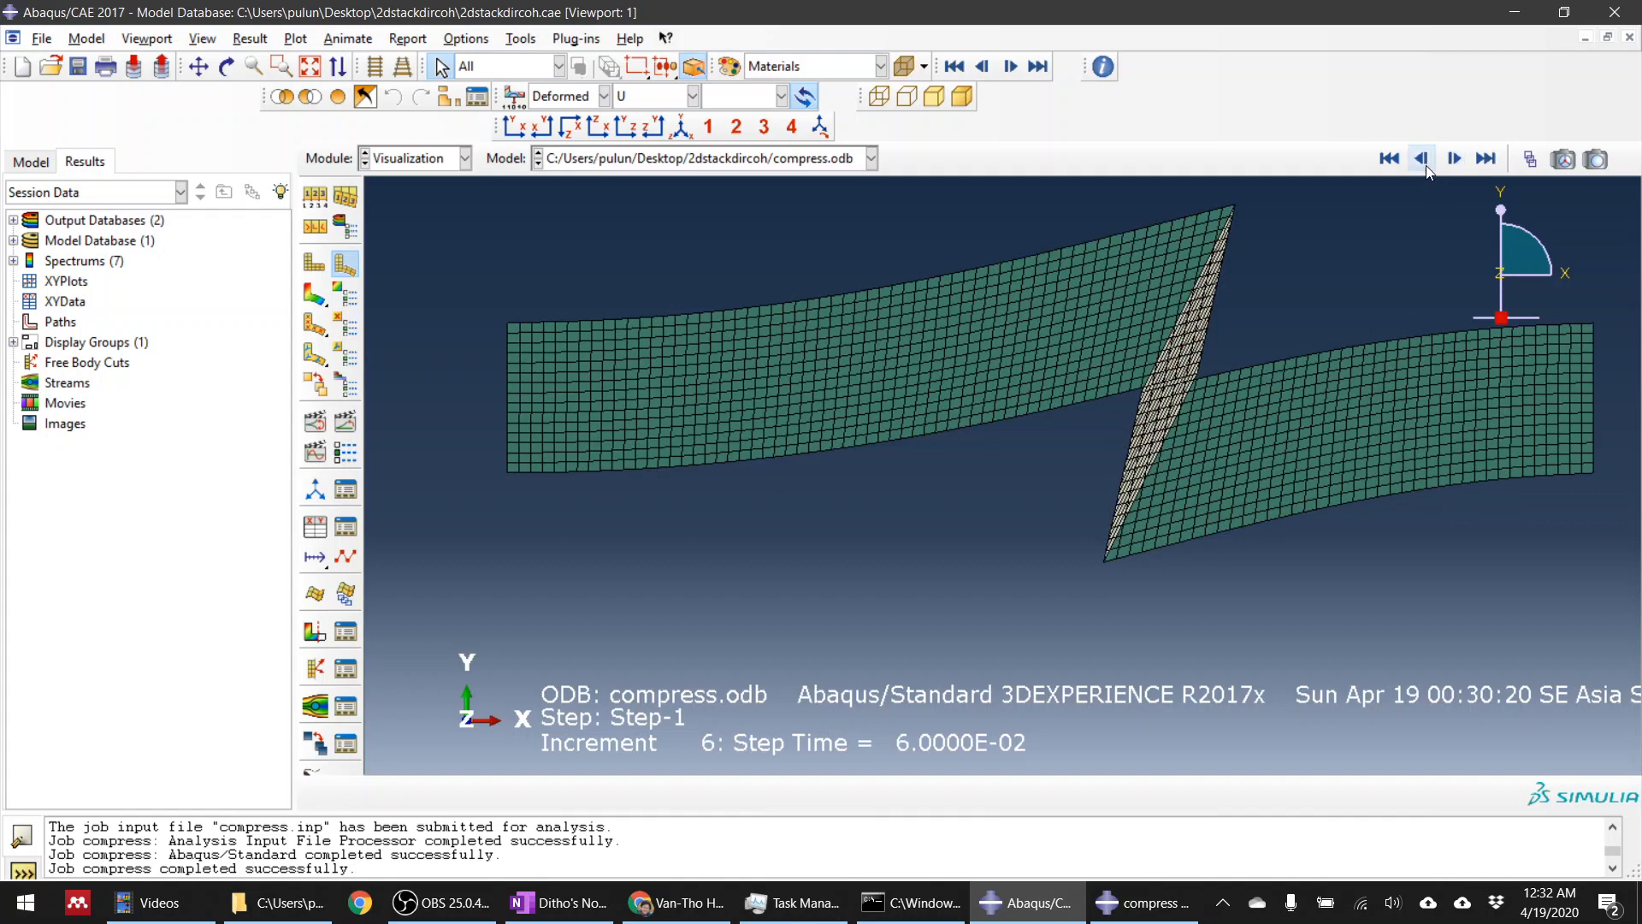
left_click(1422, 158)
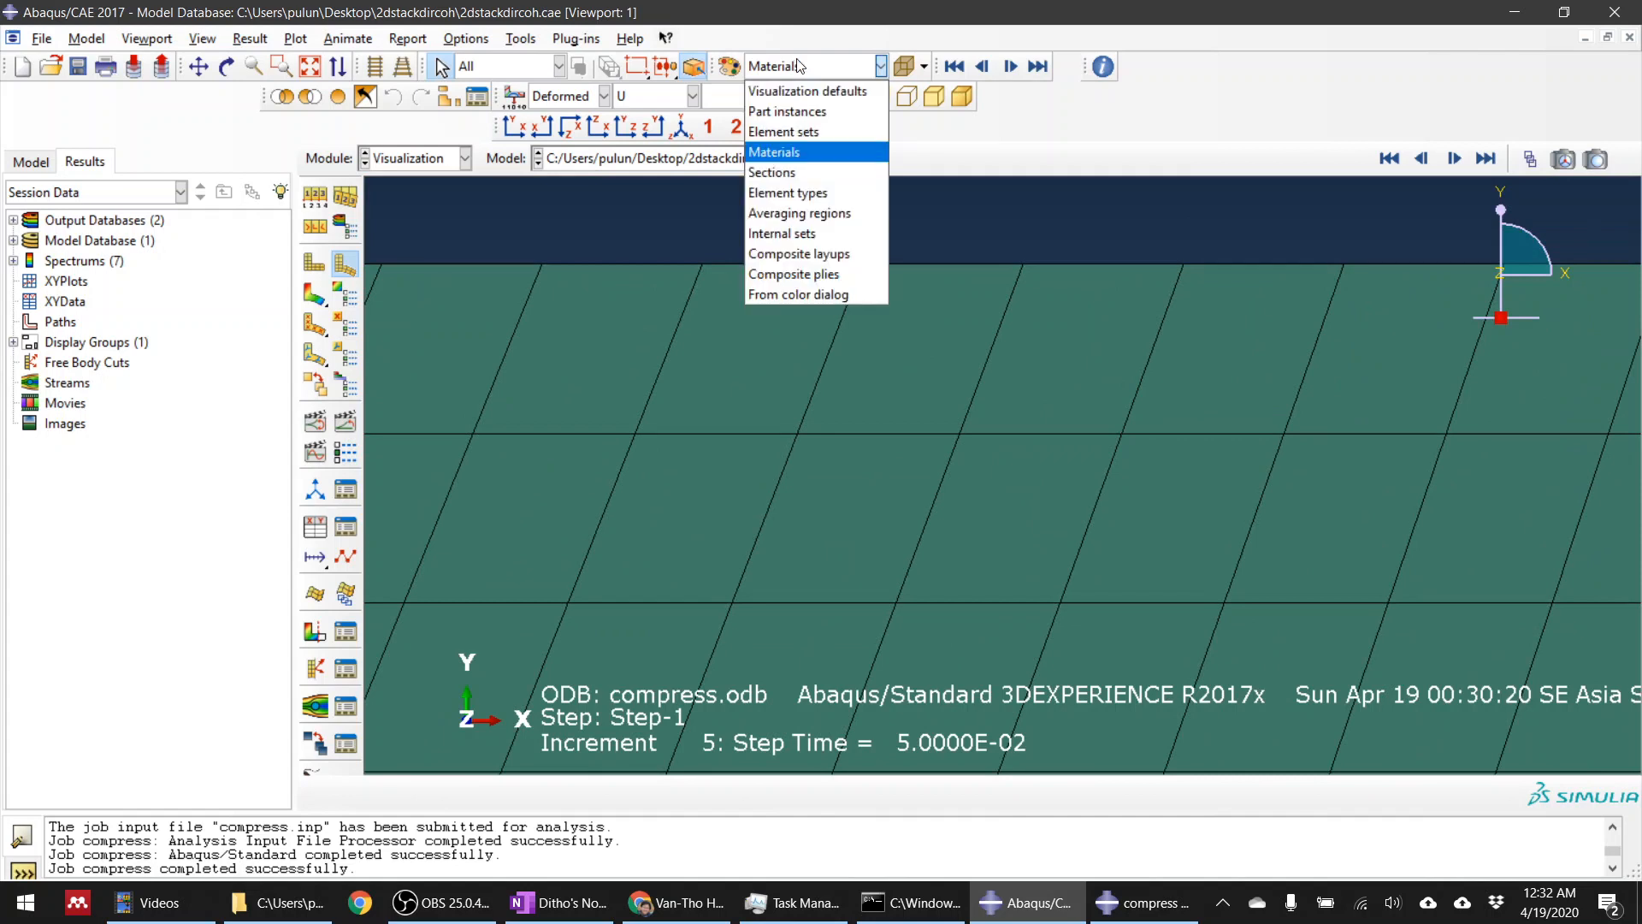
mouse_move(1097, 65)
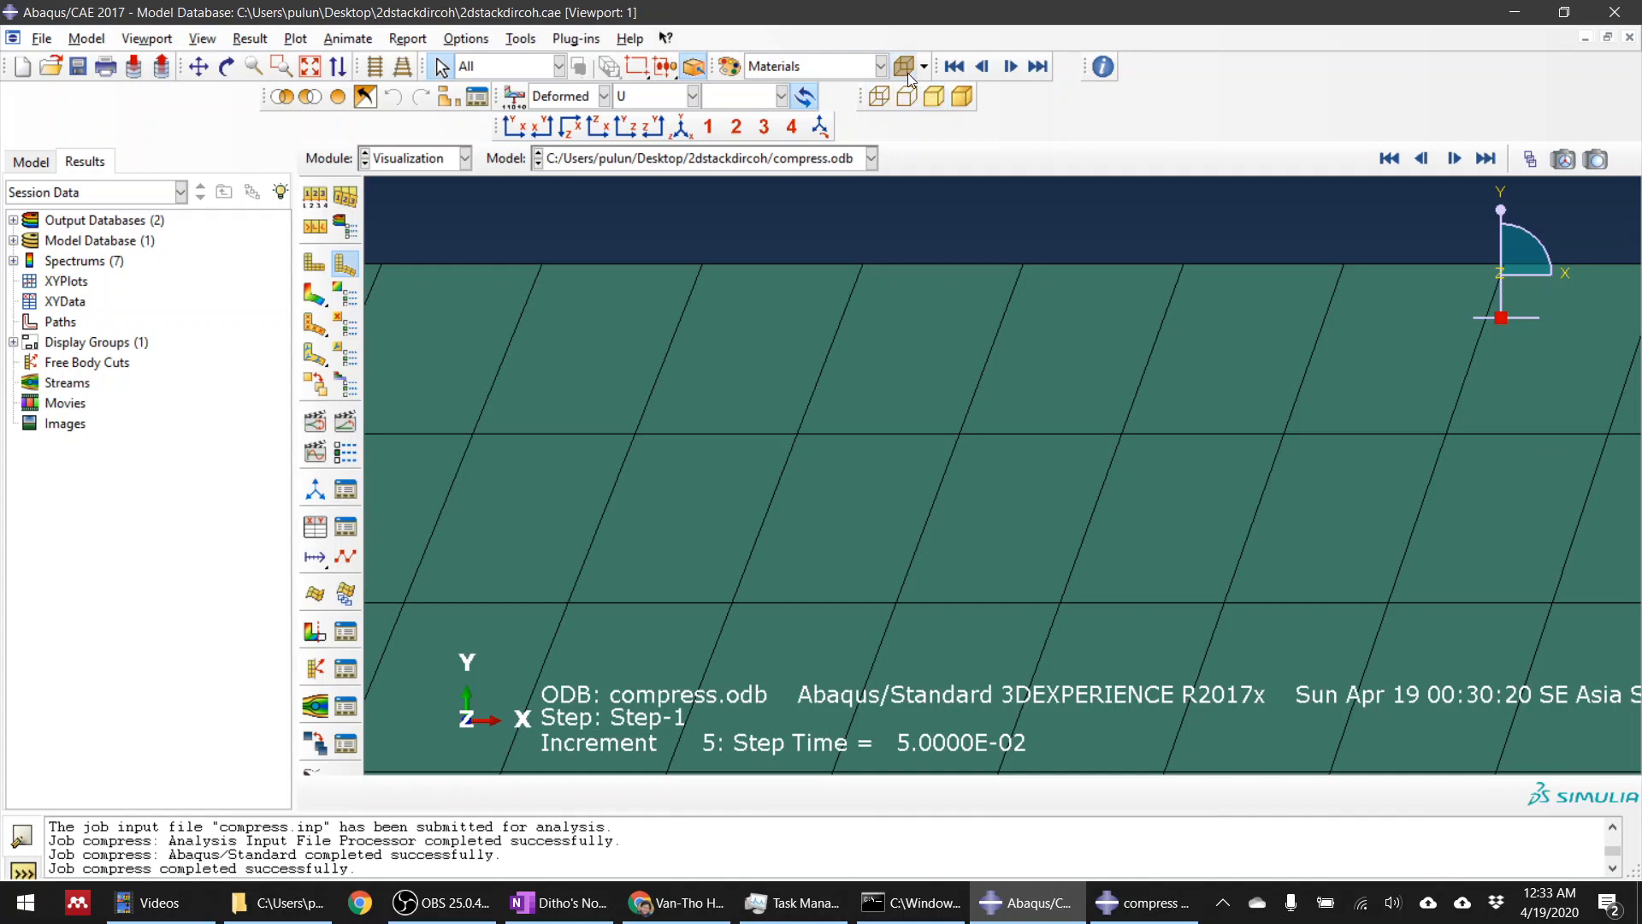
mouse_move(905, 79)
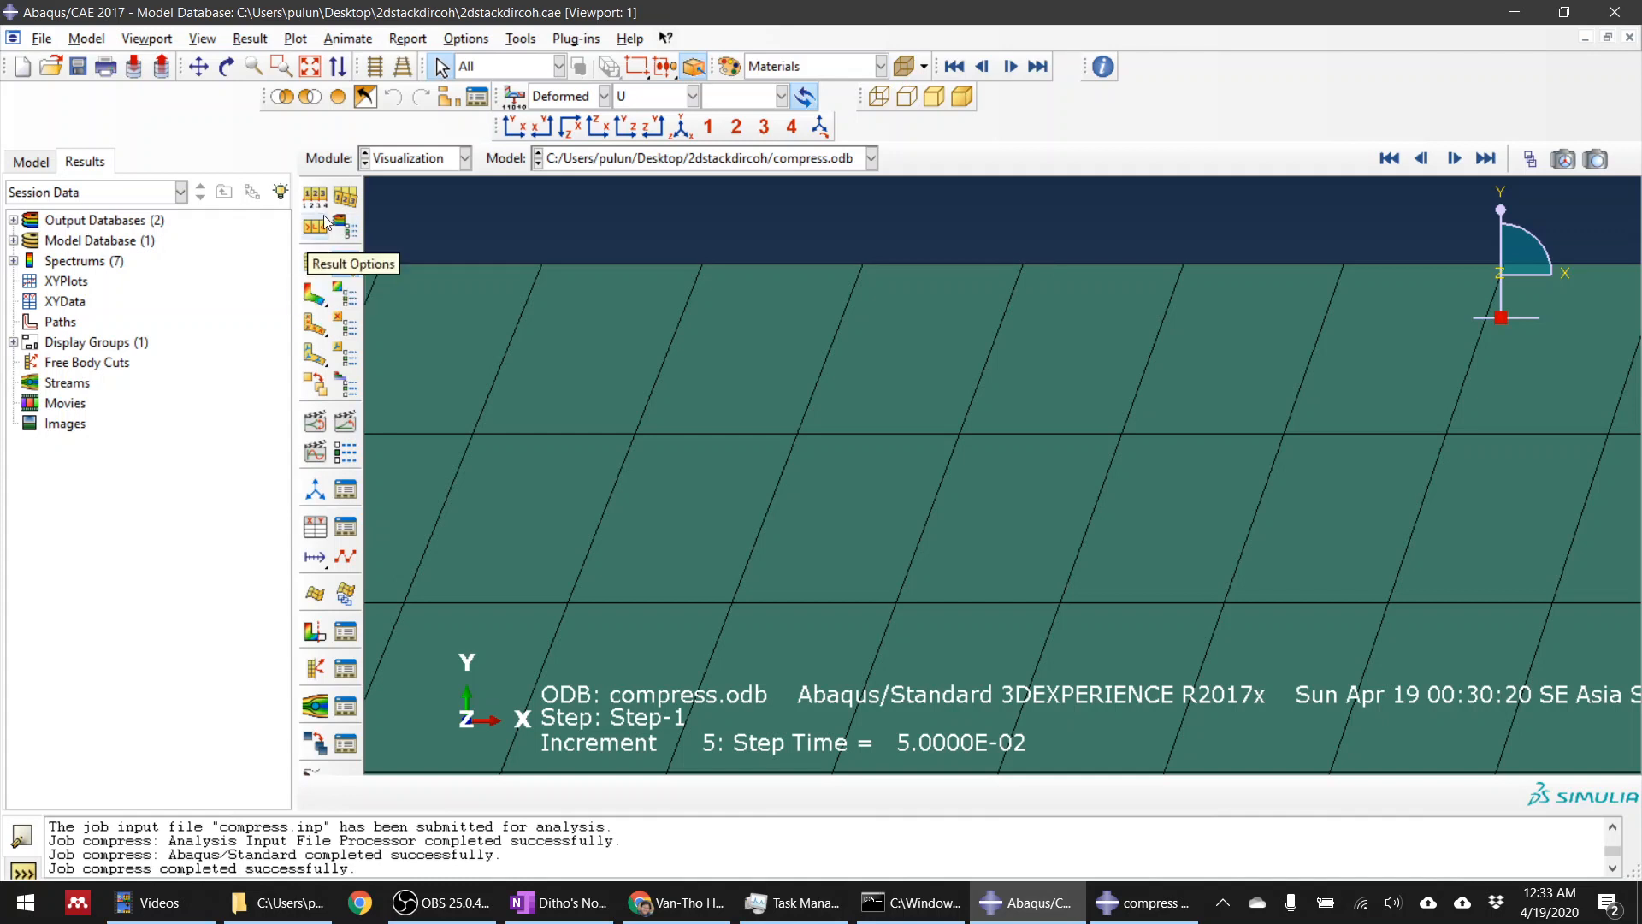
left_click(316, 197)
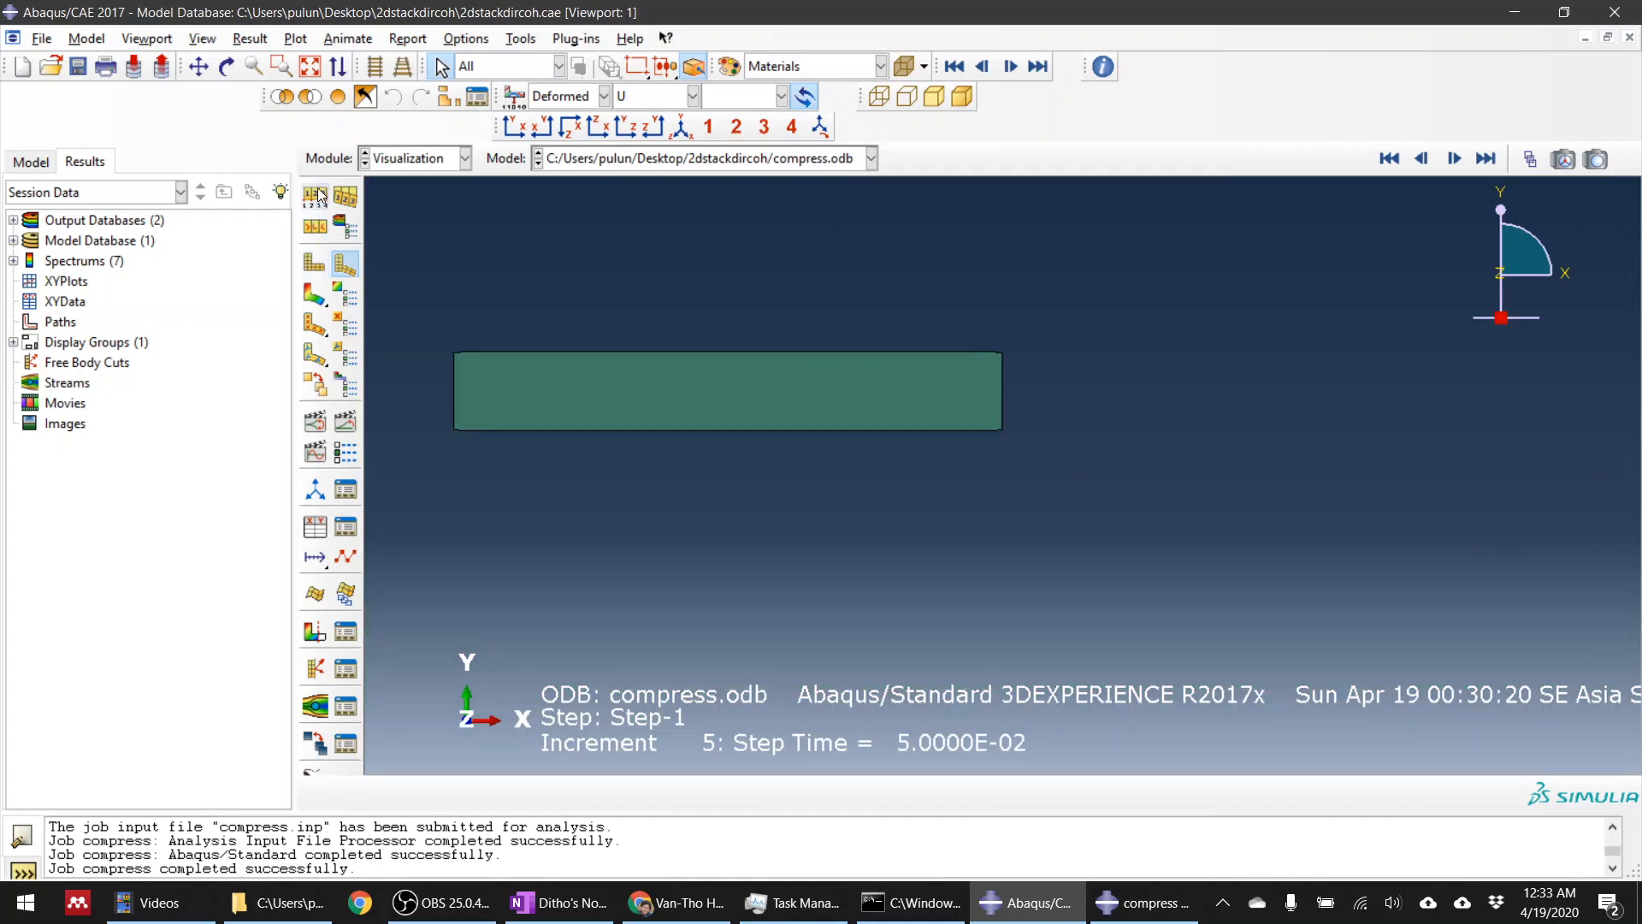
left_click(316, 196)
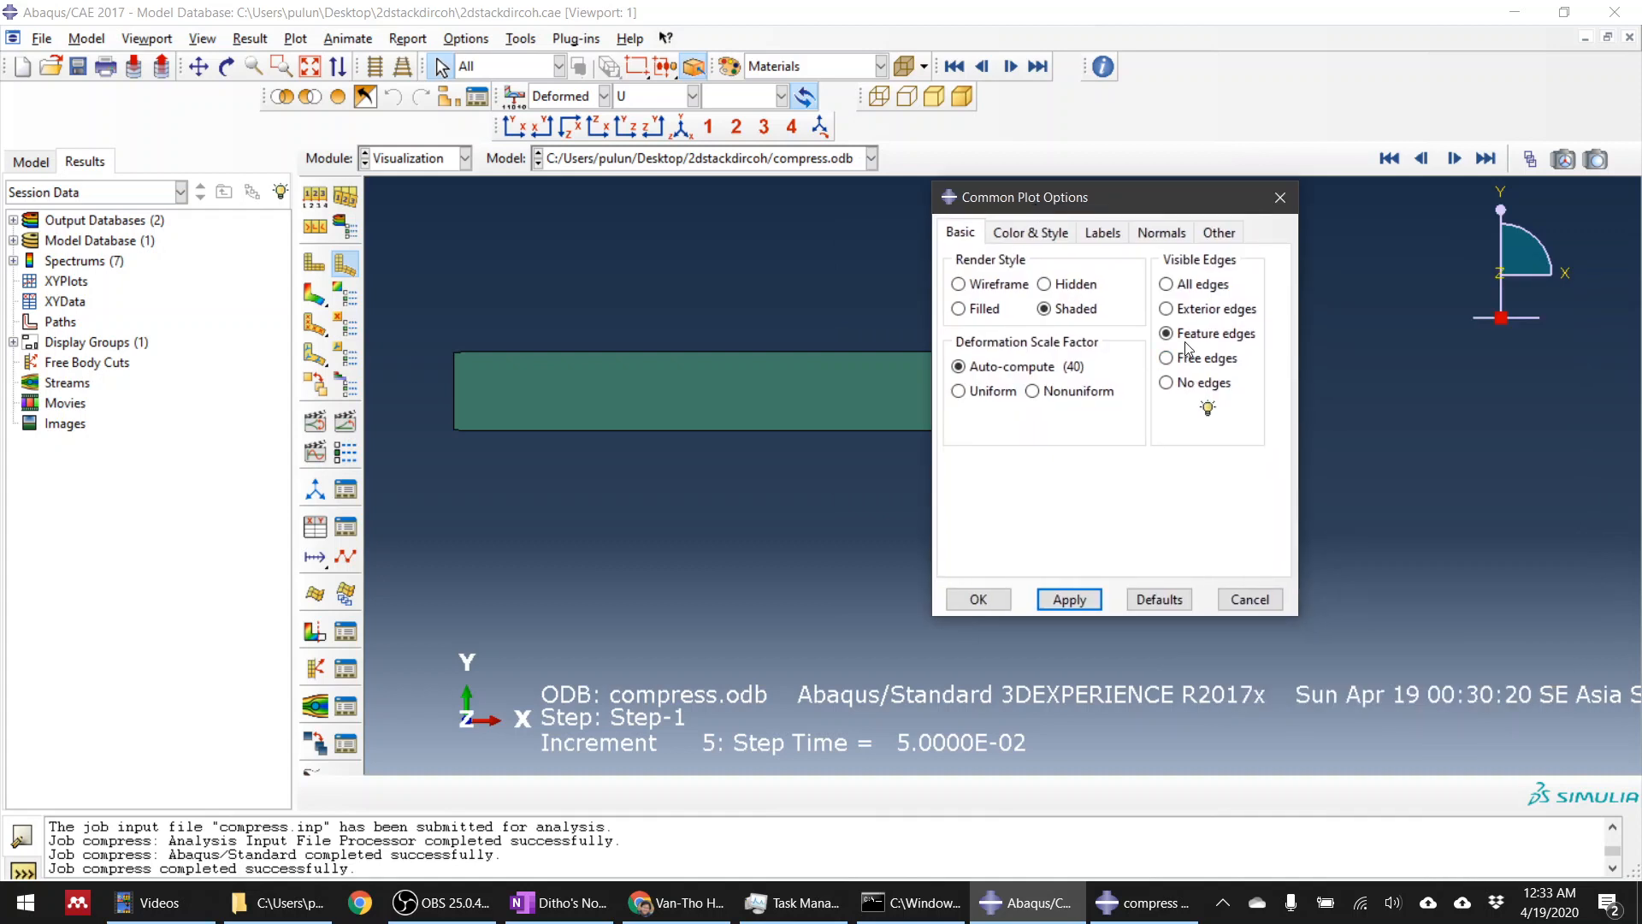
Step: Try exterior-edge display, revert to feature edges, and apply a uniform deformation scale of 1
left_click(1166, 308)
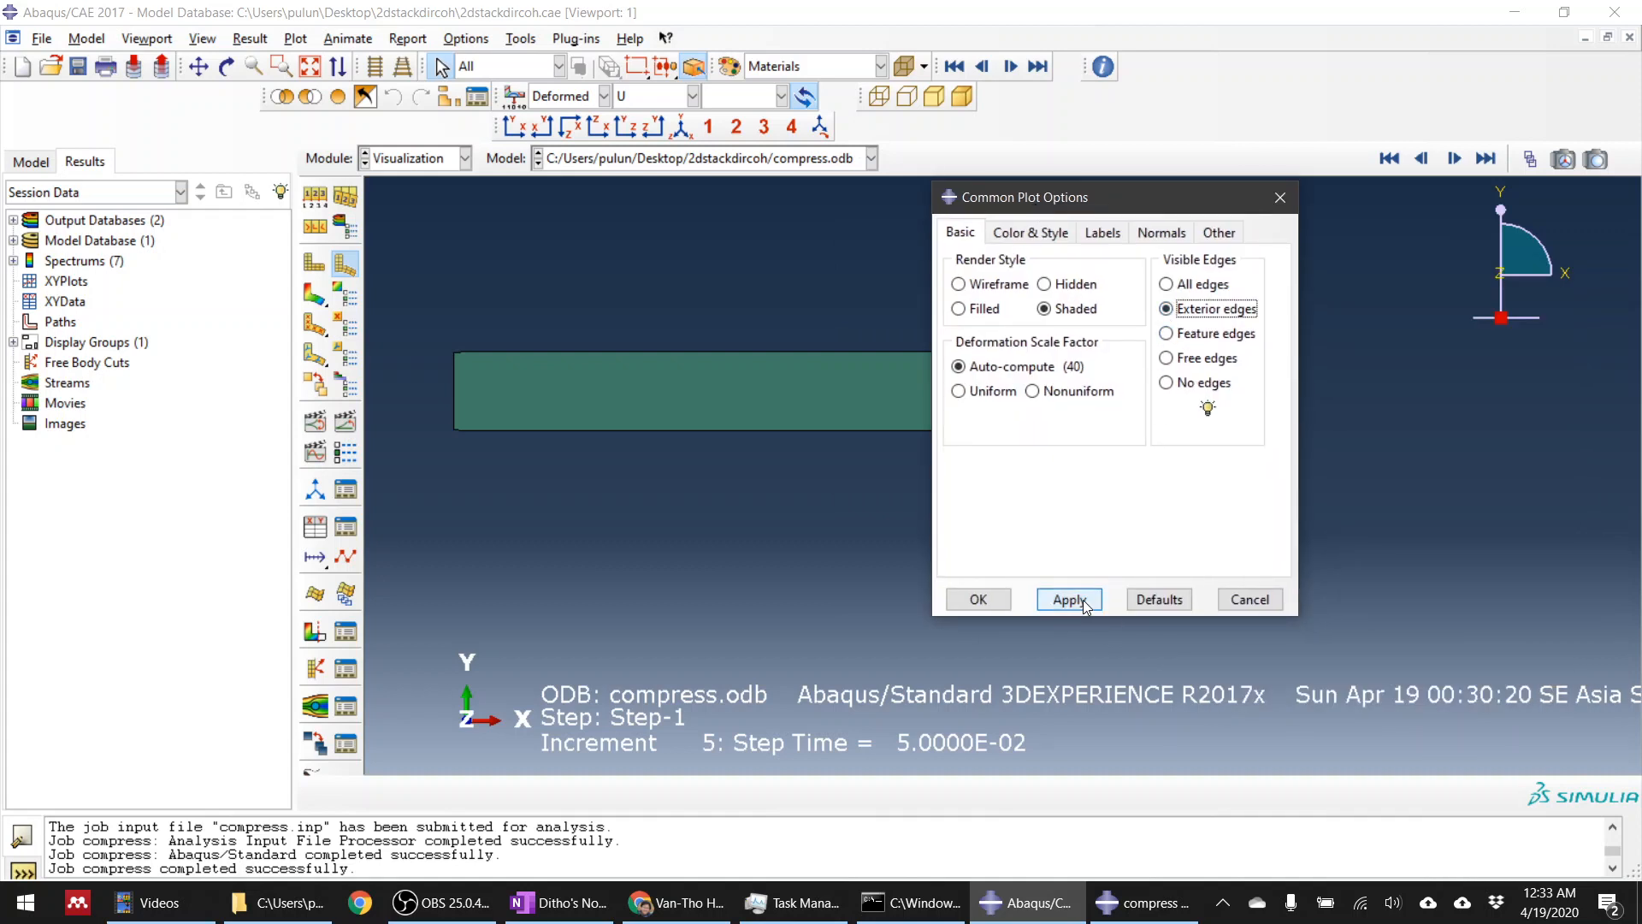
left_click(1166, 332)
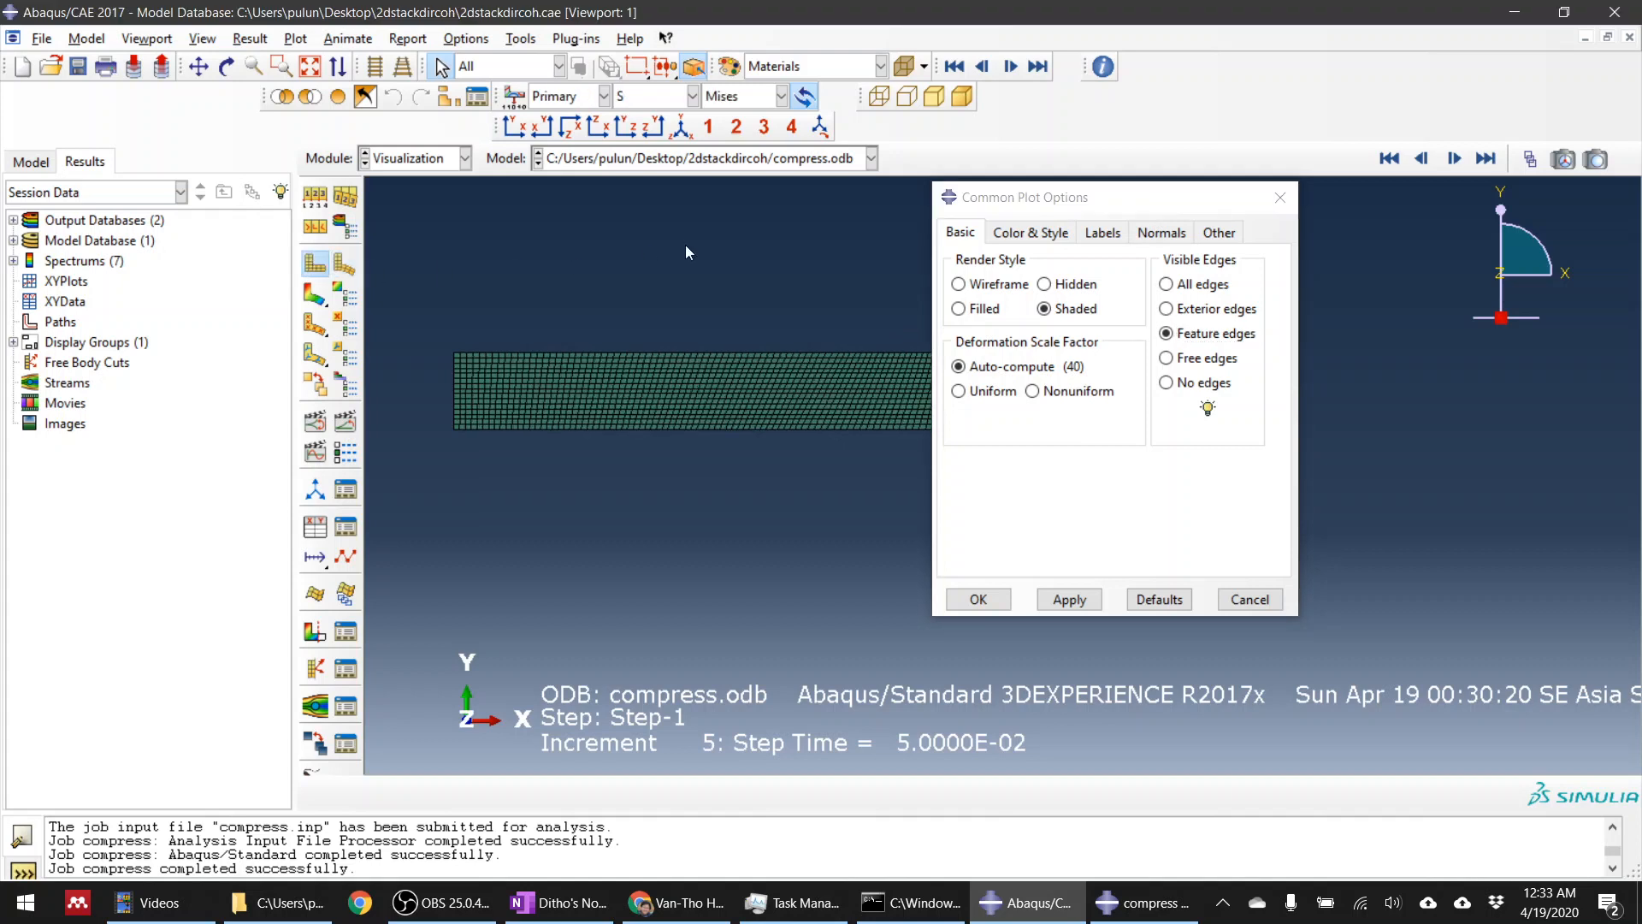
left_click(1068, 598)
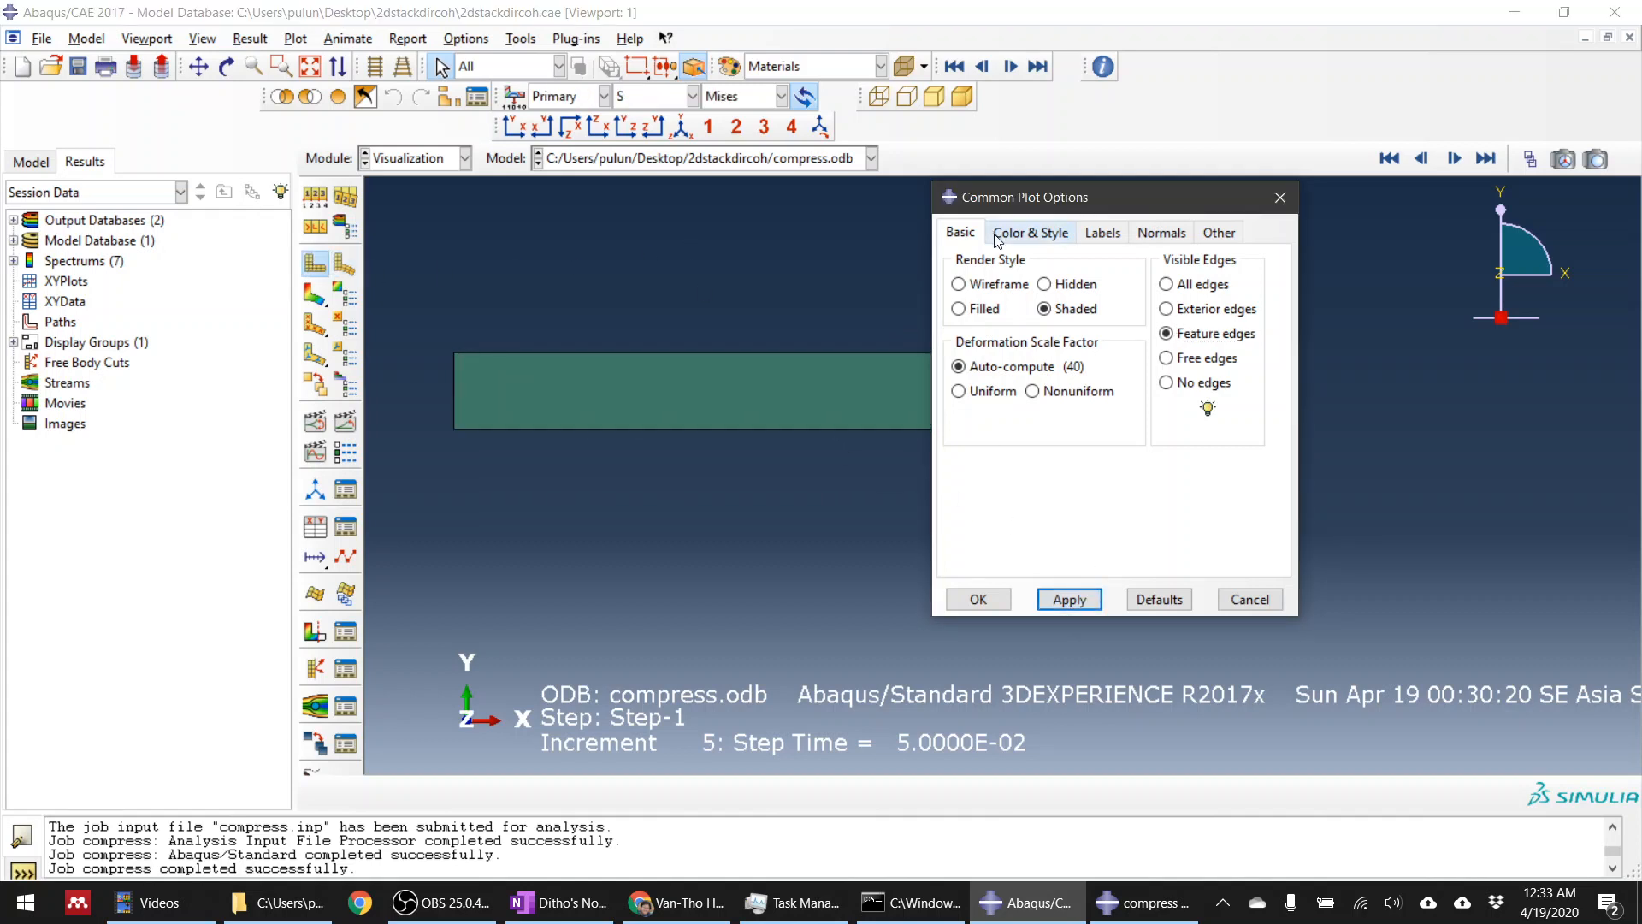
left_click_drag(1012, 196, 1200, 303)
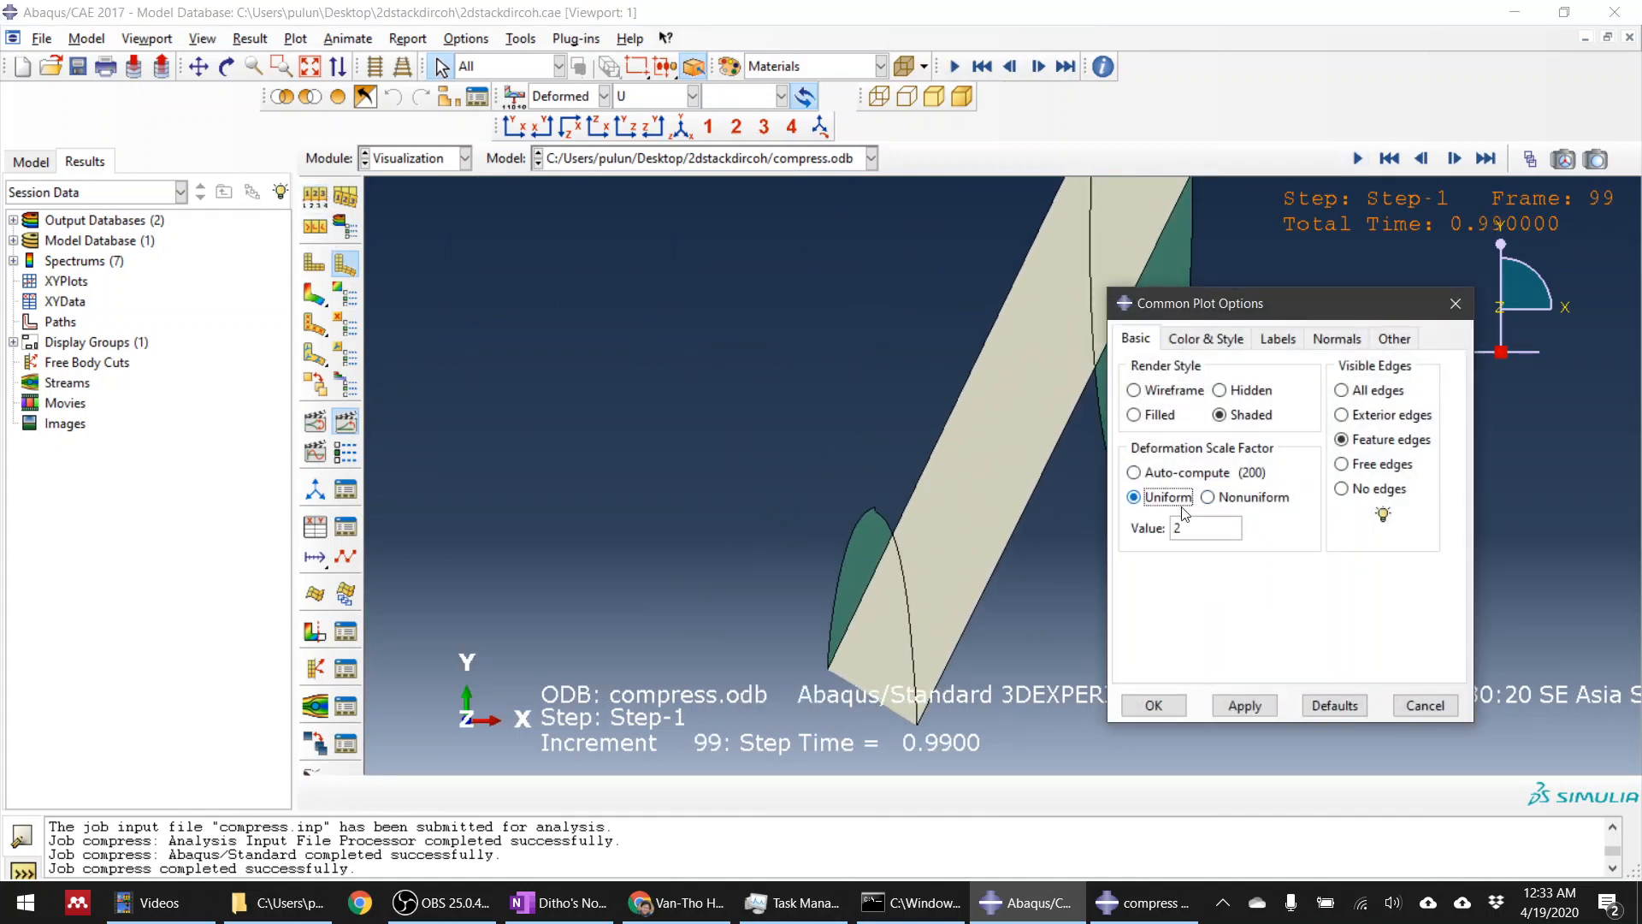
left_click(1244, 705)
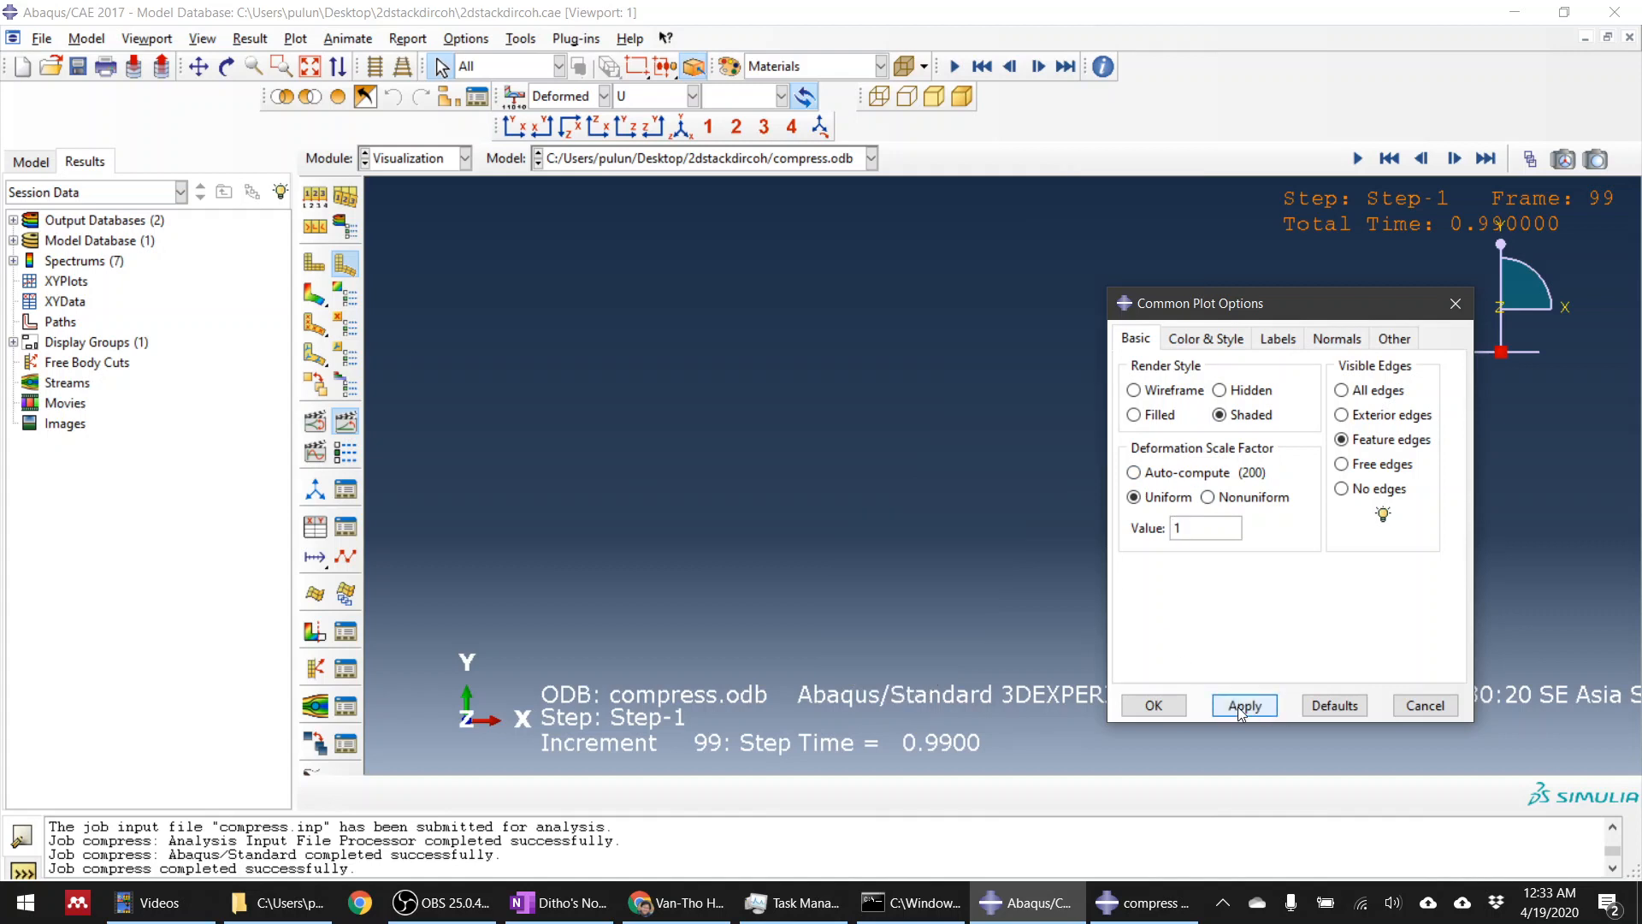
left_click(1152, 705)
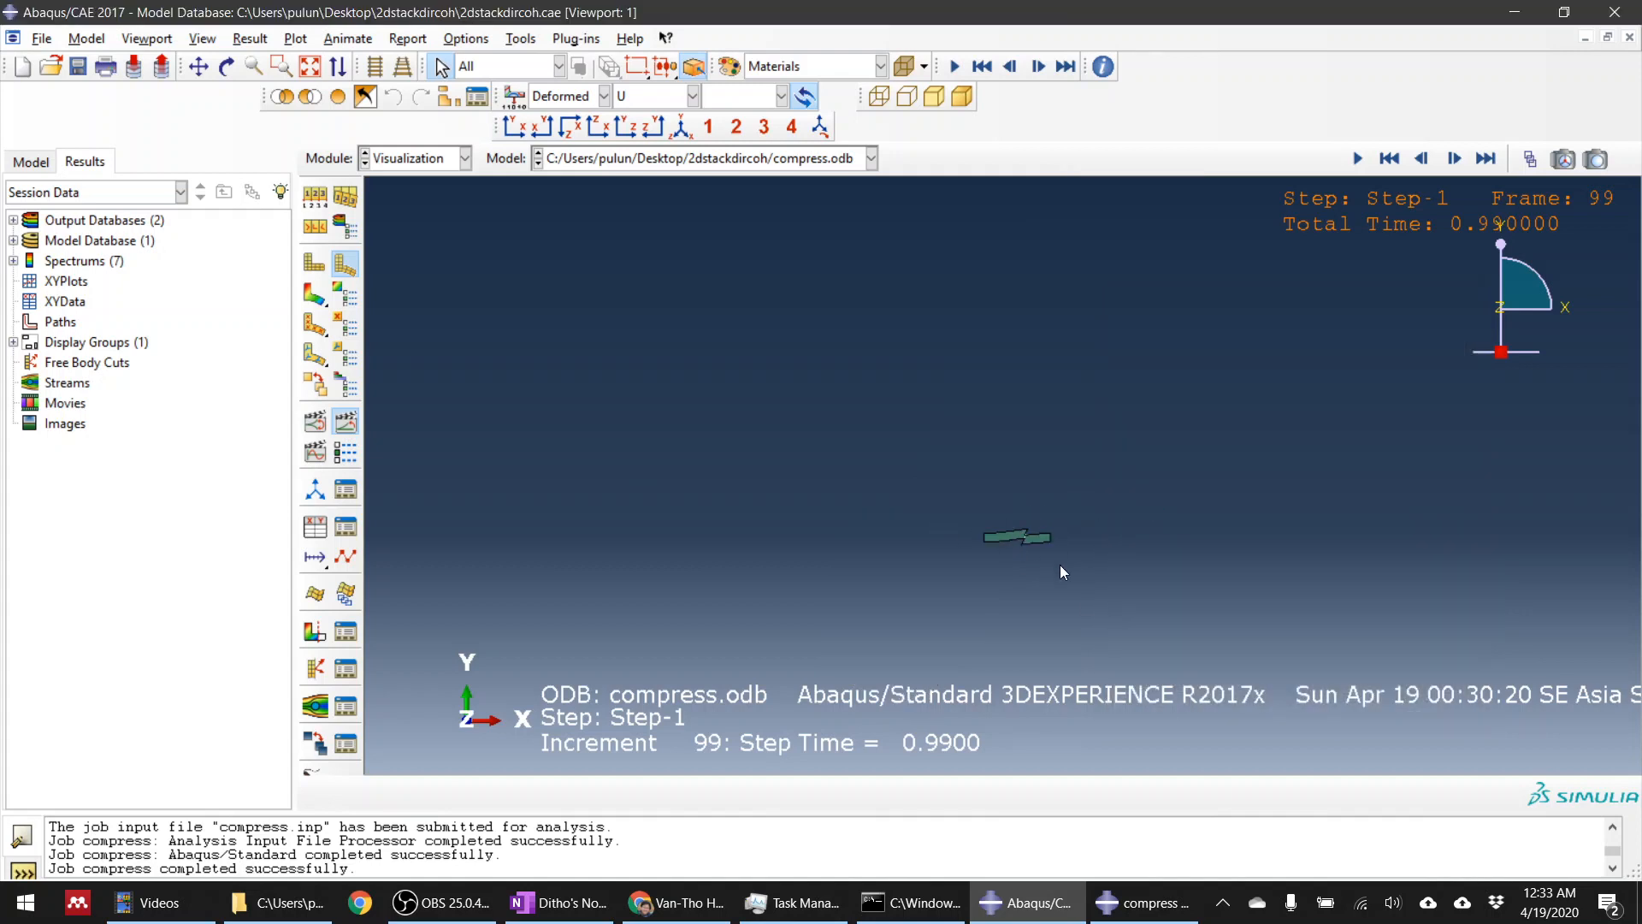
Step: Fit the true-scale deformed beam to the view and step back to frame 4 (step time 0.04)
left_click(1421, 158)
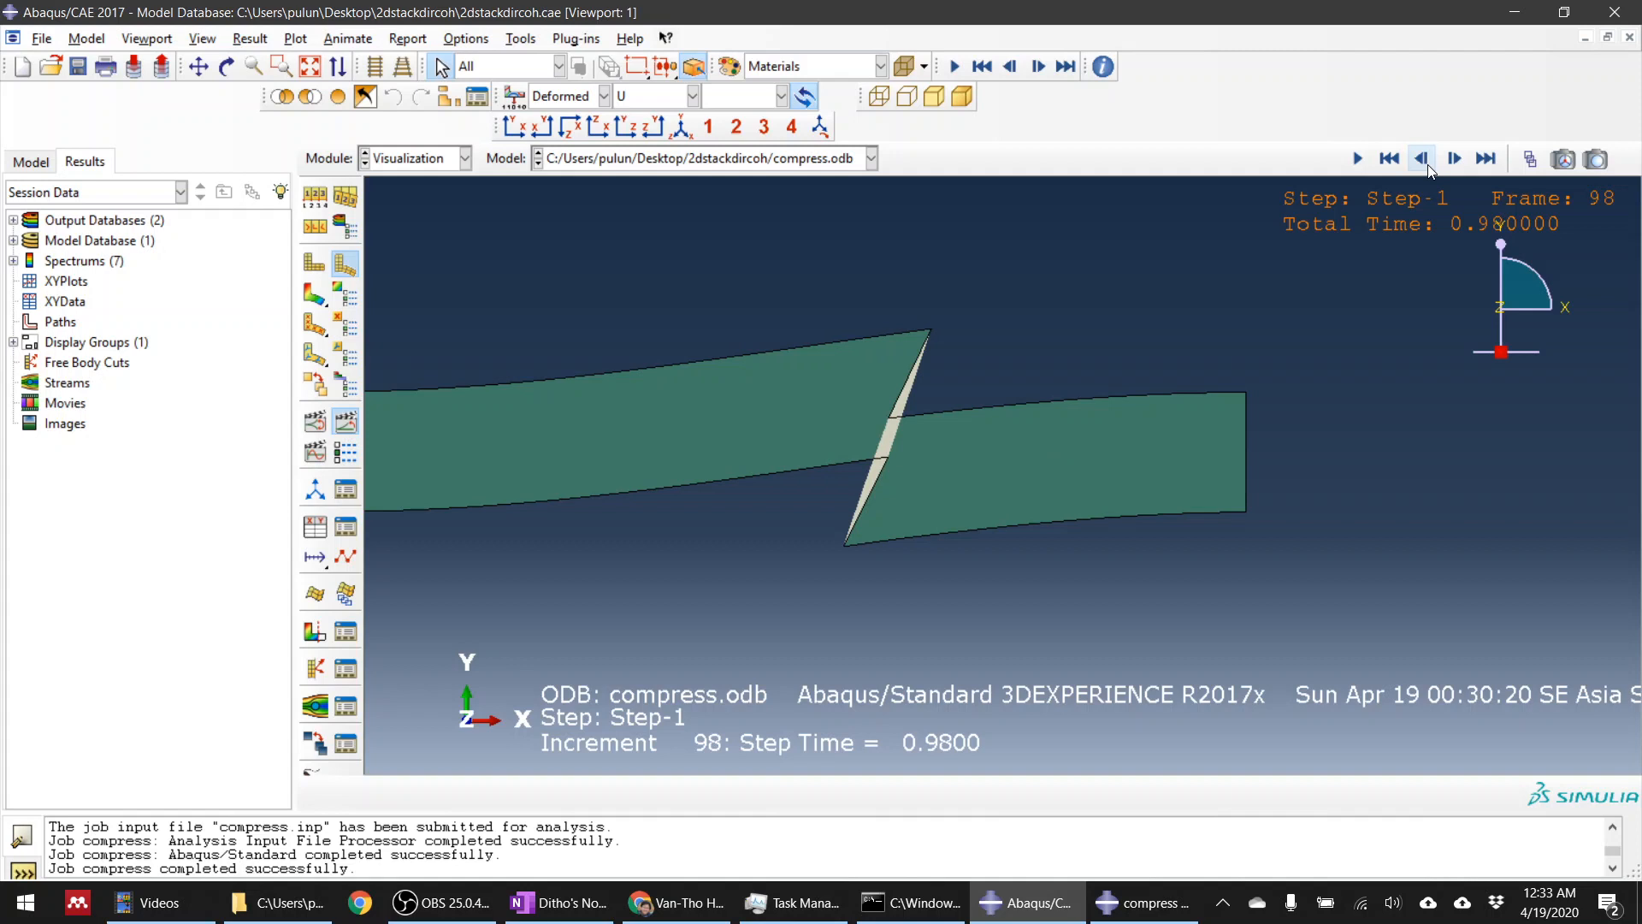
left_click(1388, 158)
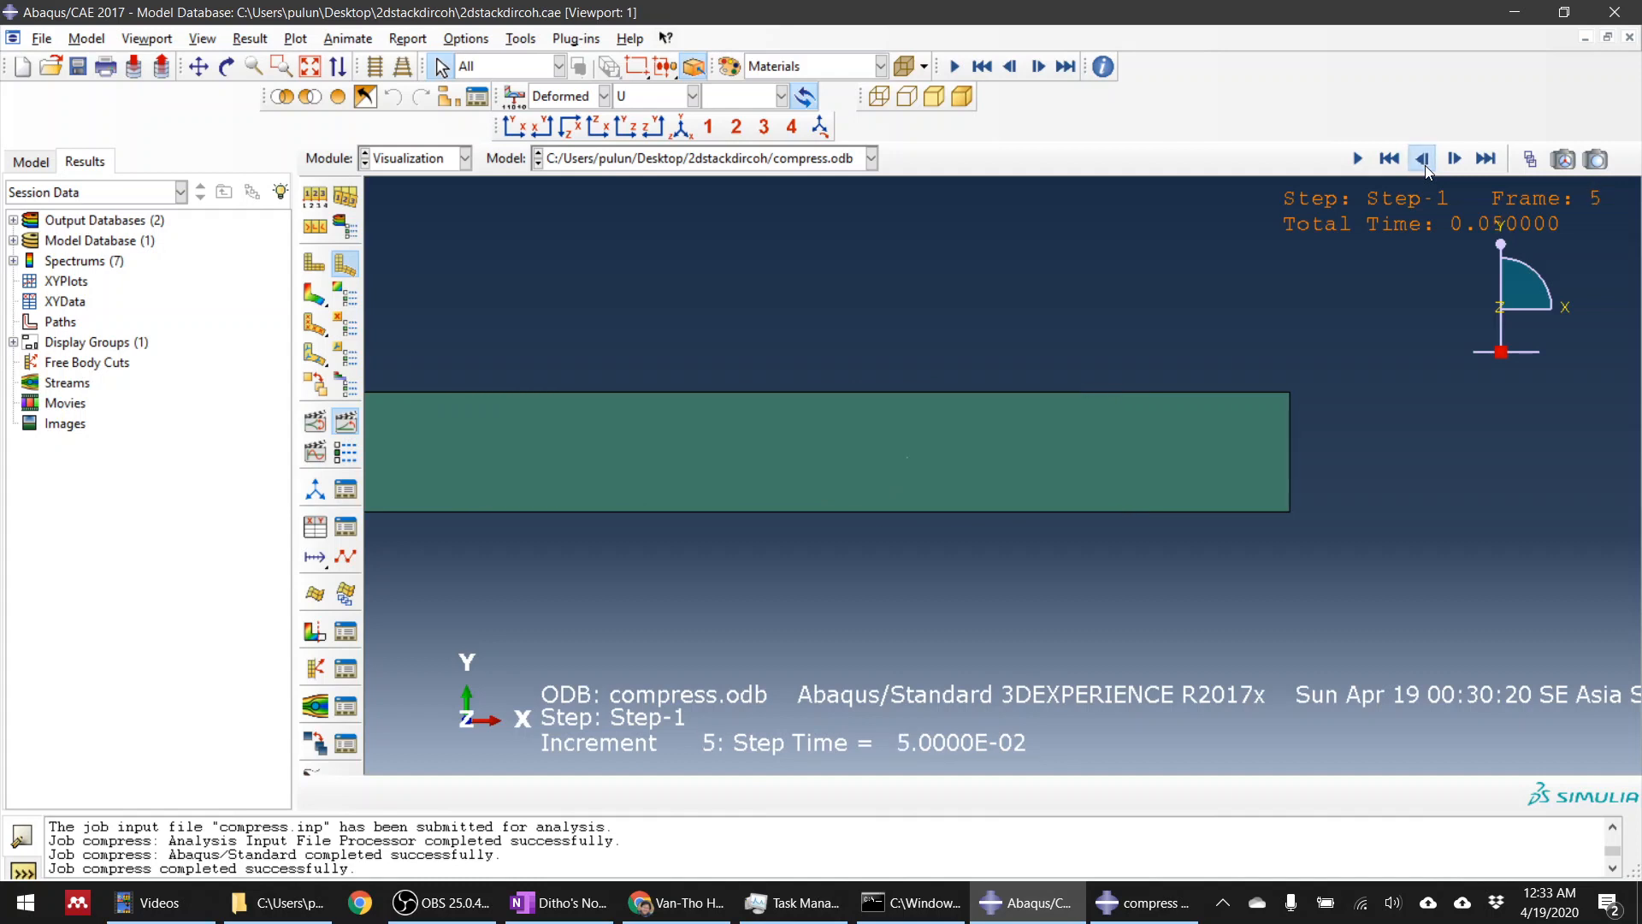
left_click(1421, 158)
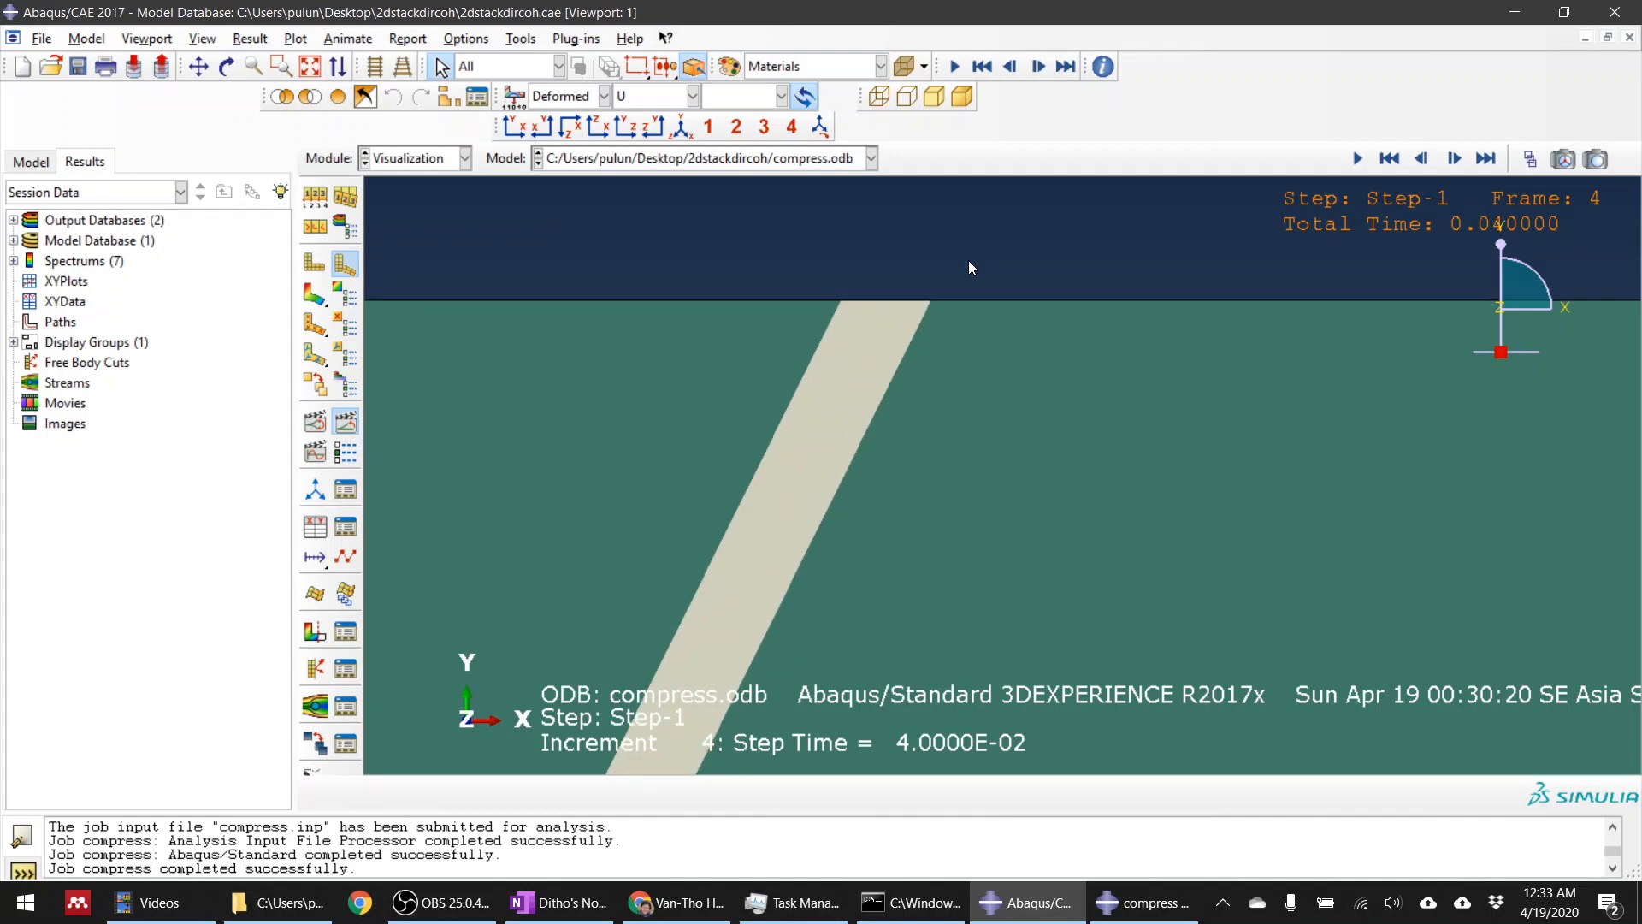
mouse_move(924, 395)
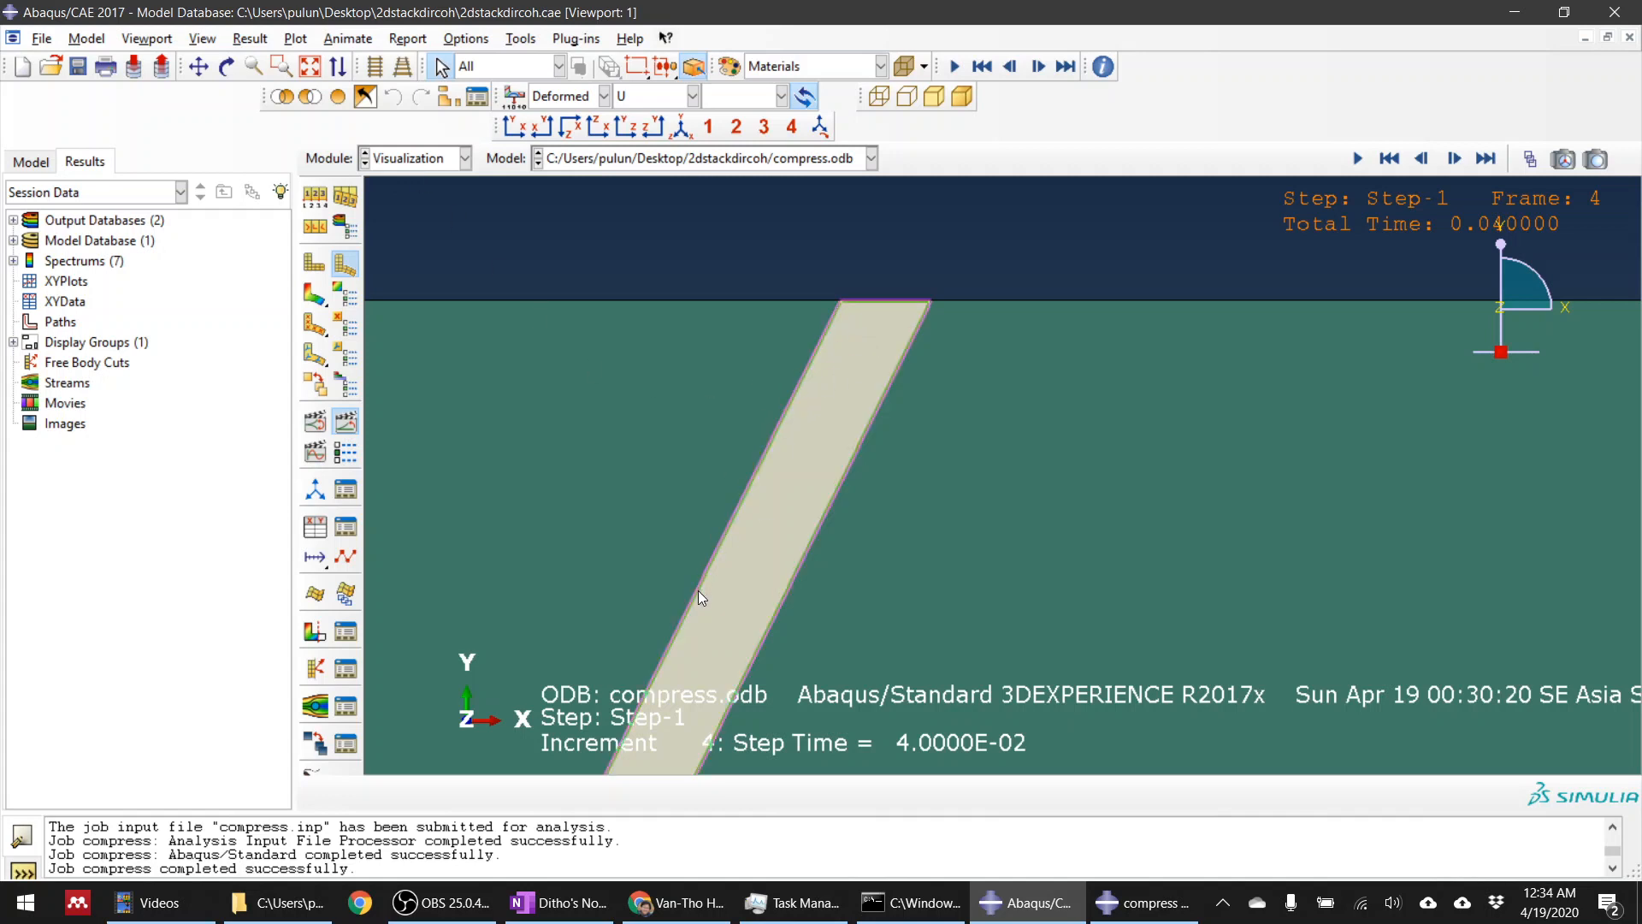
mouse_move(878, 429)
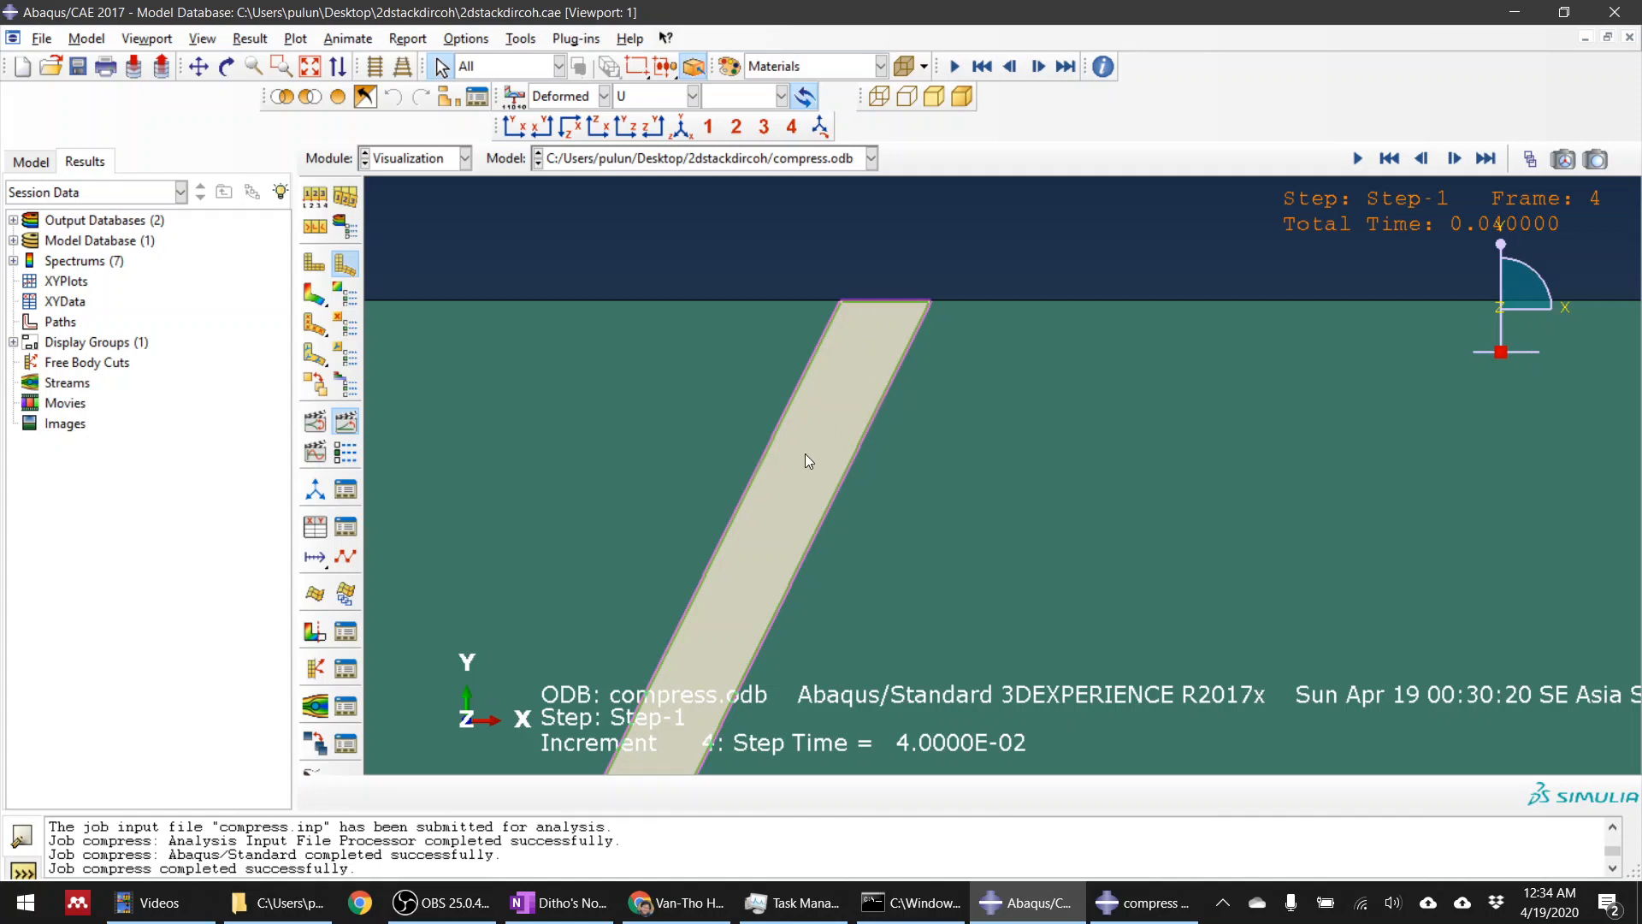
mouse_move(773, 511)
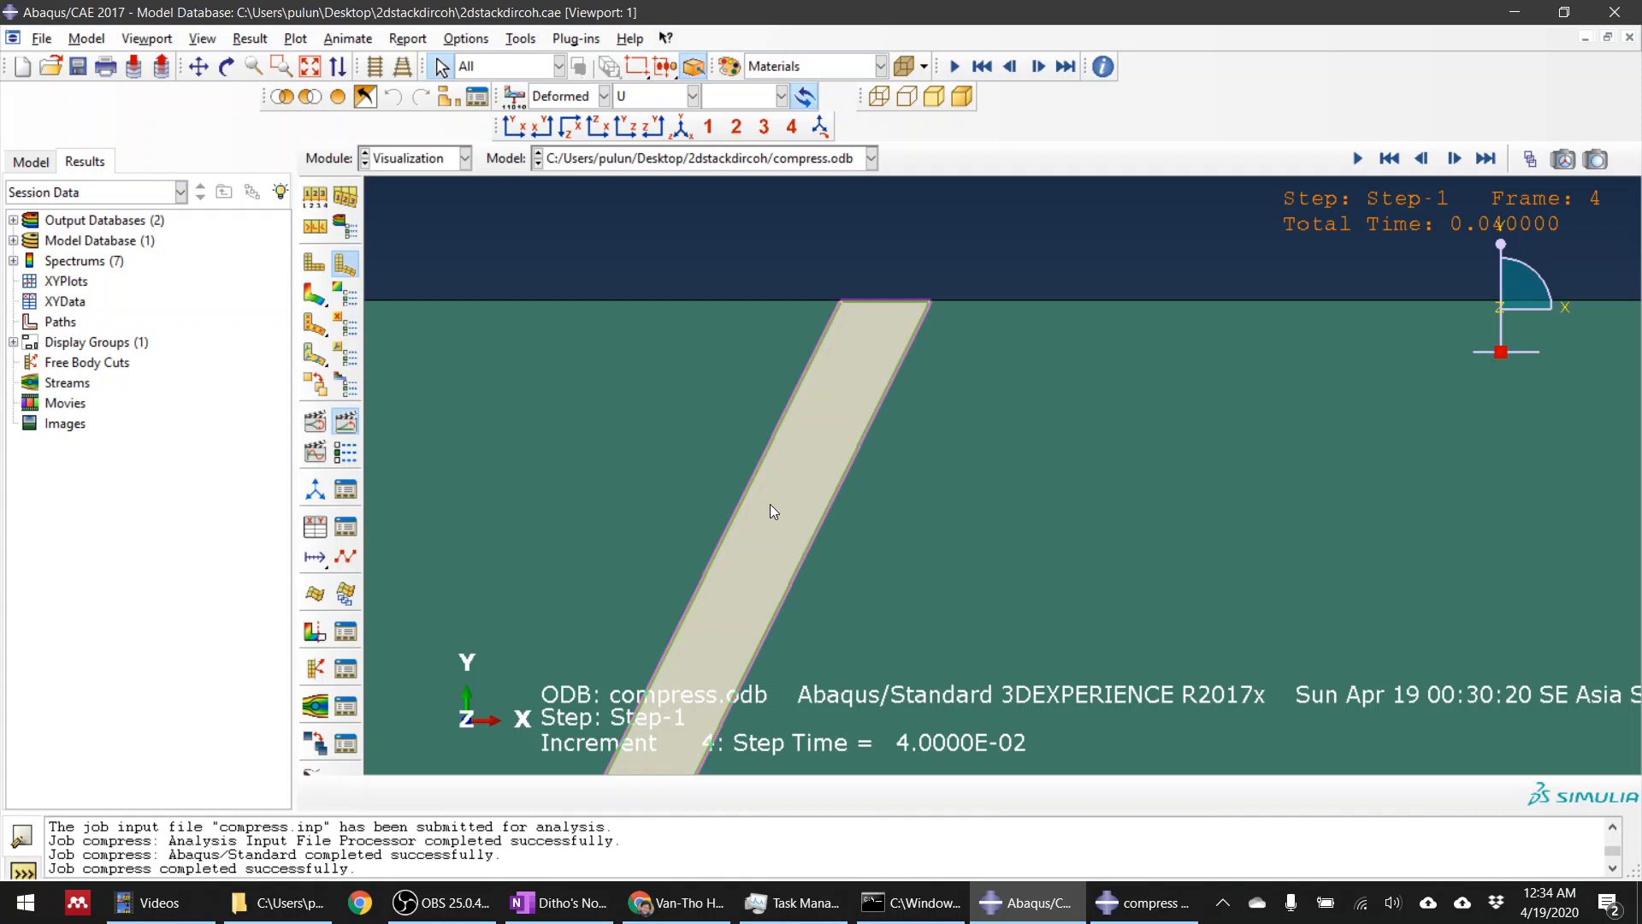
mouse_move(863, 409)
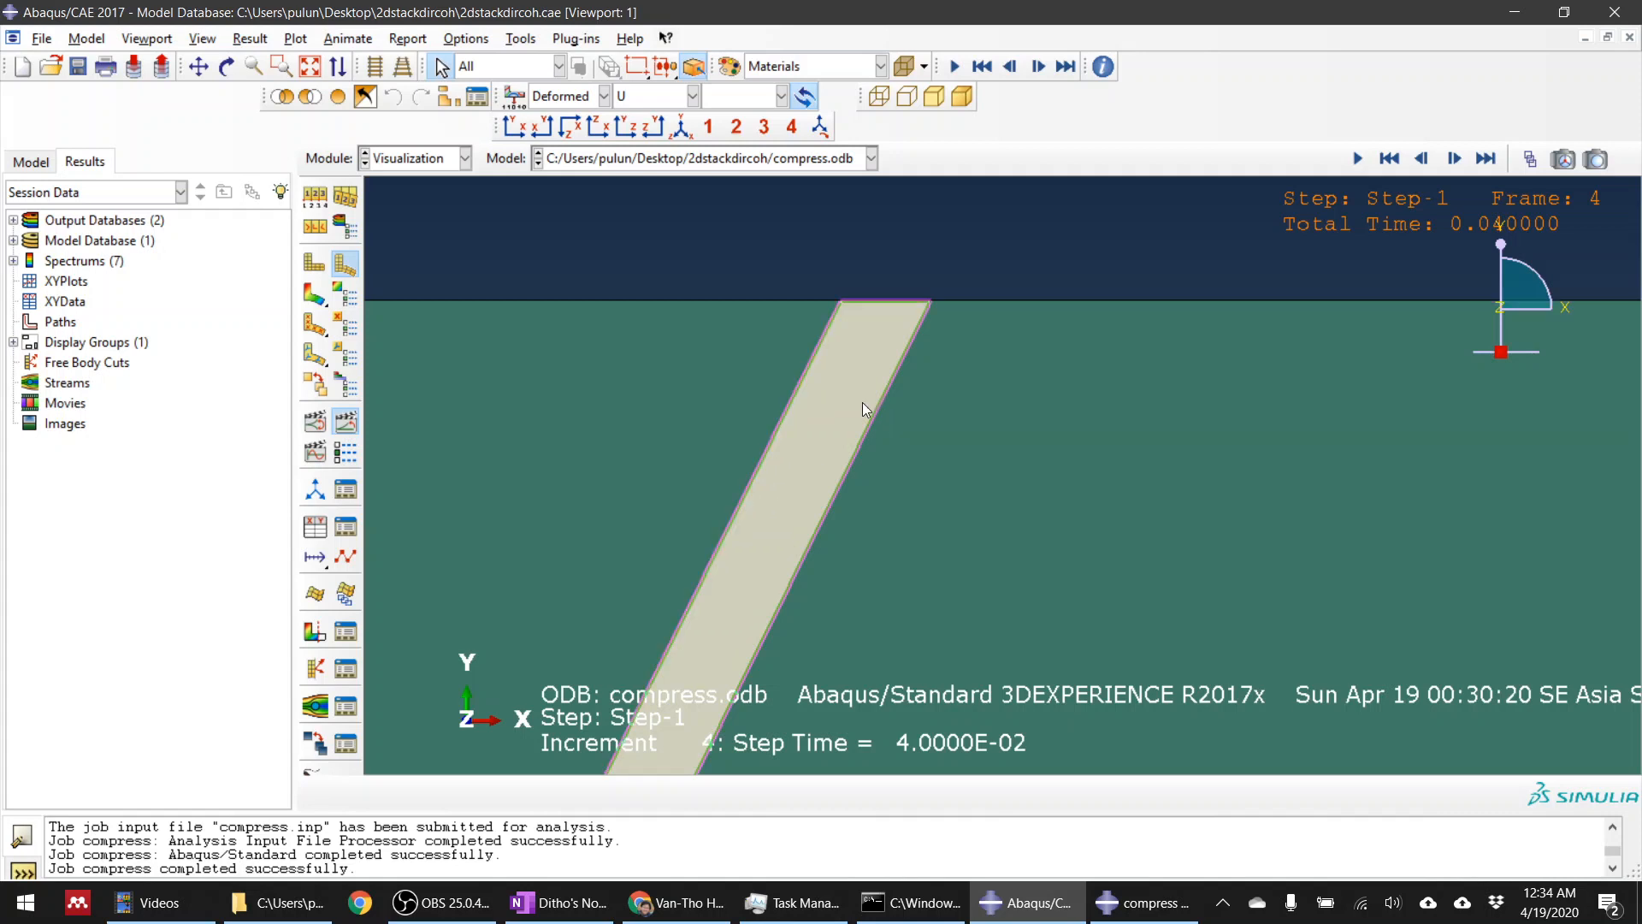